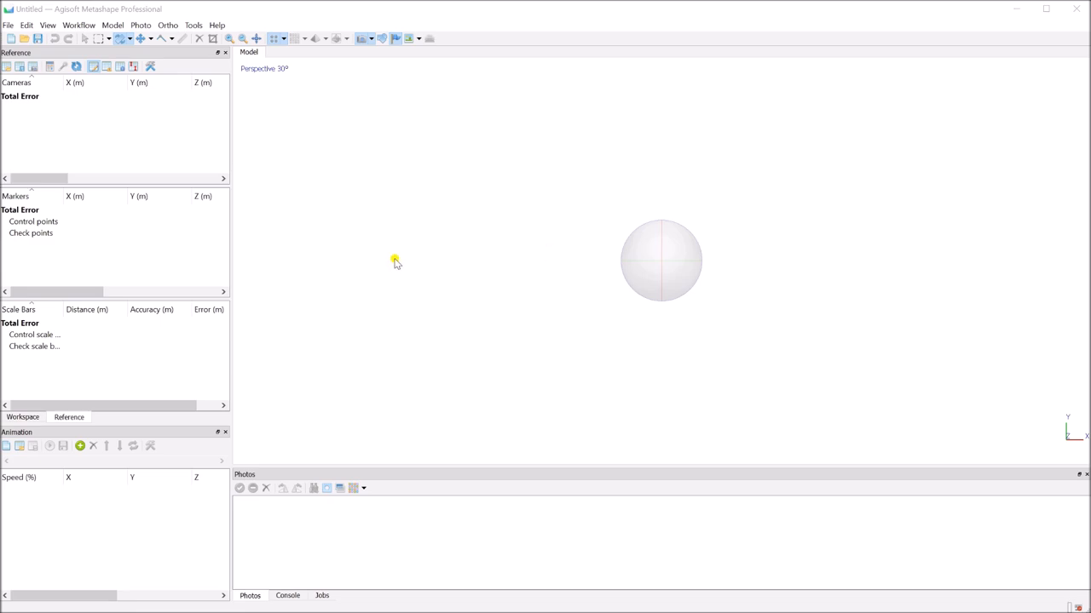
mouse_move(402, 272)
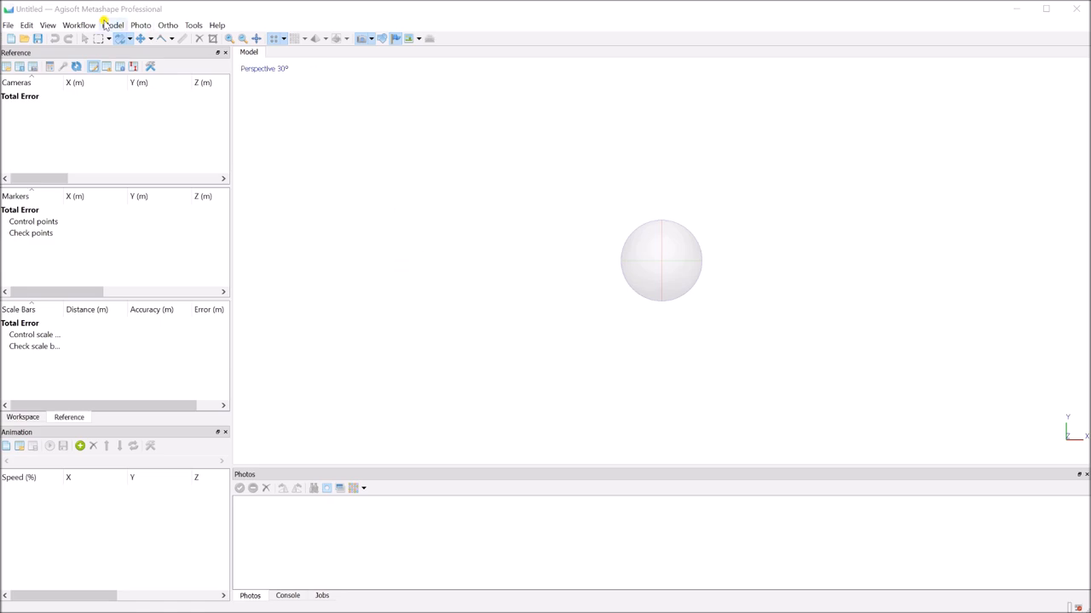
mouse_move(512, 177)
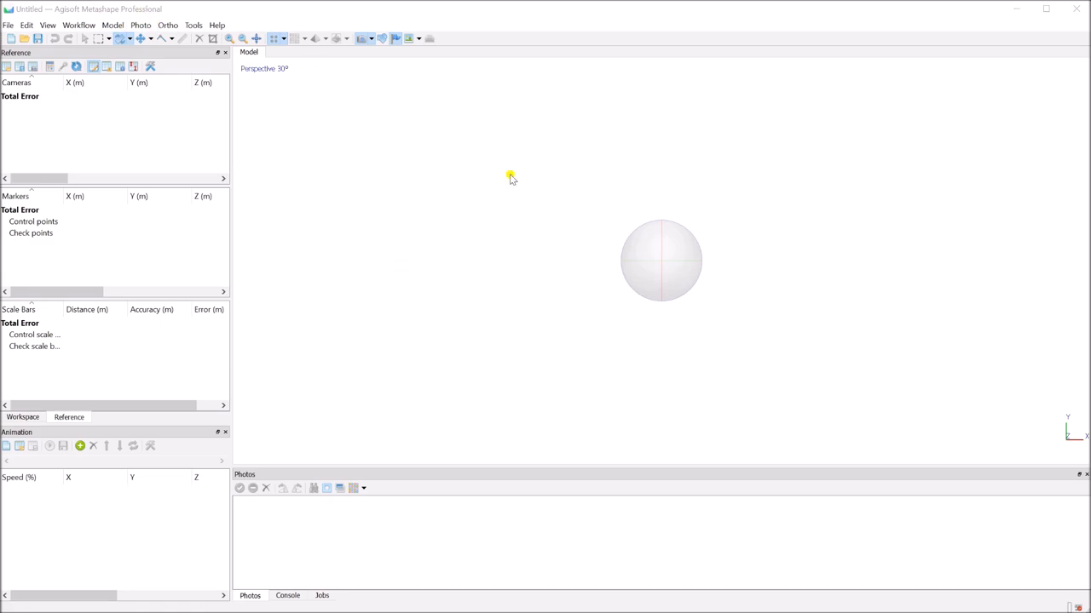
mouse_move(767, 389)
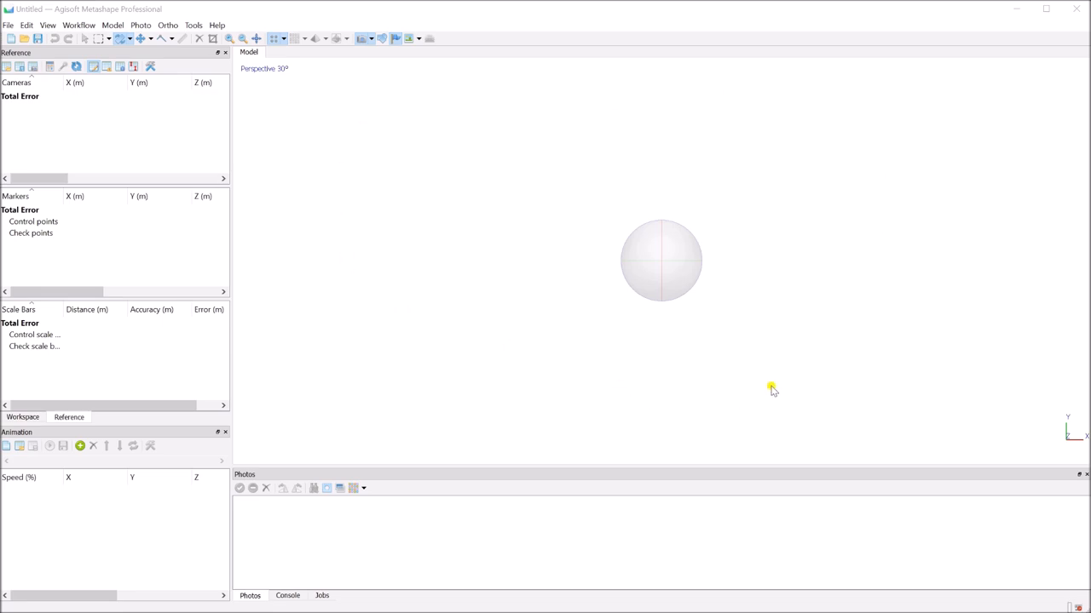
mouse_move(750, 357)
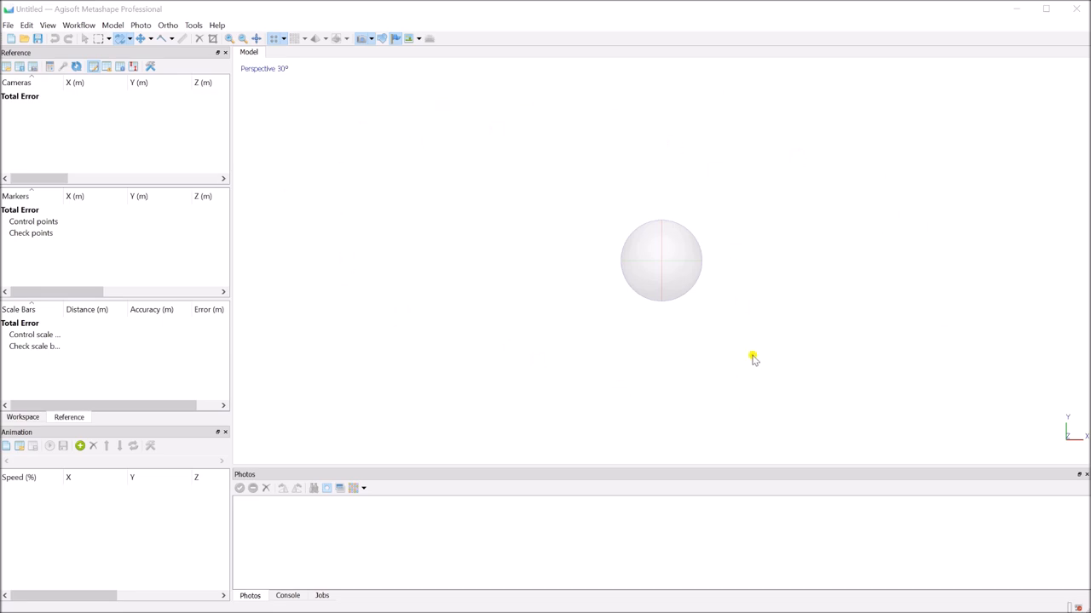
mouse_move(70, 434)
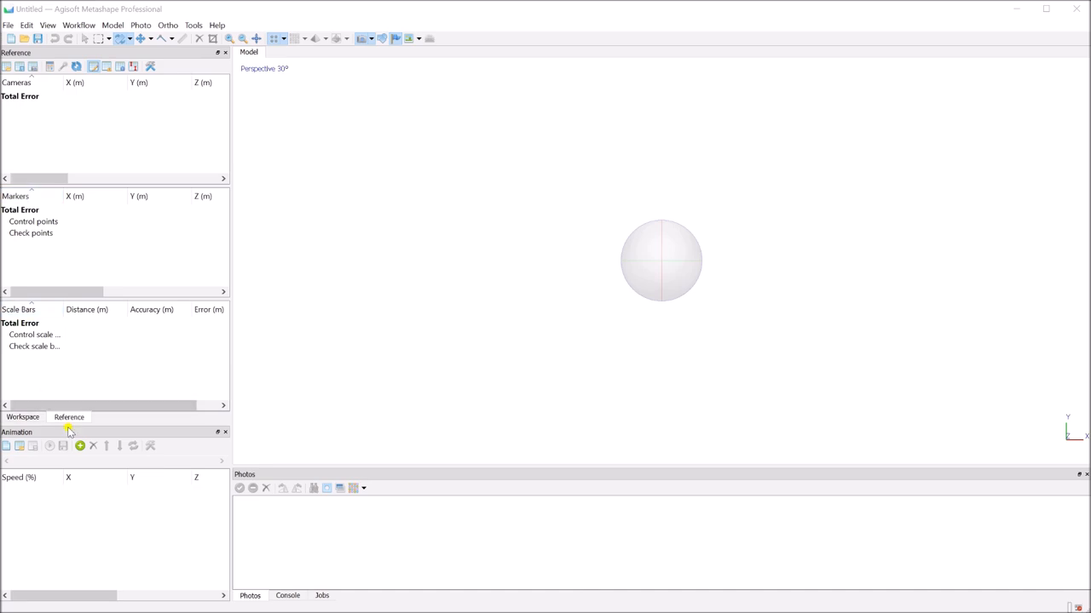
In Reference Settings, set the coordinate system to WGS 84 (EPSG::4326) and confirm.
left_click(24, 417)
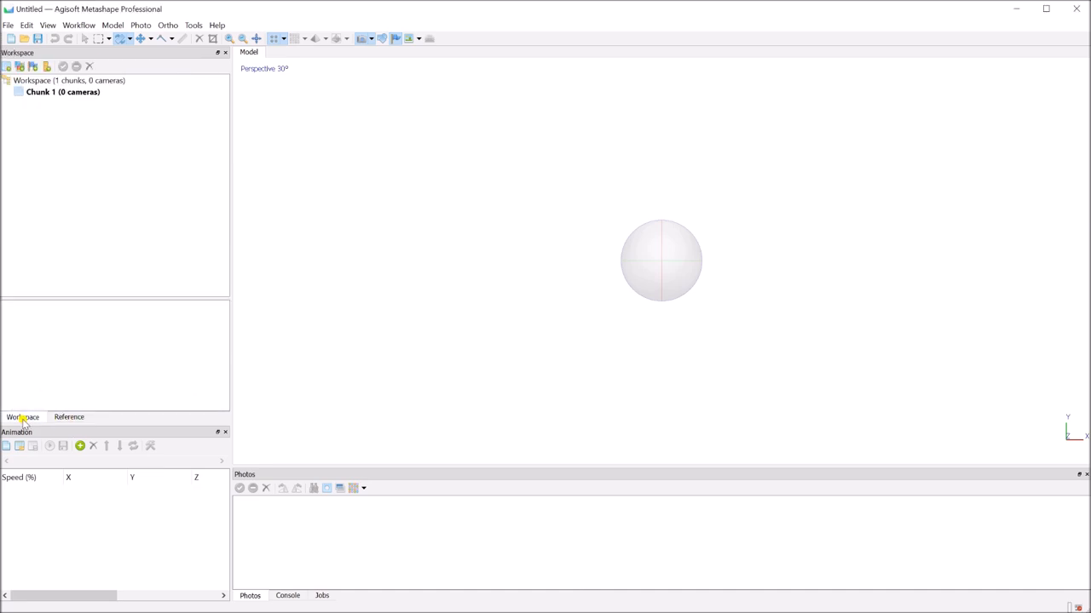
left_click(68, 418)
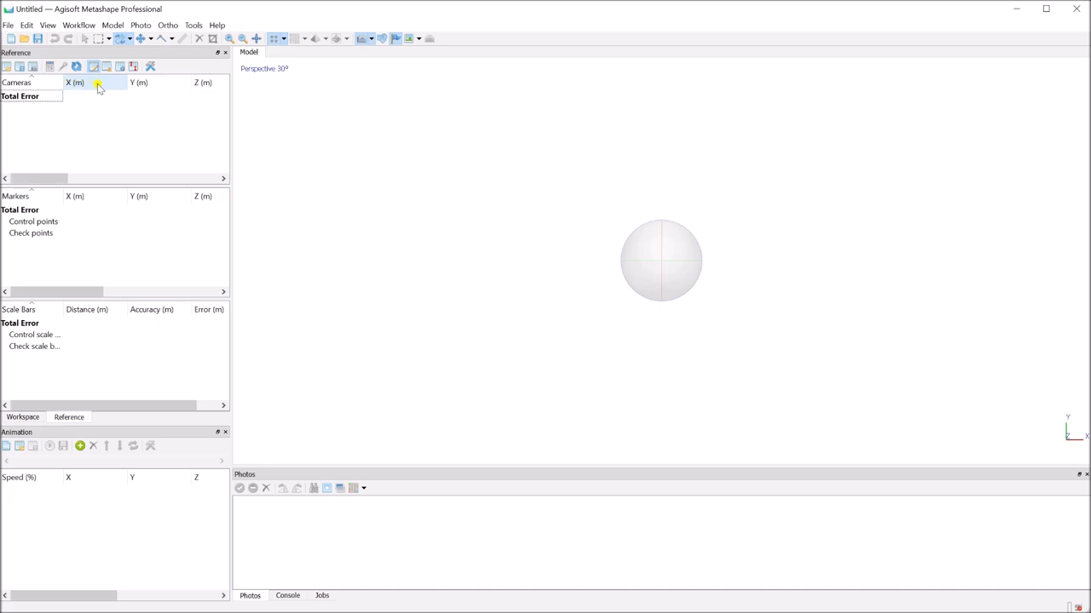
mouse_move(103, 82)
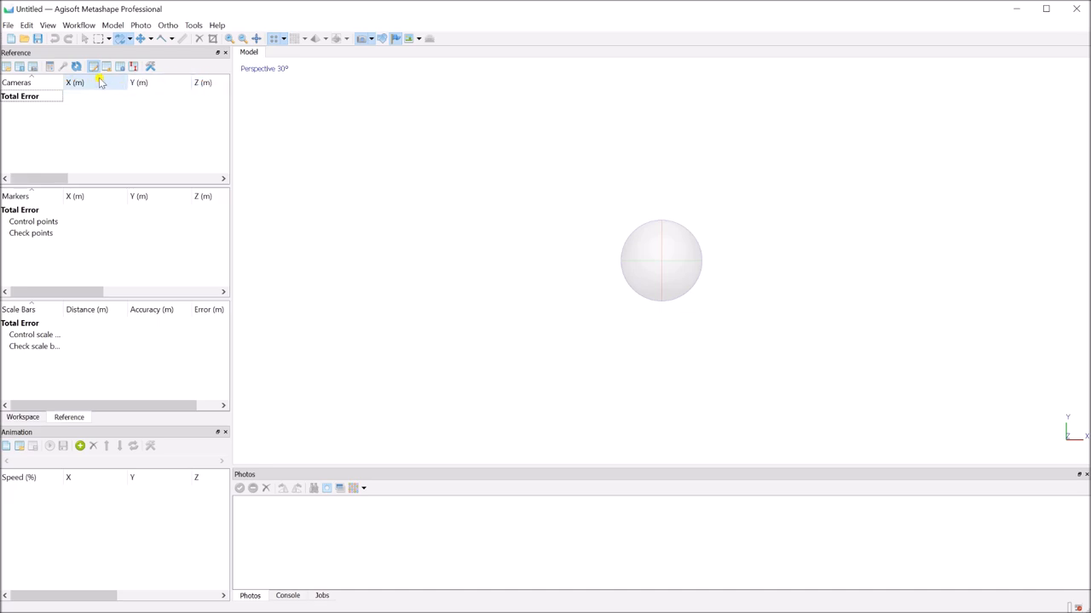
mouse_move(147, 96)
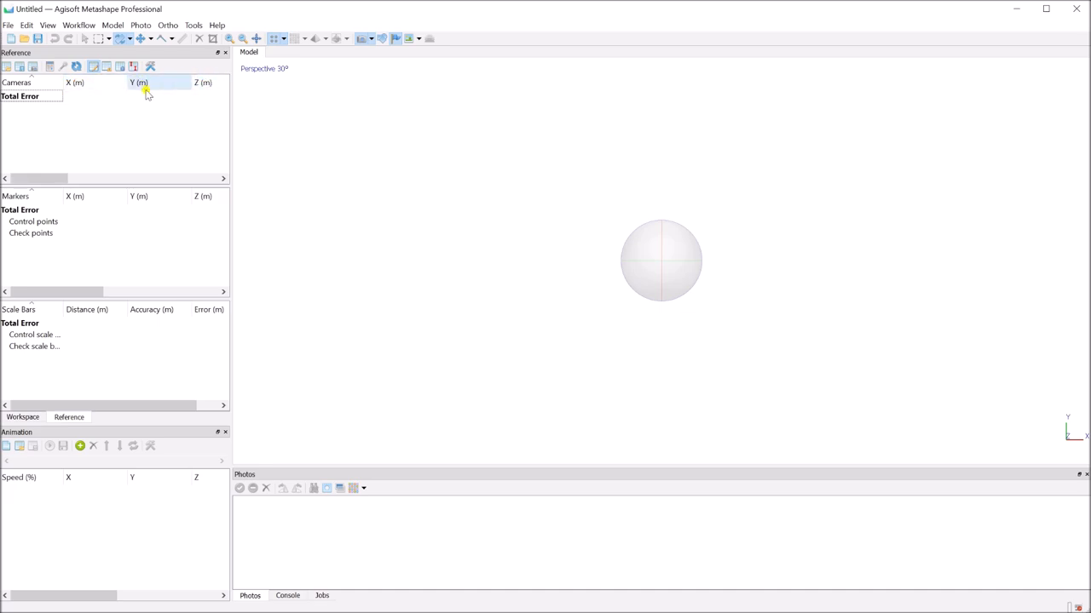
mouse_move(101, 93)
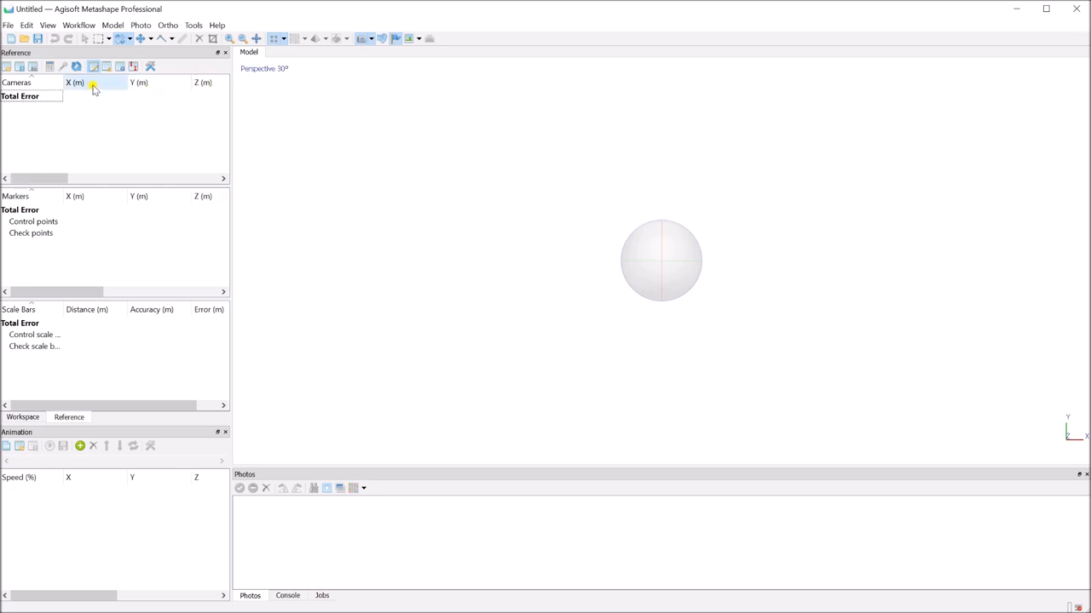
mouse_move(207, 85)
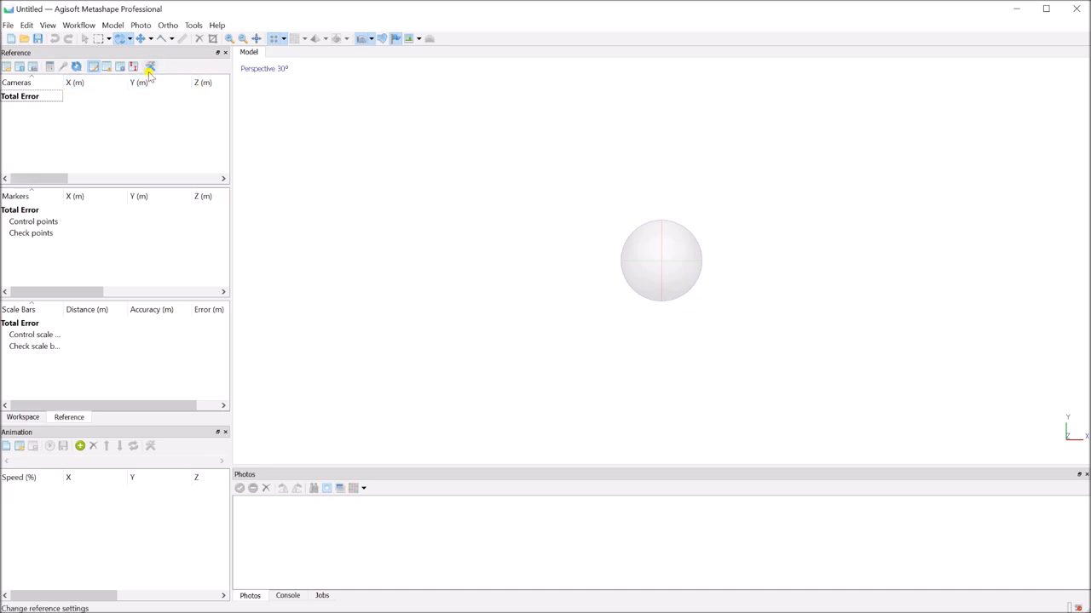
left_click(146, 66)
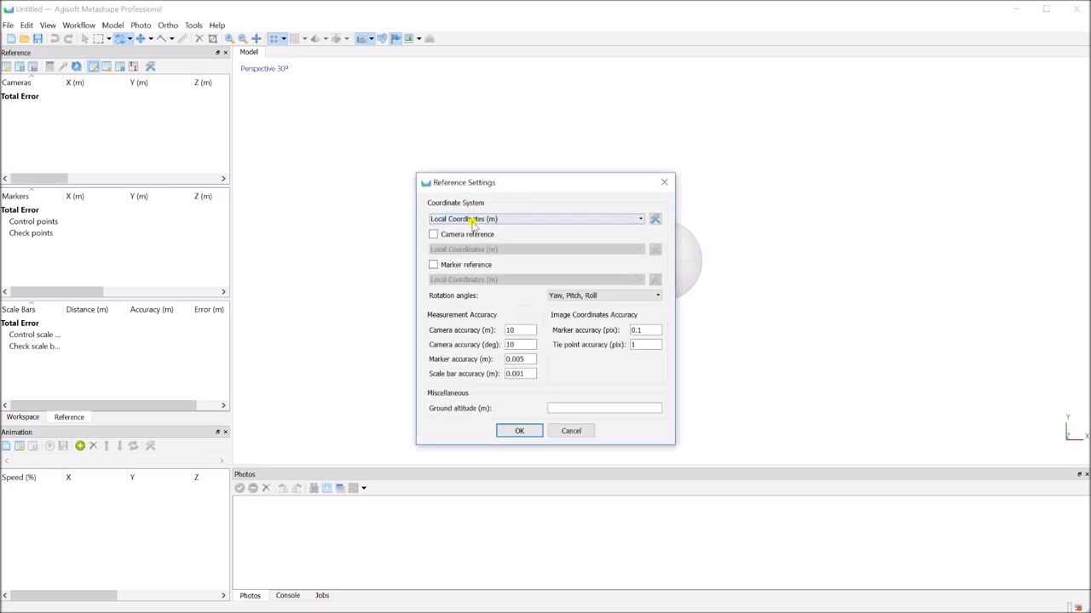
left_click(637, 219)
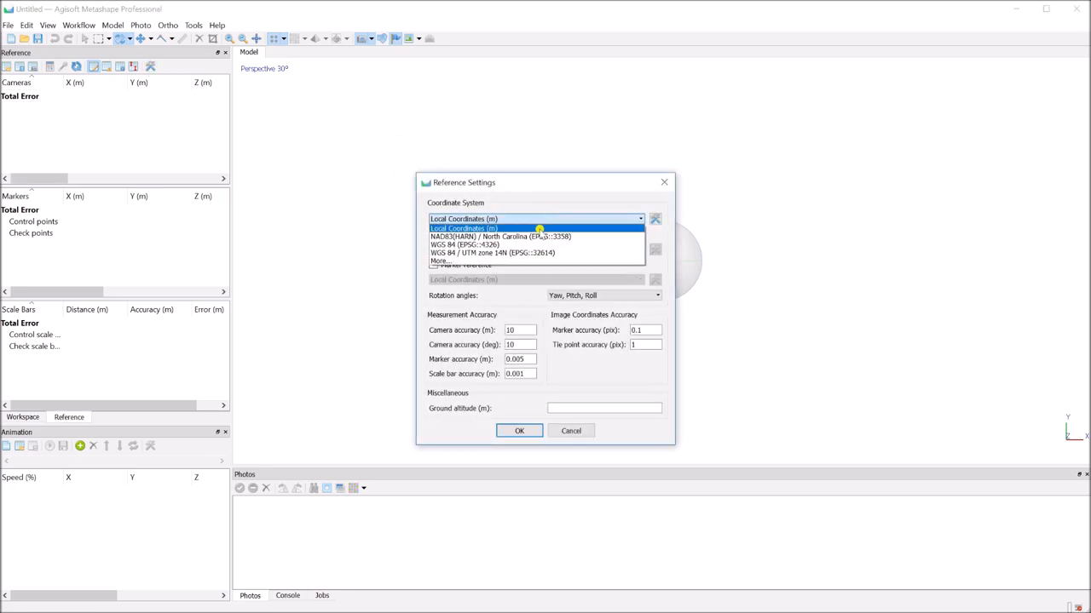
mouse_move(537, 245)
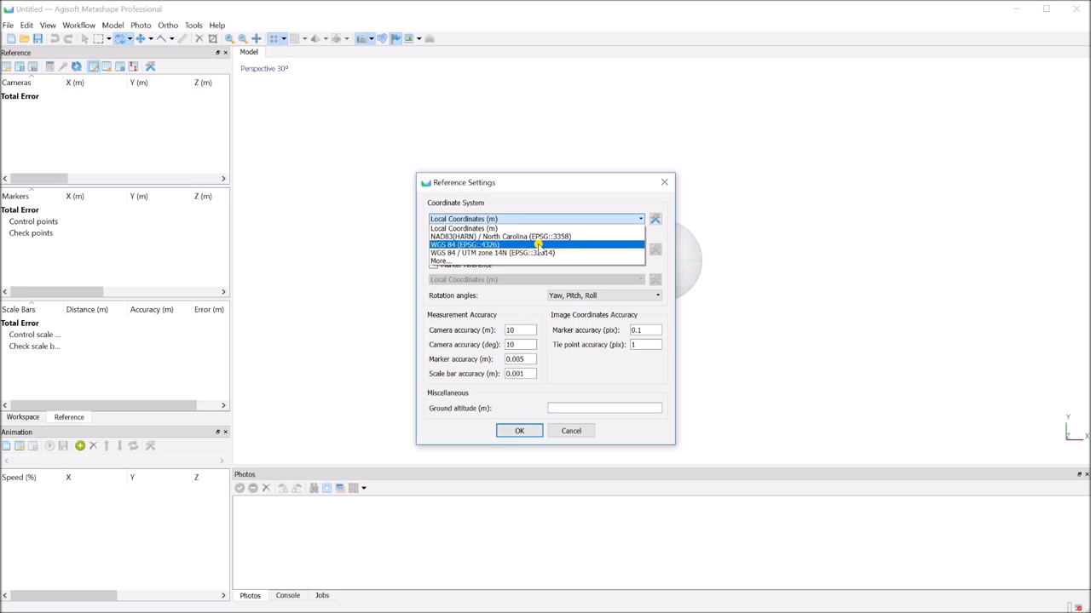
left_click(463, 245)
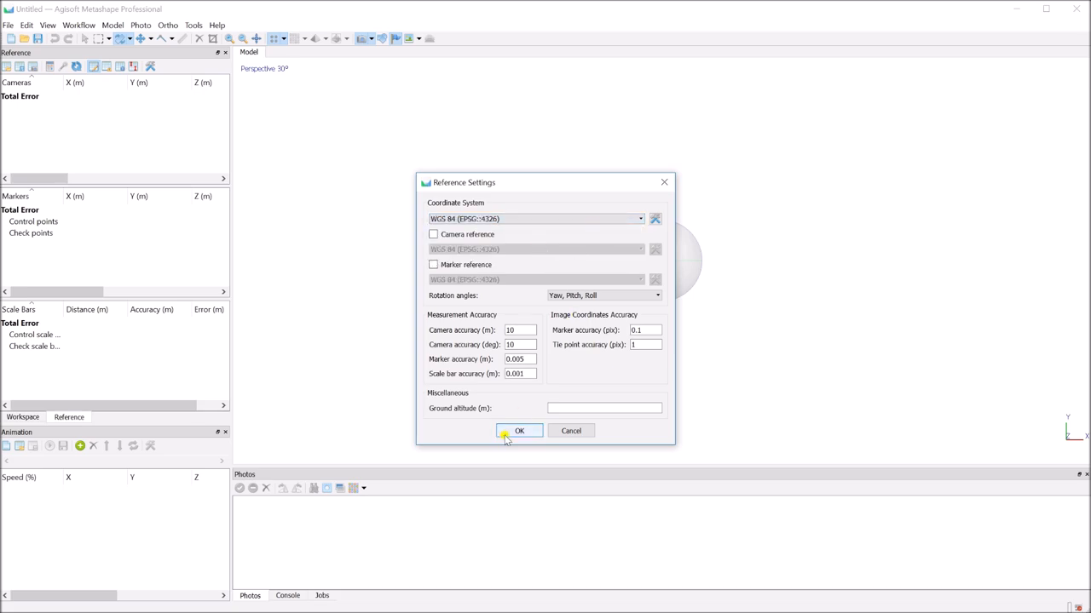
left_click(518, 429)
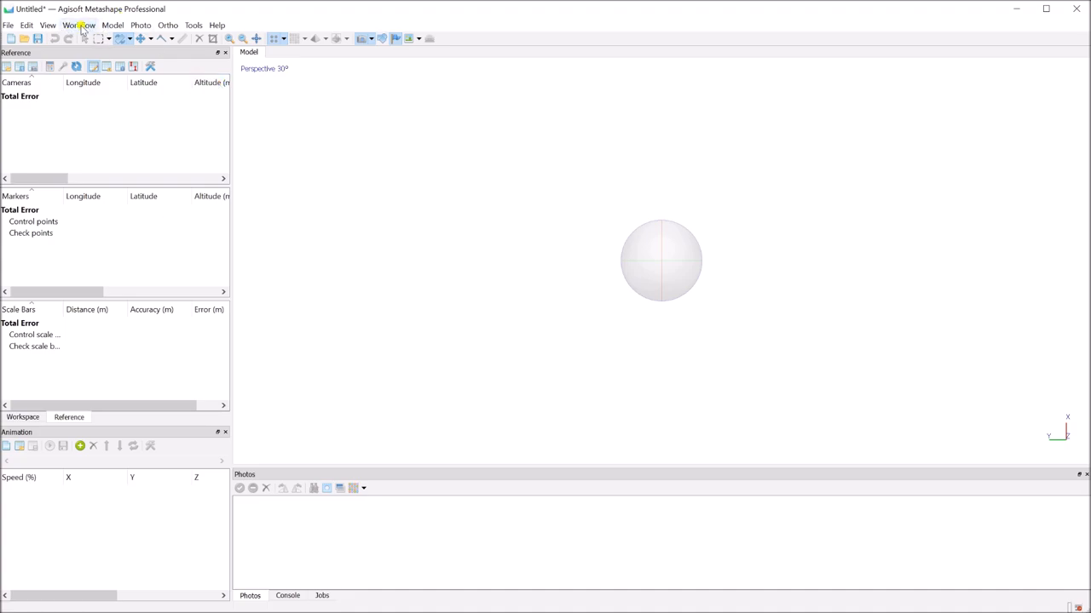
Add all the DSC drone photos from the folder via Workflow > Add Photos.
left_click(78, 24)
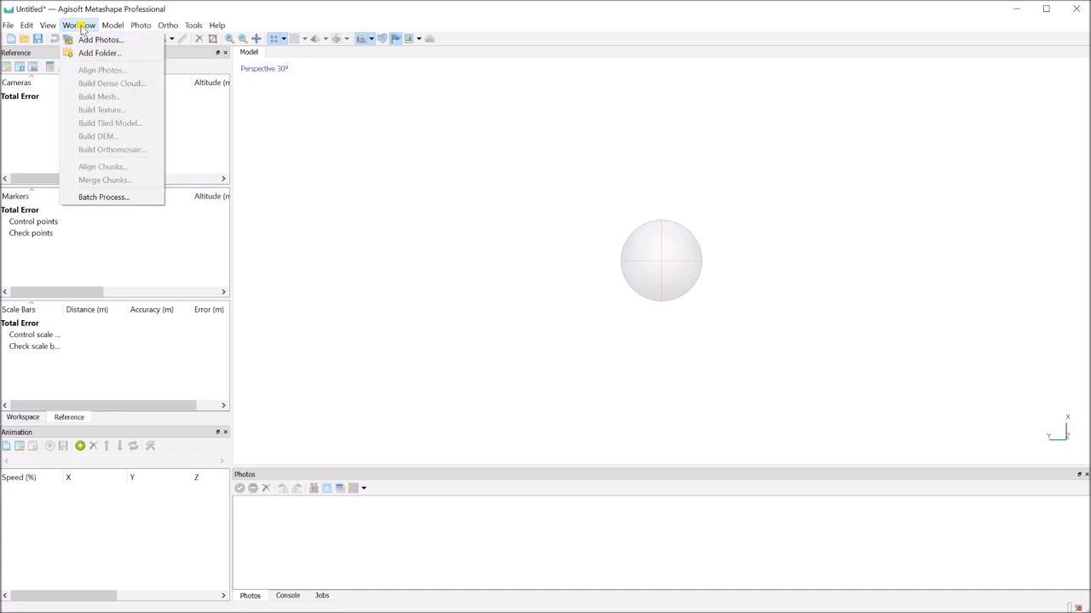
mouse_move(102, 41)
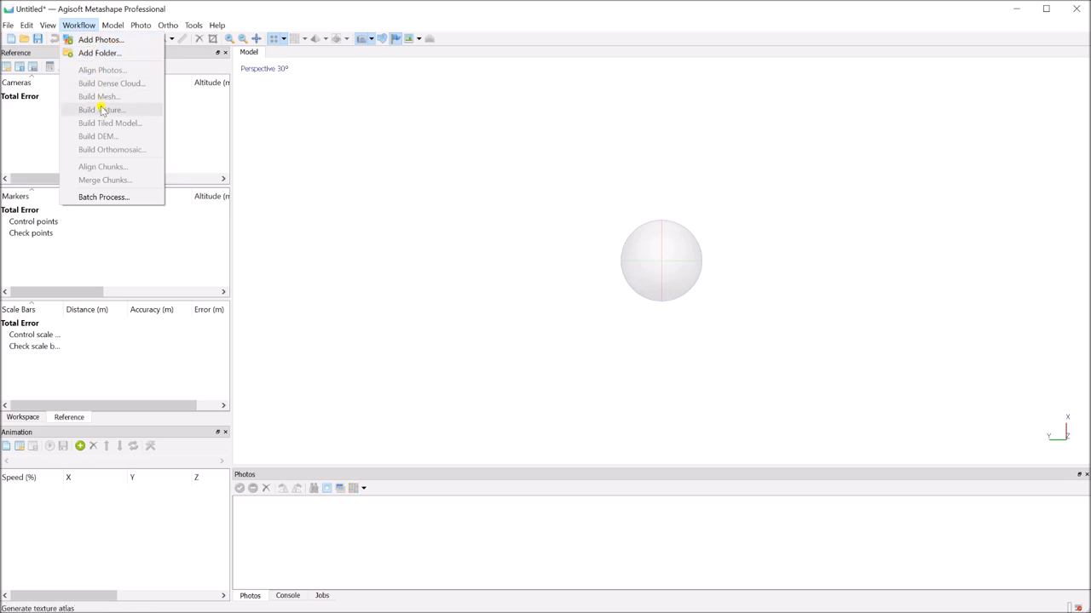
left_click(101, 39)
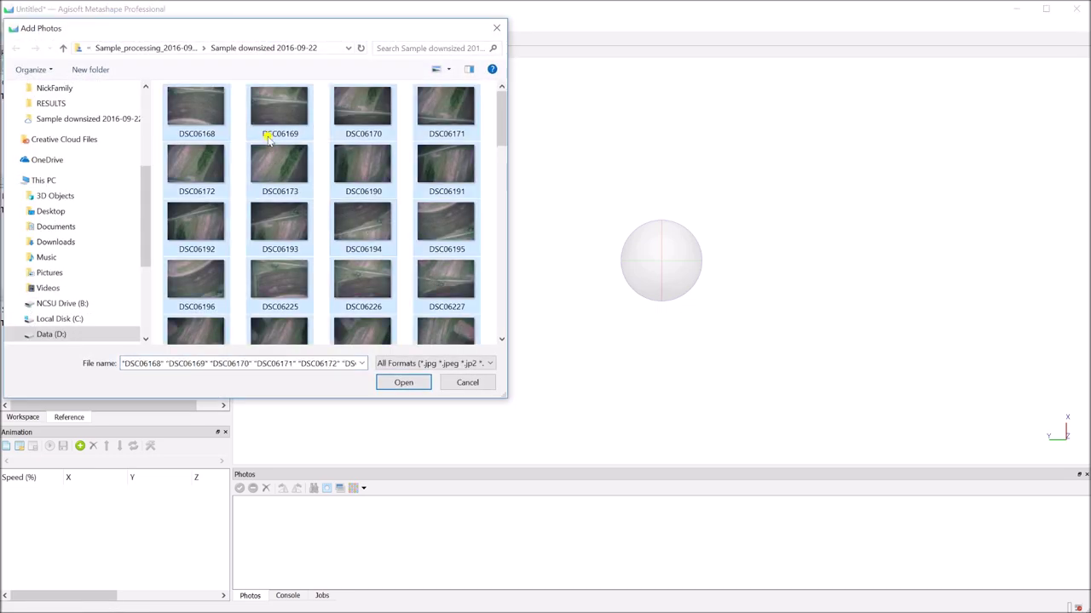
left_click(403, 382)
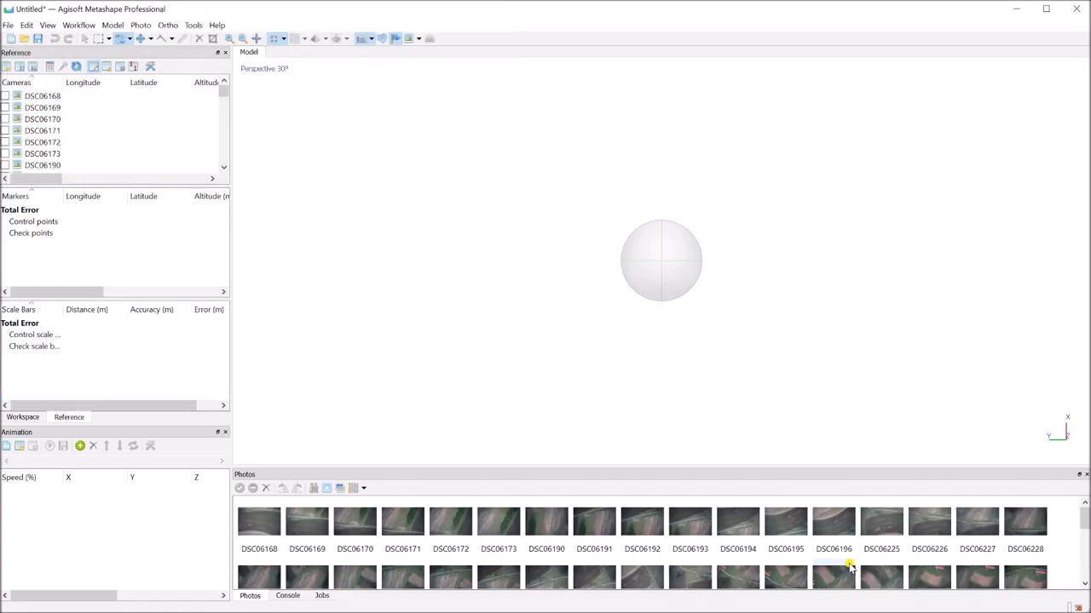
left_click(42, 106)
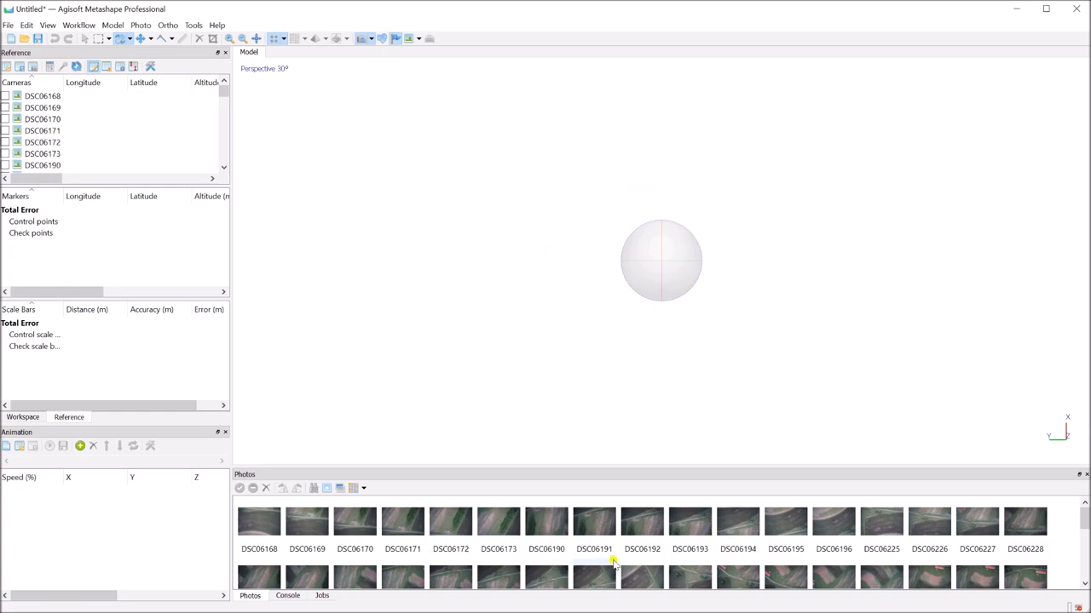
mouse_move(590, 559)
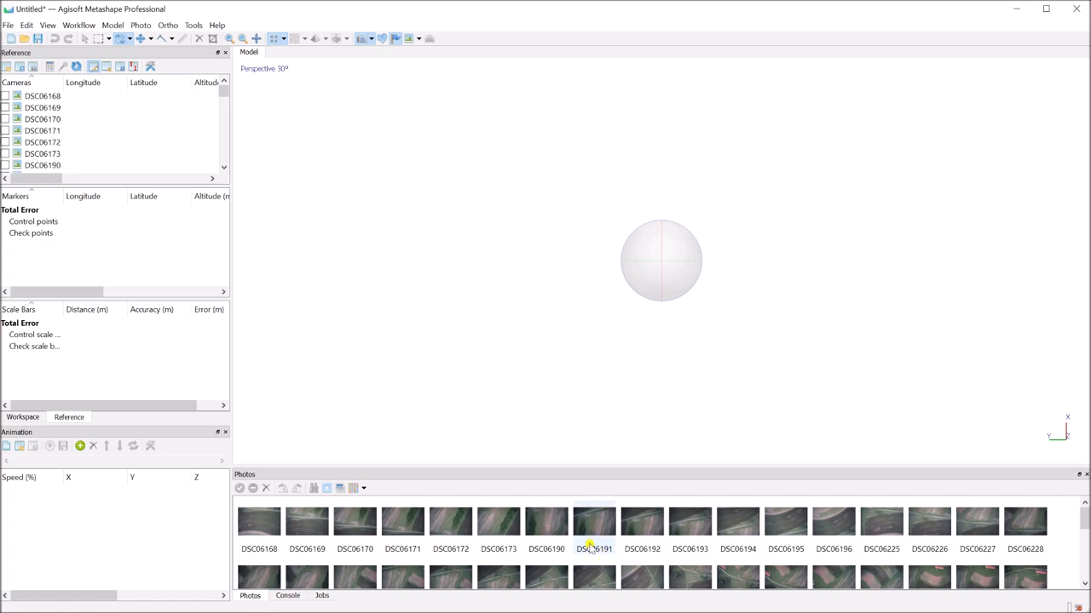
left_click(593, 529)
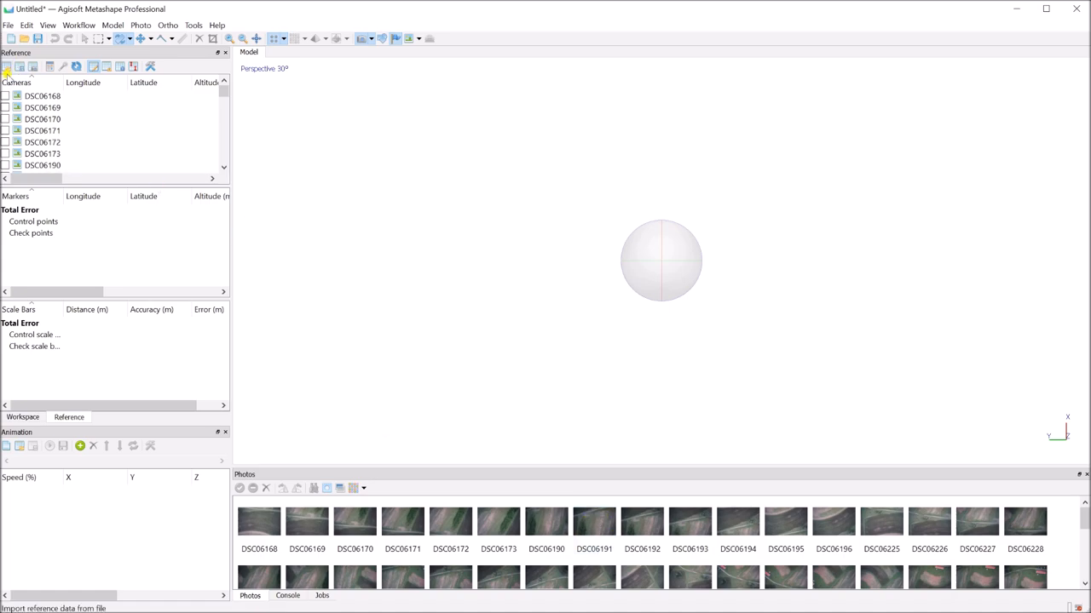
Import camera positions from the 2016_09_22_sample CSV with WGS 84 and comma delimiter.
left_click(17, 64)
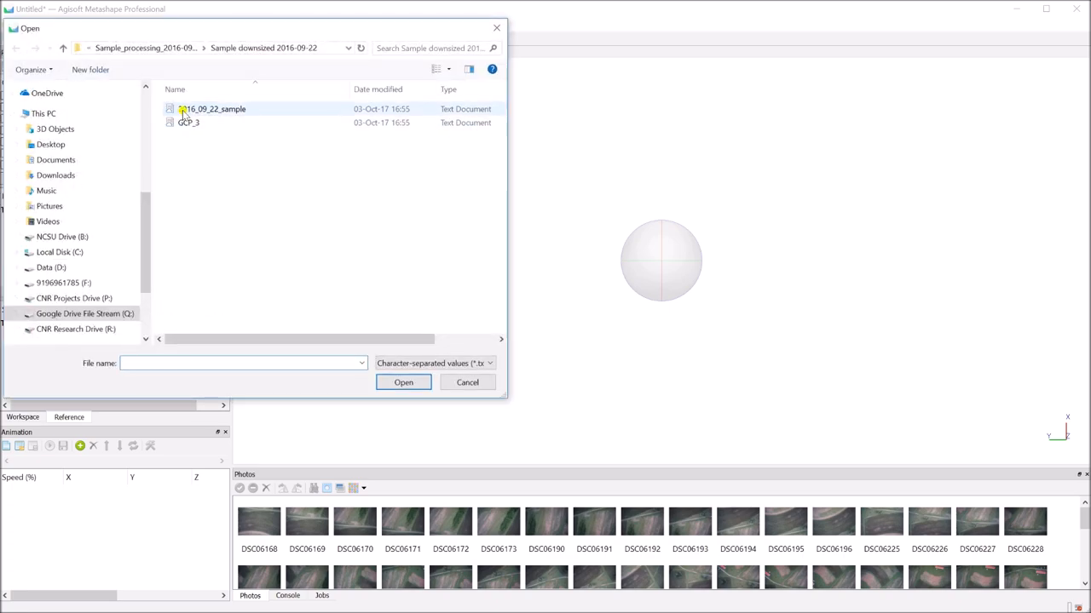
left_click(402, 382)
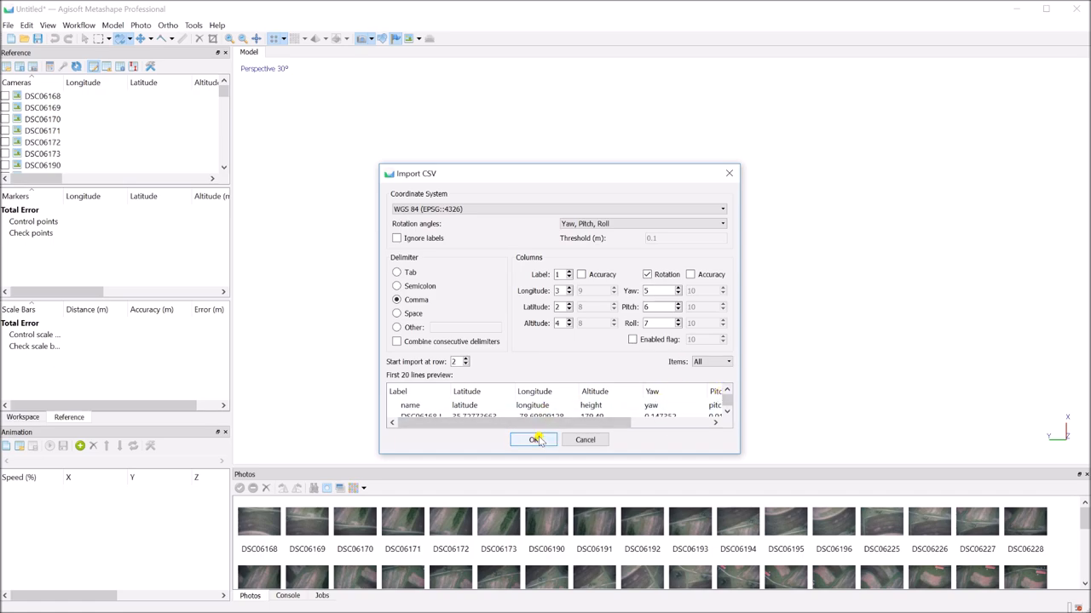
left_click(533, 440)
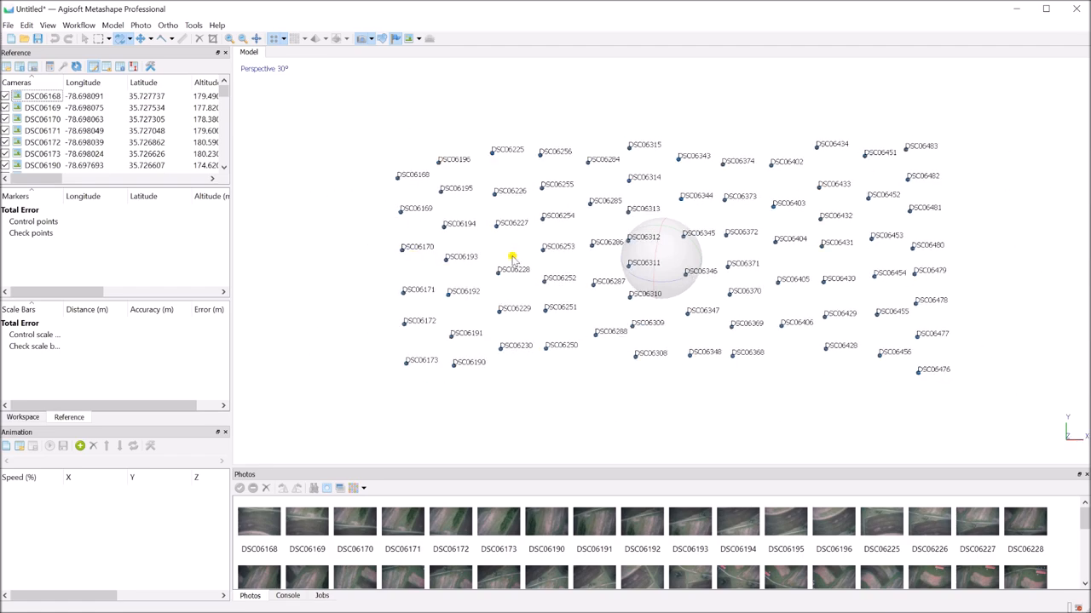
mouse_move(859, 284)
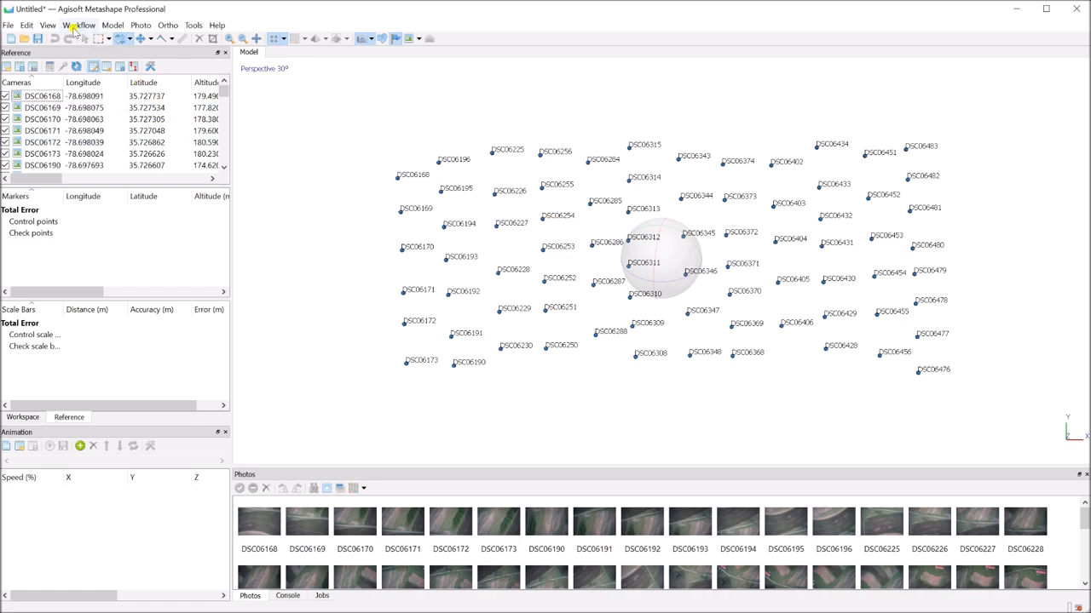
Align photos at Medium accuracy with generic preselection off and reference preselection on.
left_click(75, 24)
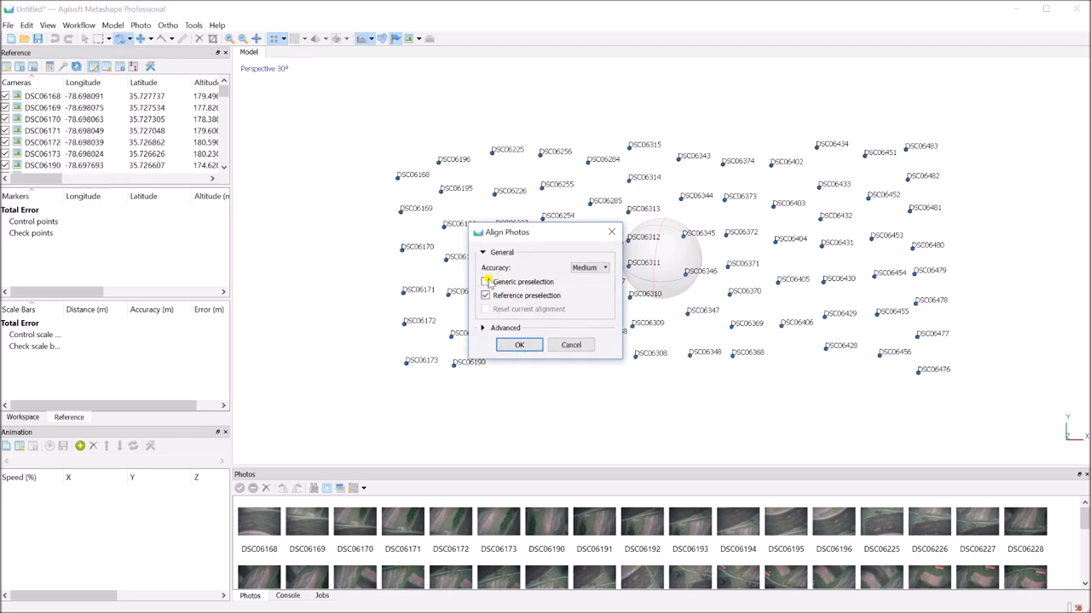
left_click(486, 281)
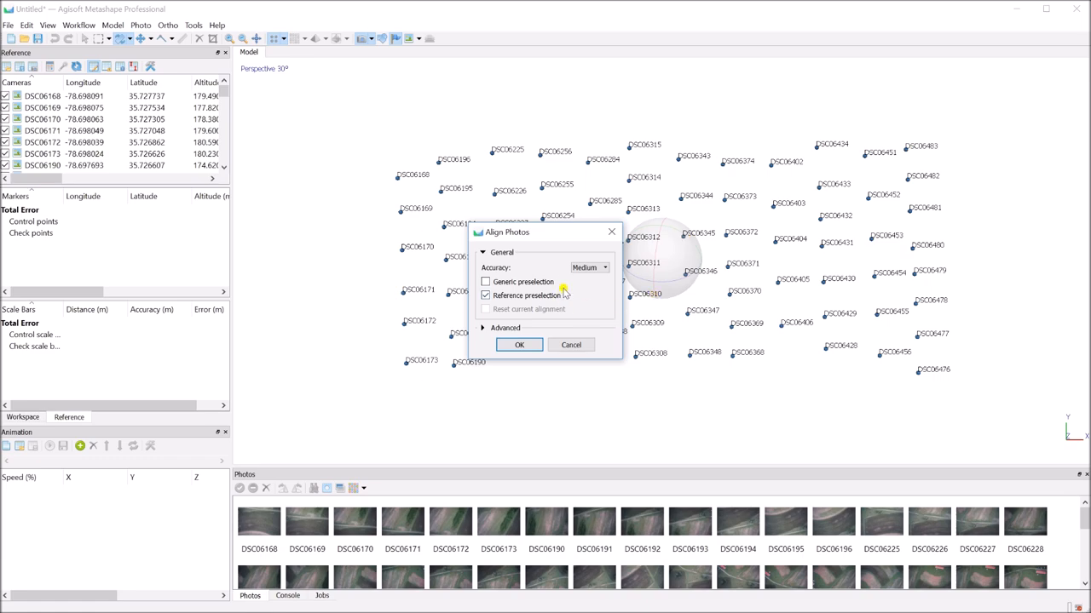
left_click(603, 266)
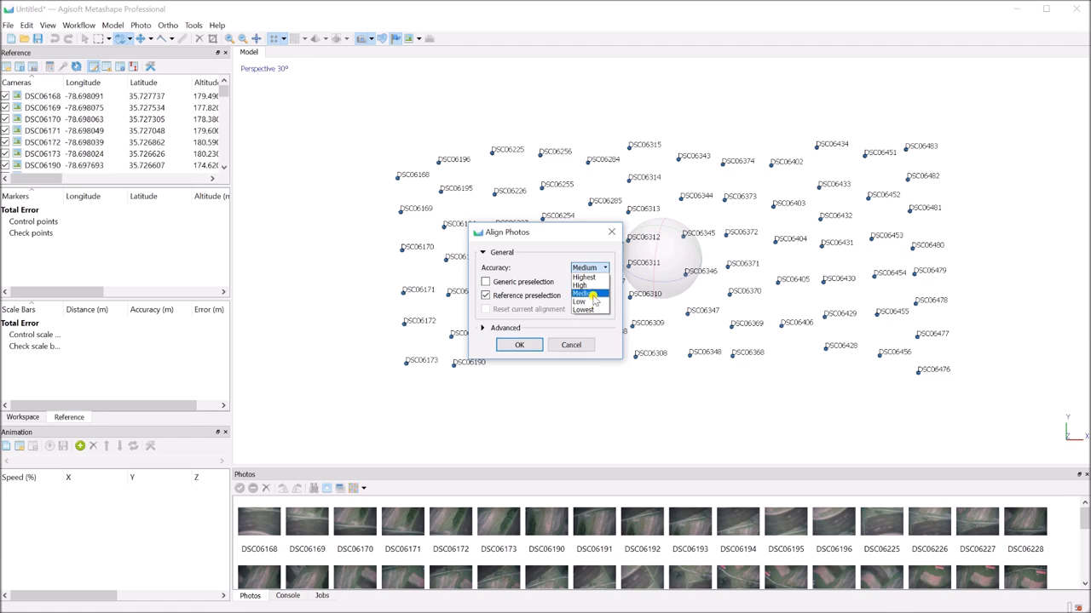
left_click(586, 293)
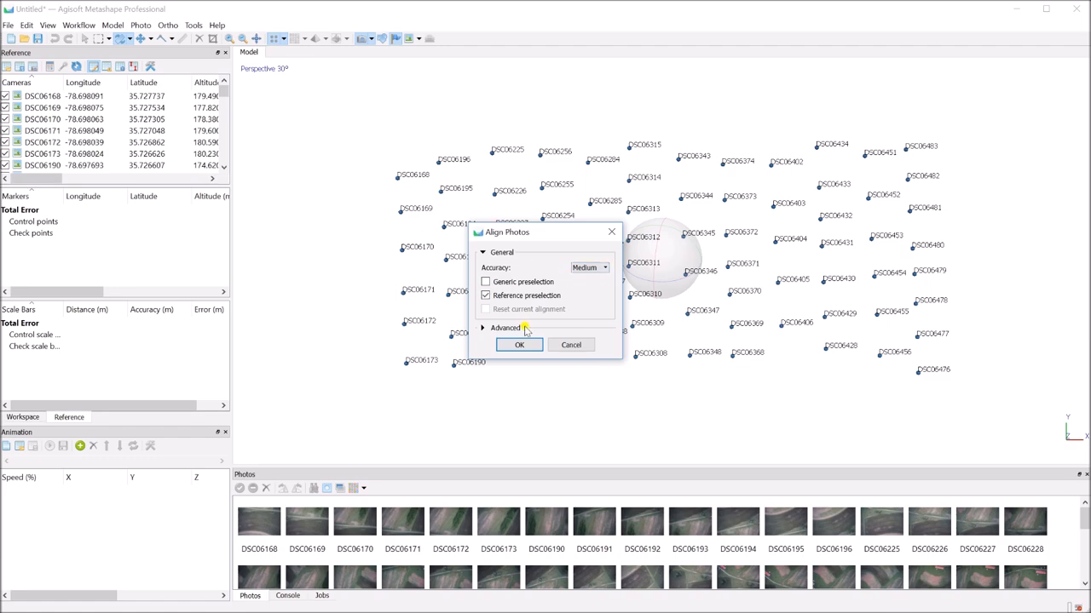
left_click(518, 344)
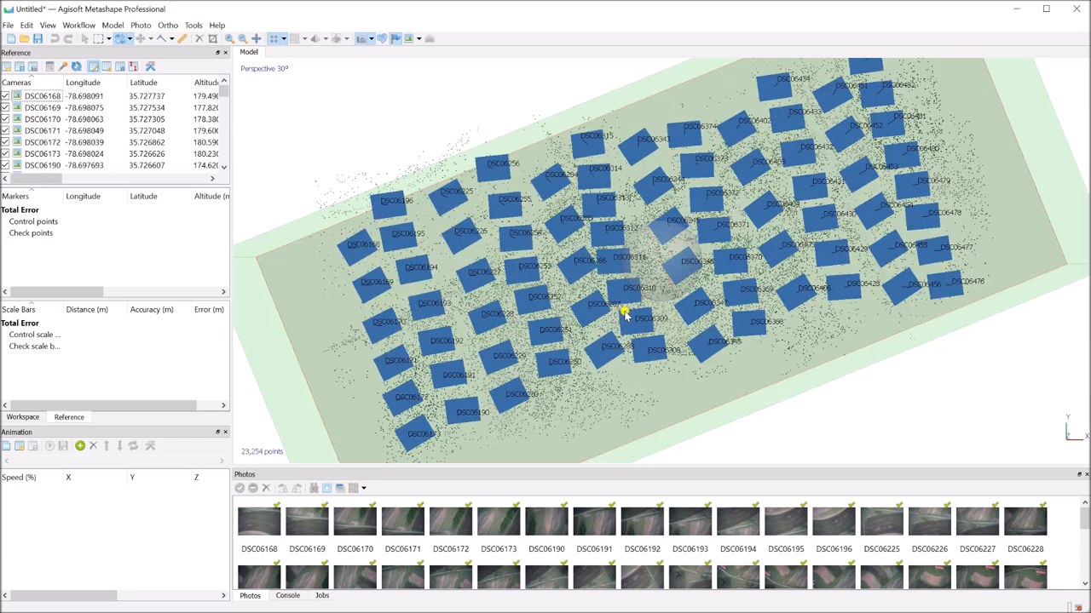
mouse_move(596, 317)
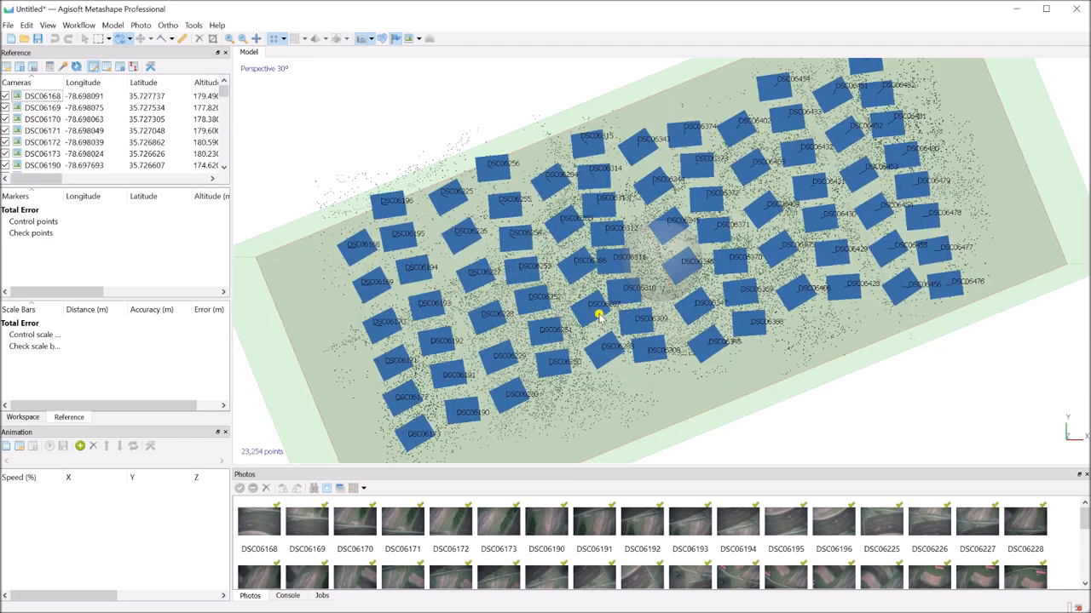
left_click_drag(600, 315, 695, 270)
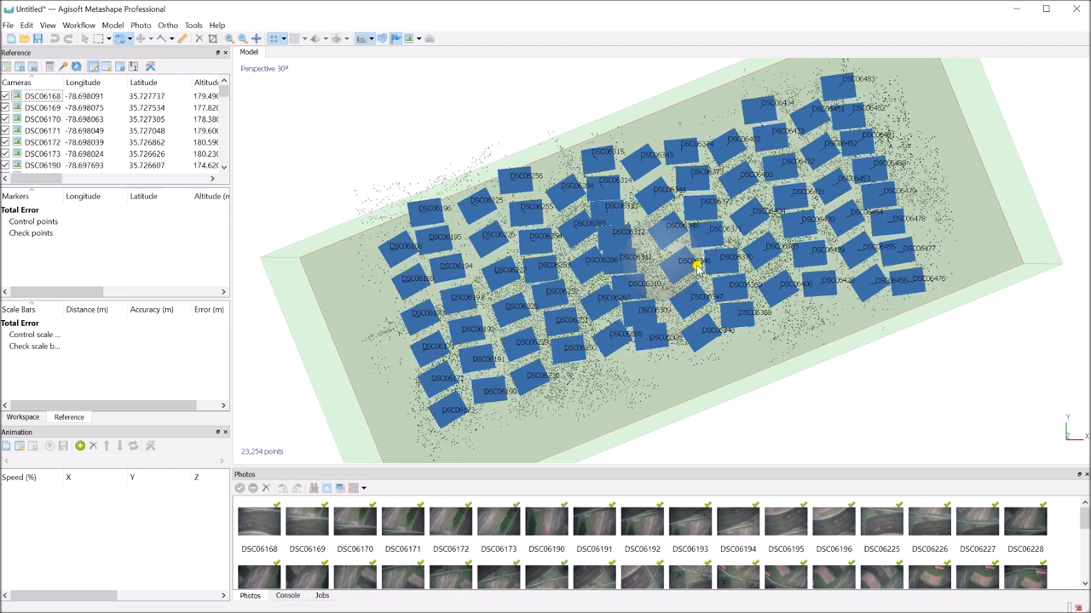
left_click_drag(695, 269, 697, 271)
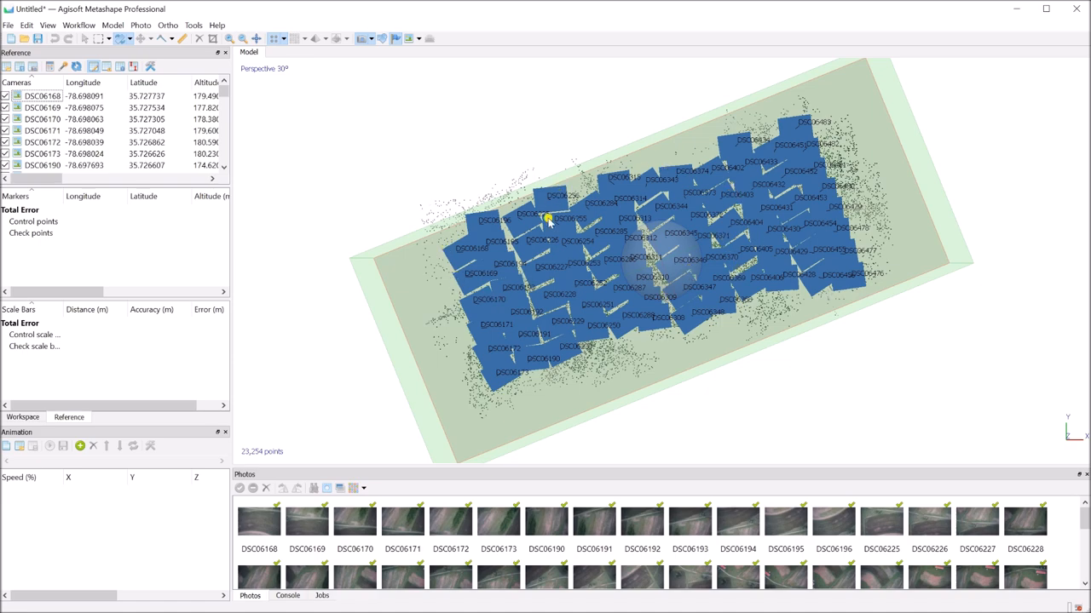
mouse_move(906, 165)
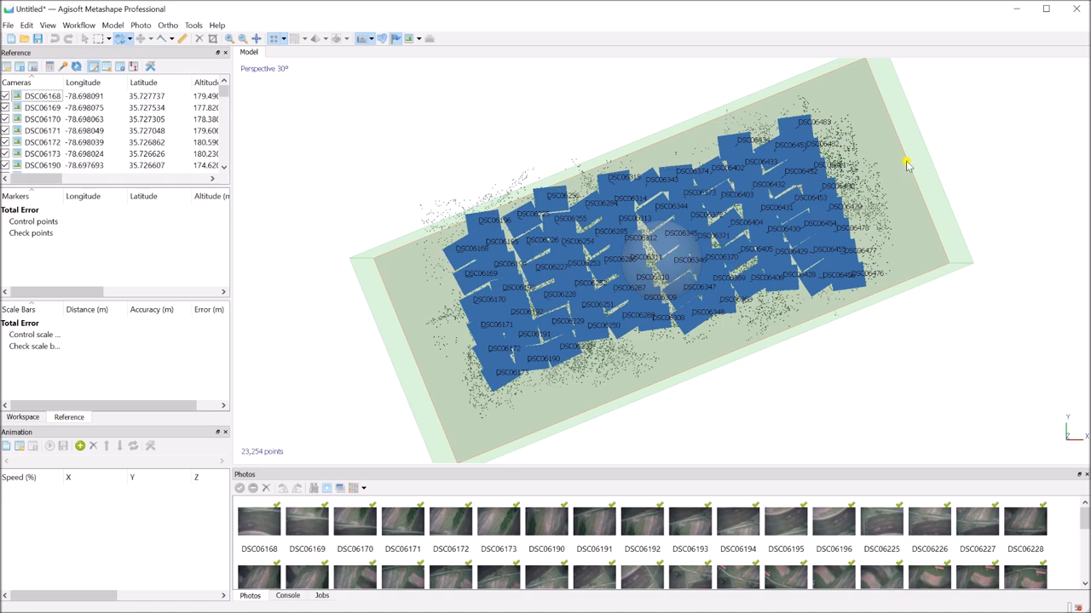
mouse_move(919, 188)
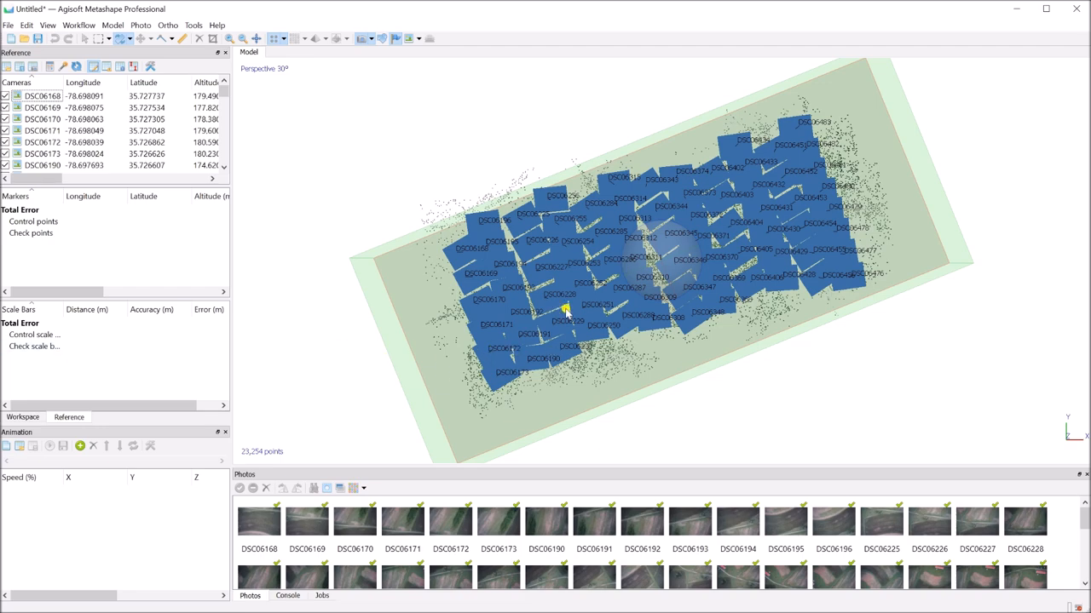
mouse_move(801, 77)
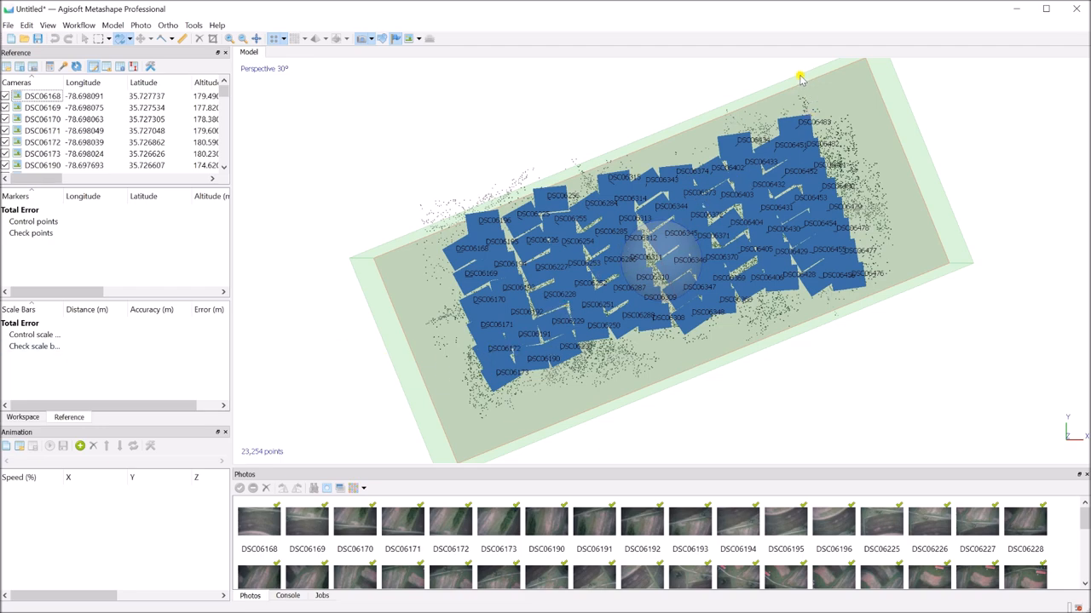
mouse_move(424, 160)
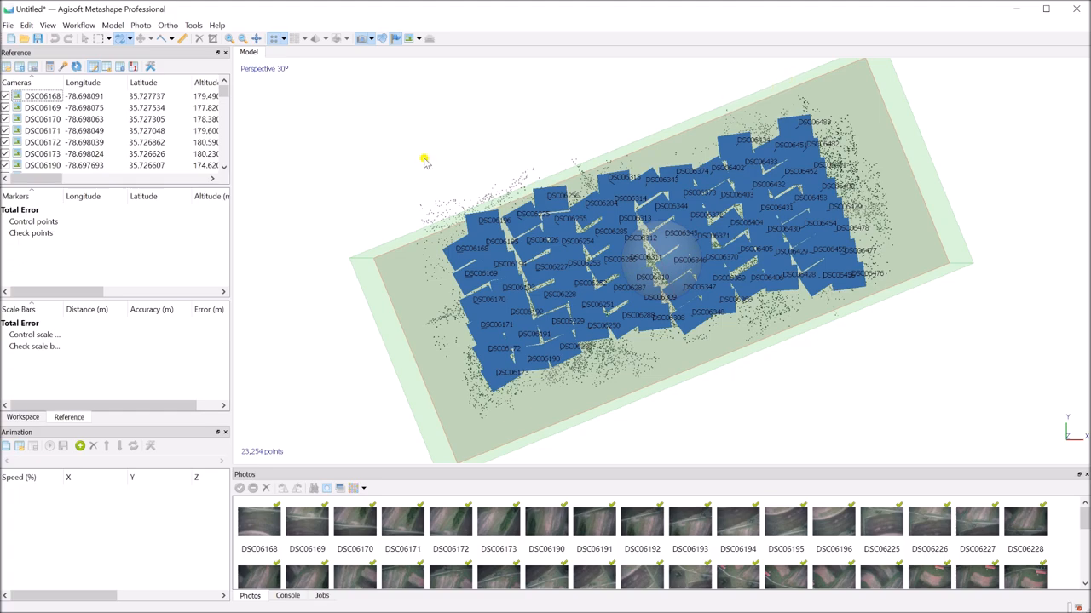
mouse_move(622, 368)
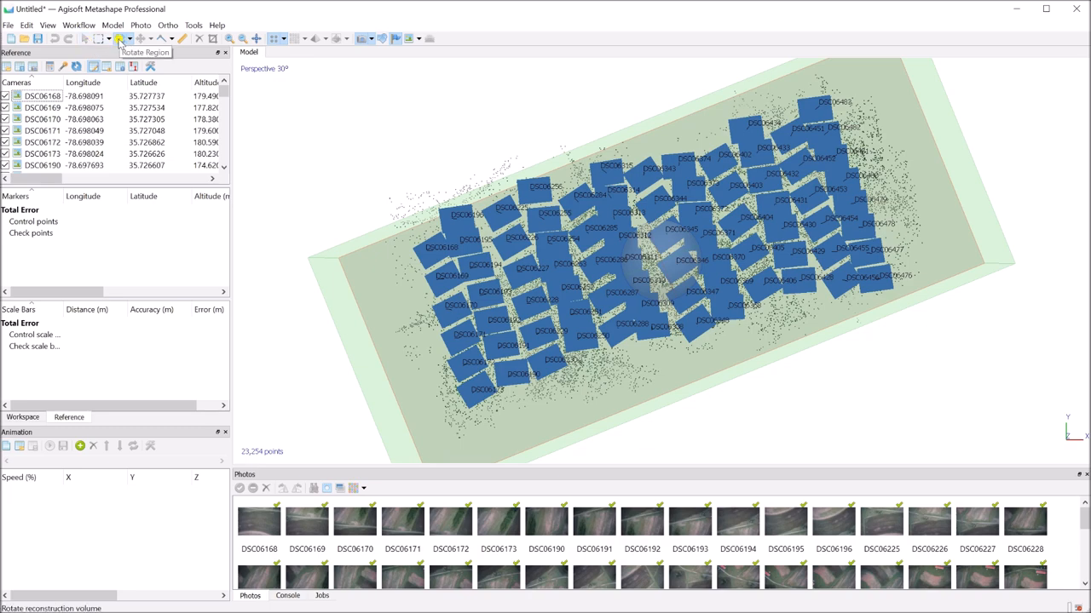
Switch to Rotate Region and level the bounding box with the flat sparse cloud from a side view.
left_click(123, 40)
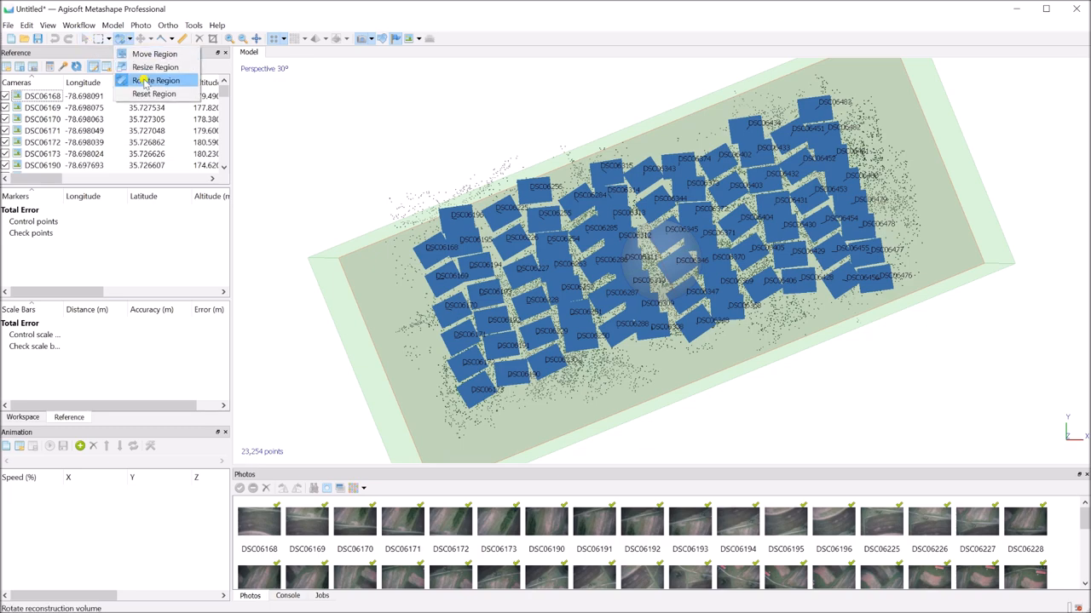
left_click(152, 82)
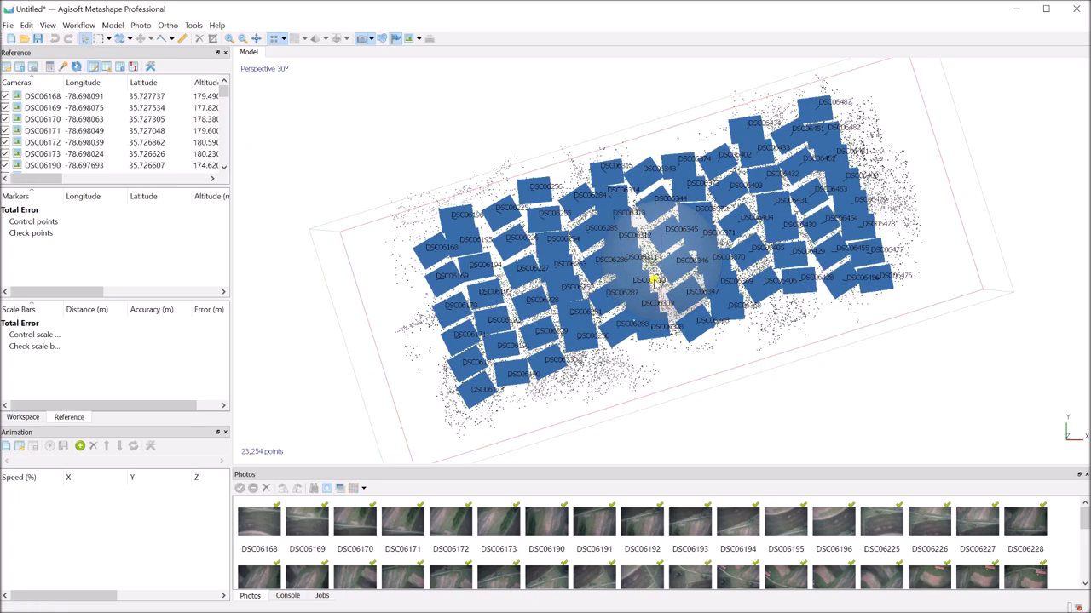
left_click_drag(657, 281, 661, 259)
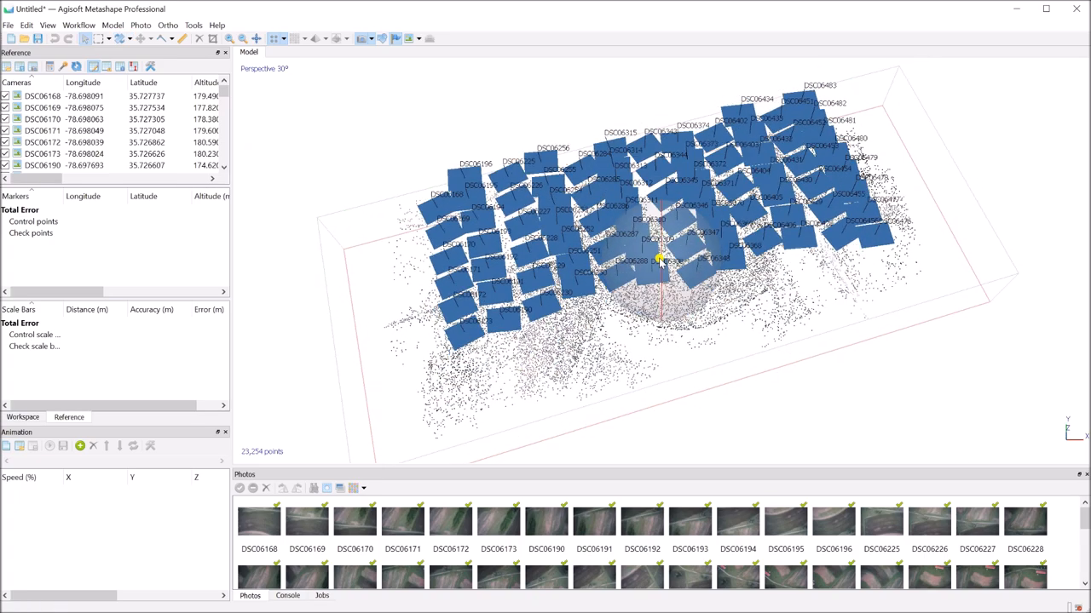
left_click_drag(661, 259, 622, 339)
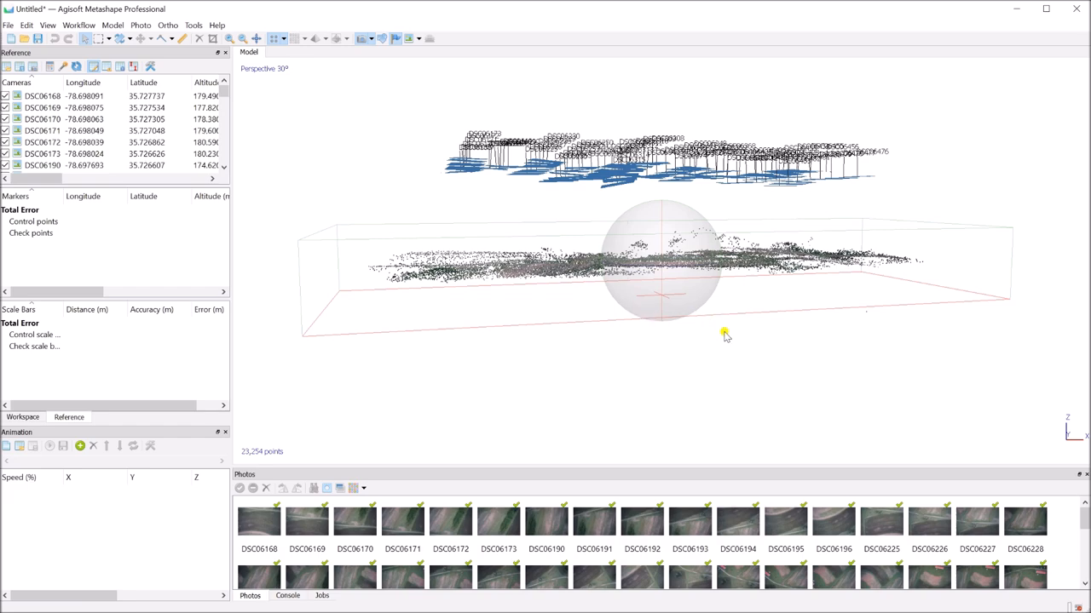
mouse_move(666, 271)
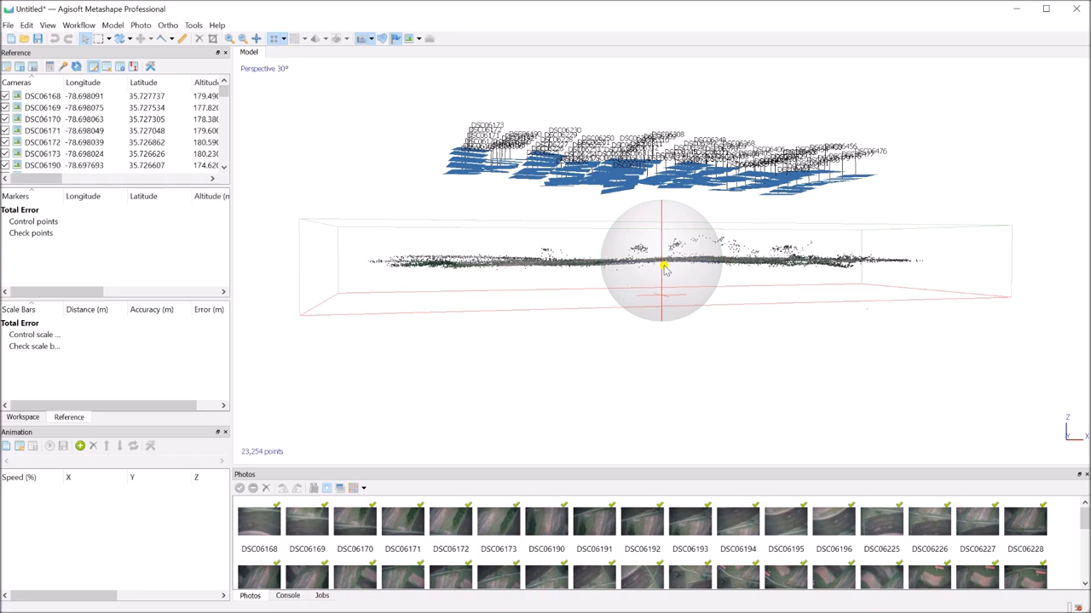
left_click_drag(665, 269, 665, 344)
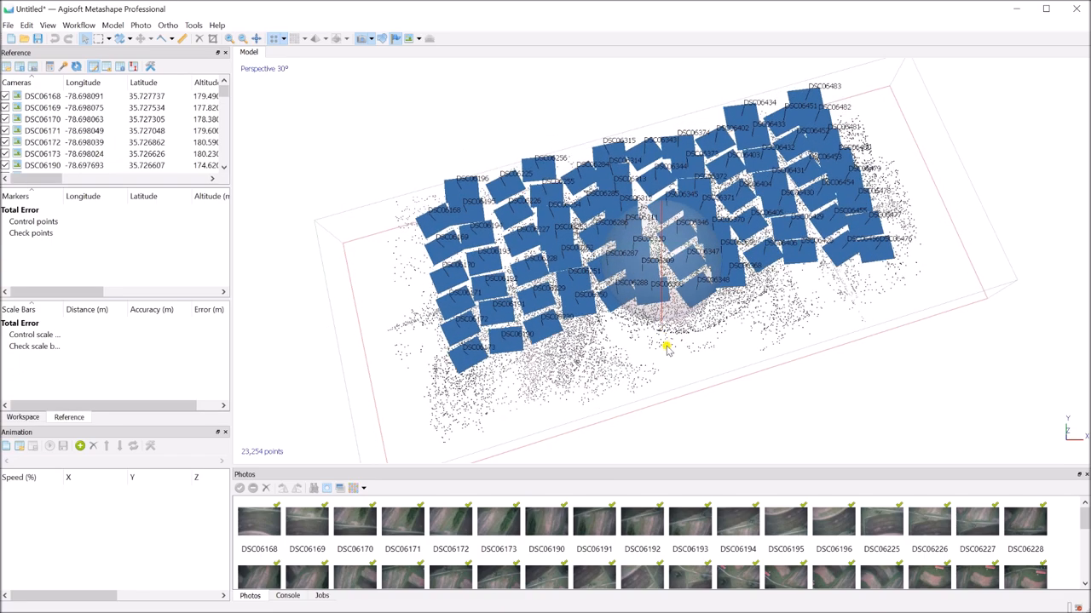
left_click_drag(664, 347, 661, 269)
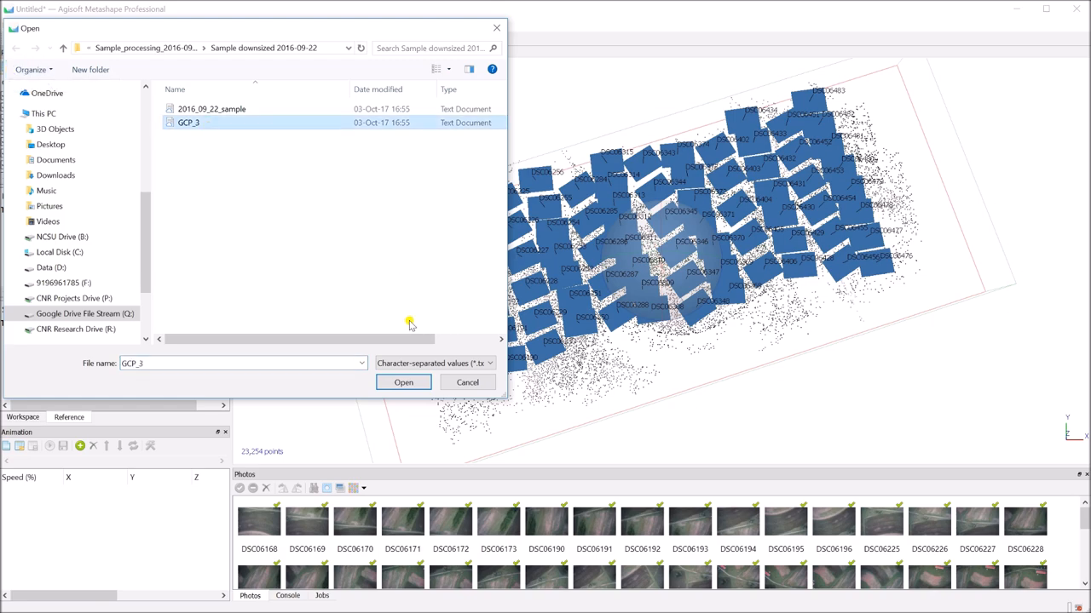
Import GCP_3 with Tab delimiter, creating new markers UAV 3, UAV 6 and UAV 8.
left_click(402, 382)
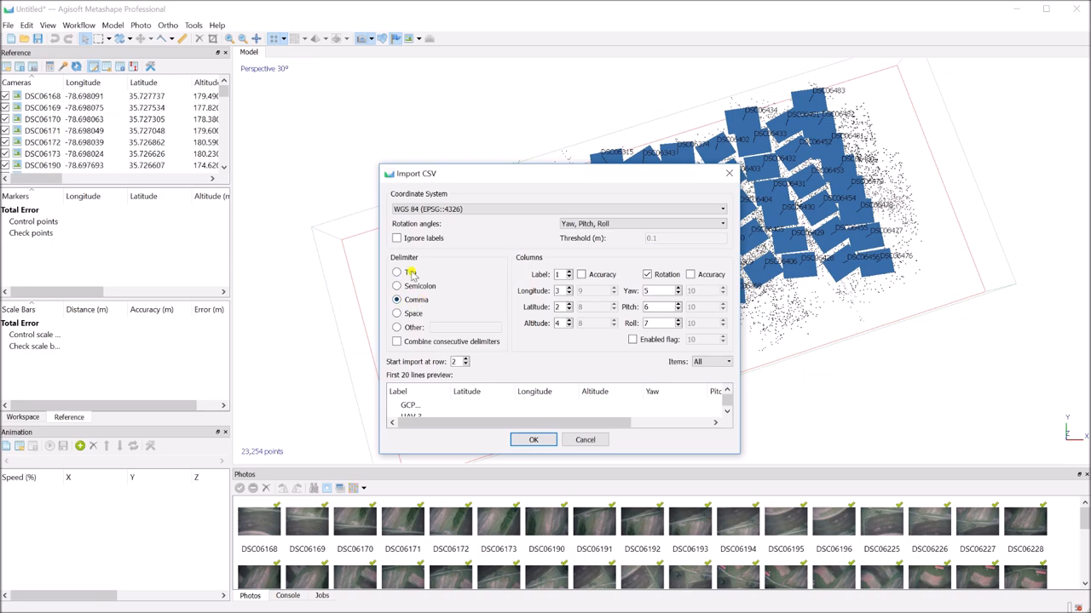
left_click(395, 273)
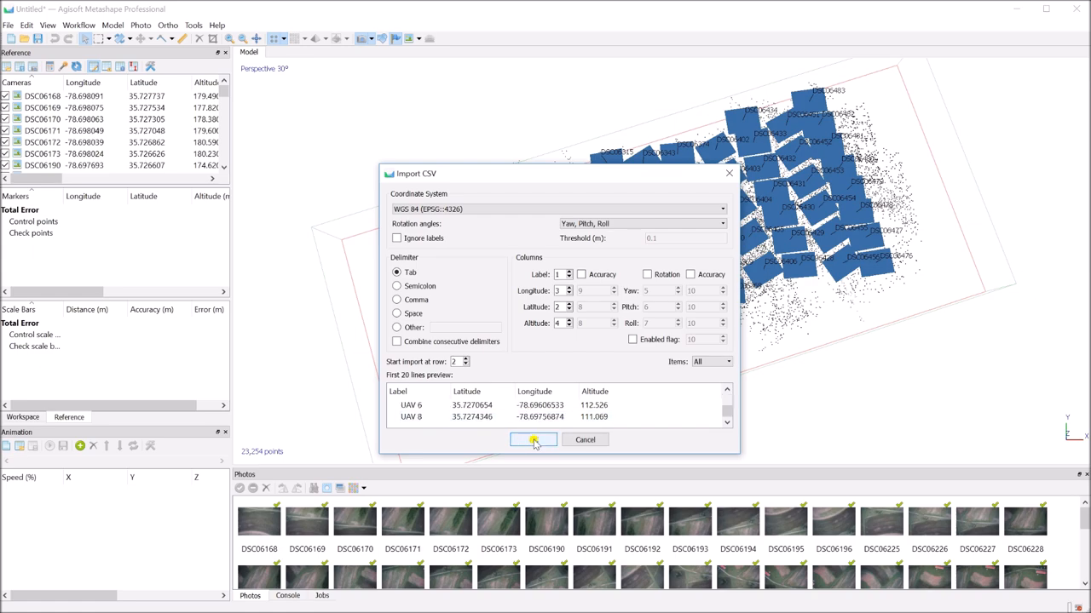
left_click(535, 440)
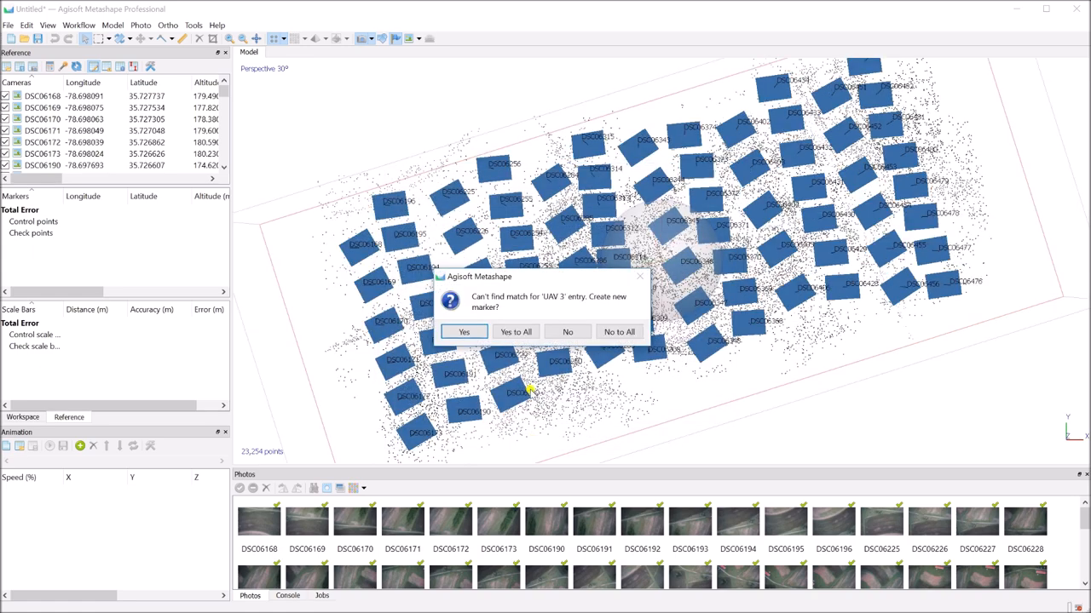
mouse_move(503, 312)
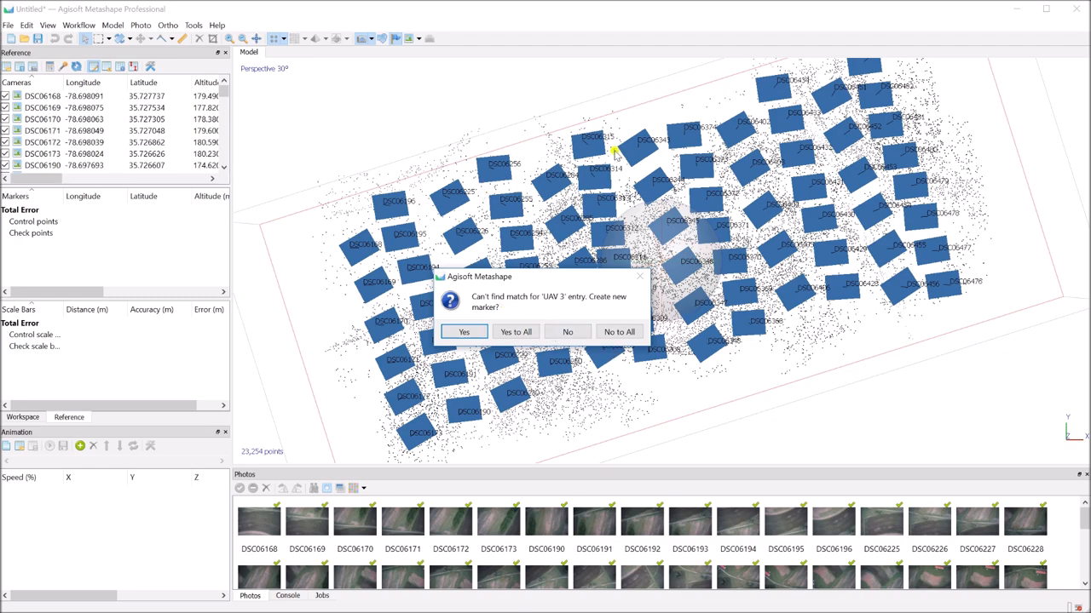
mouse_move(571, 305)
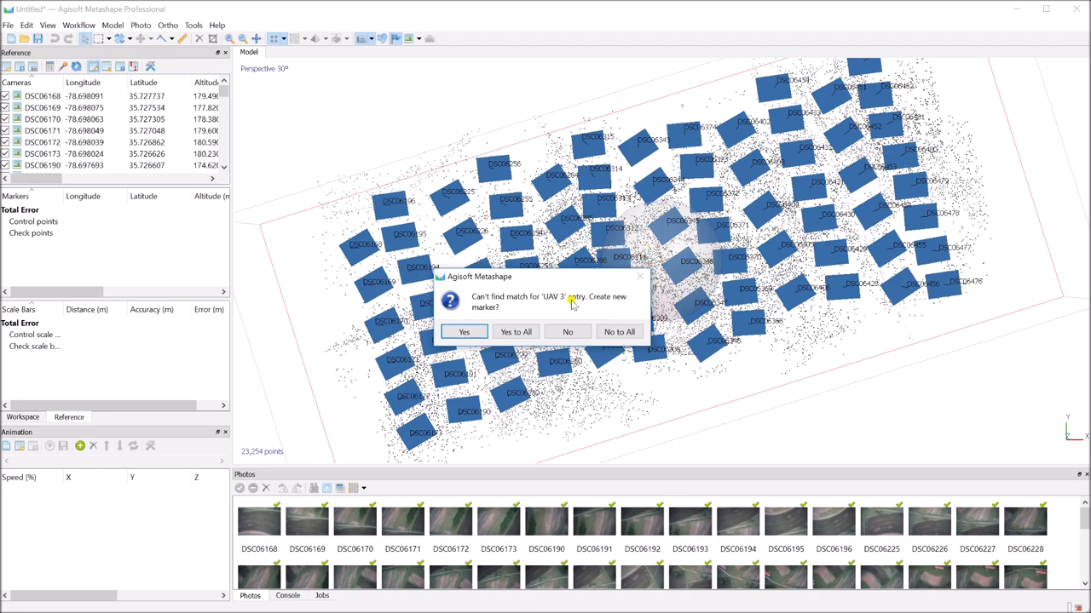
mouse_move(535, 315)
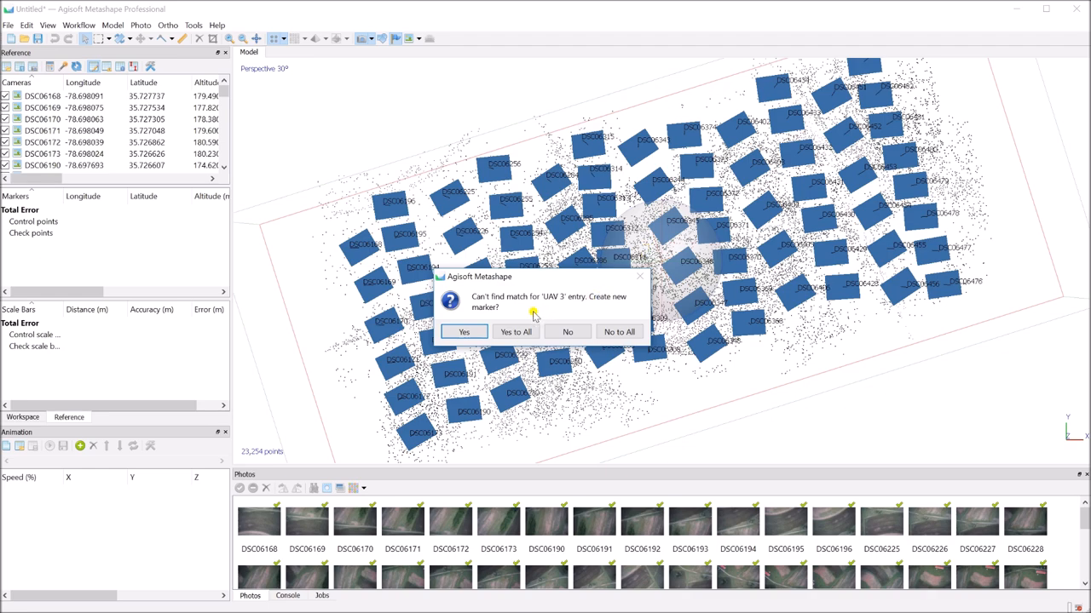
mouse_move(525, 314)
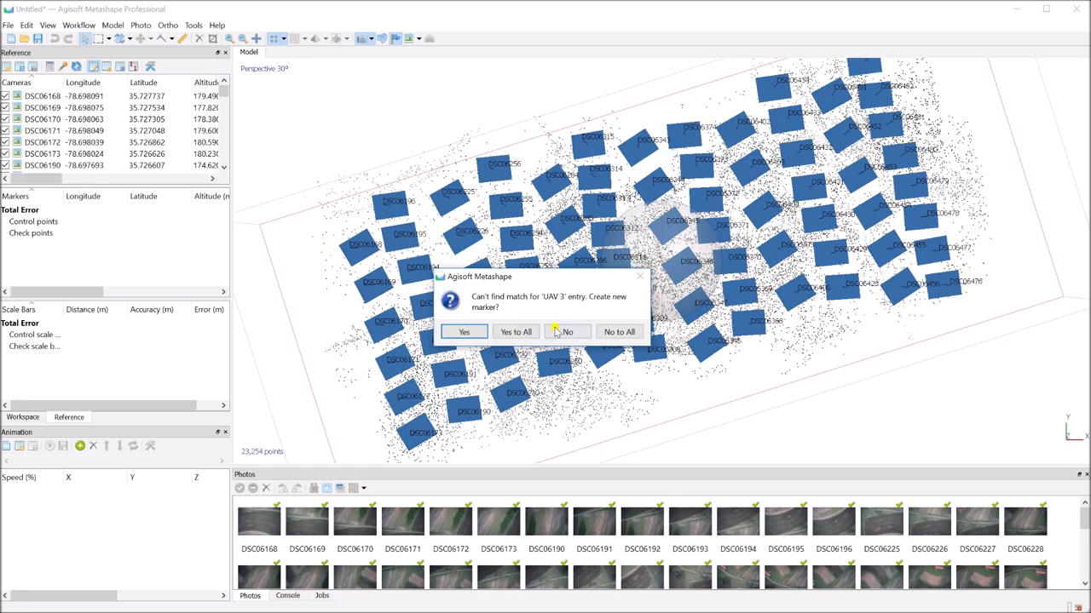
mouse_move(514, 330)
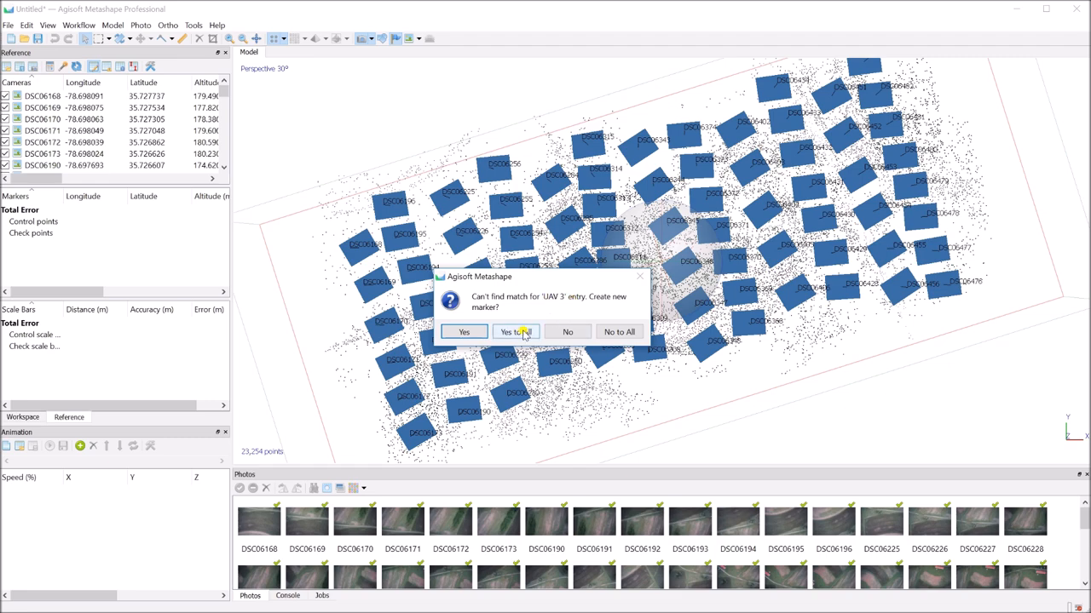
left_click(515, 331)
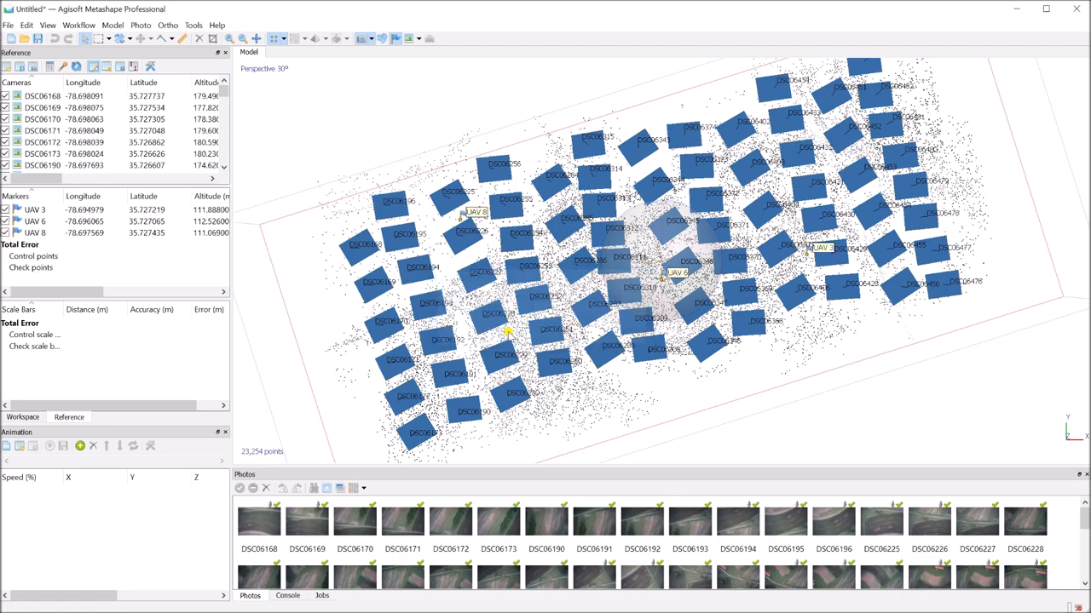
mouse_move(838, 264)
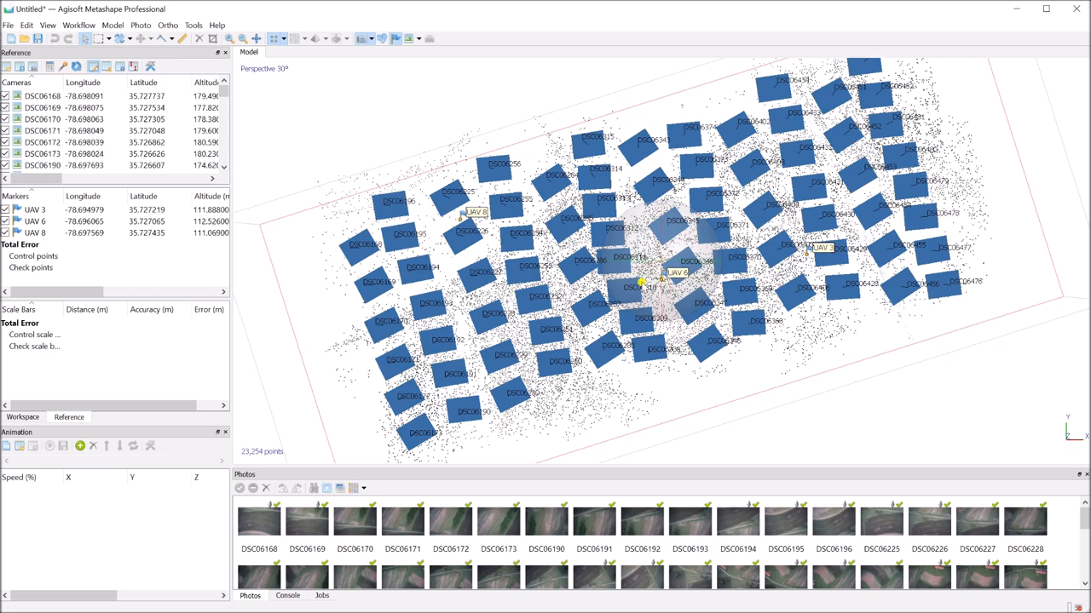
mouse_move(688, 300)
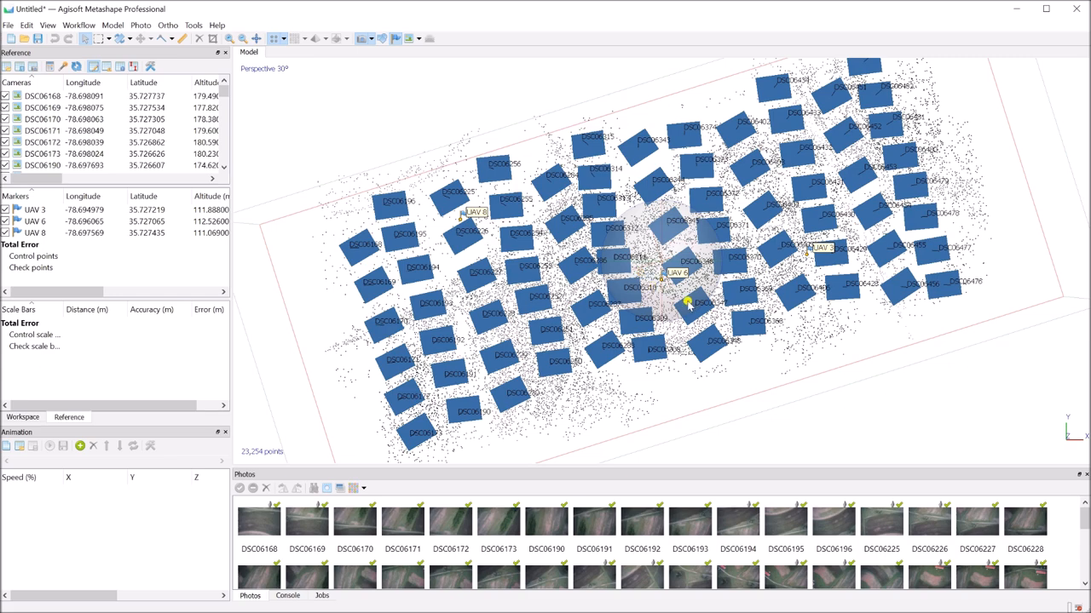
mouse_move(805, 250)
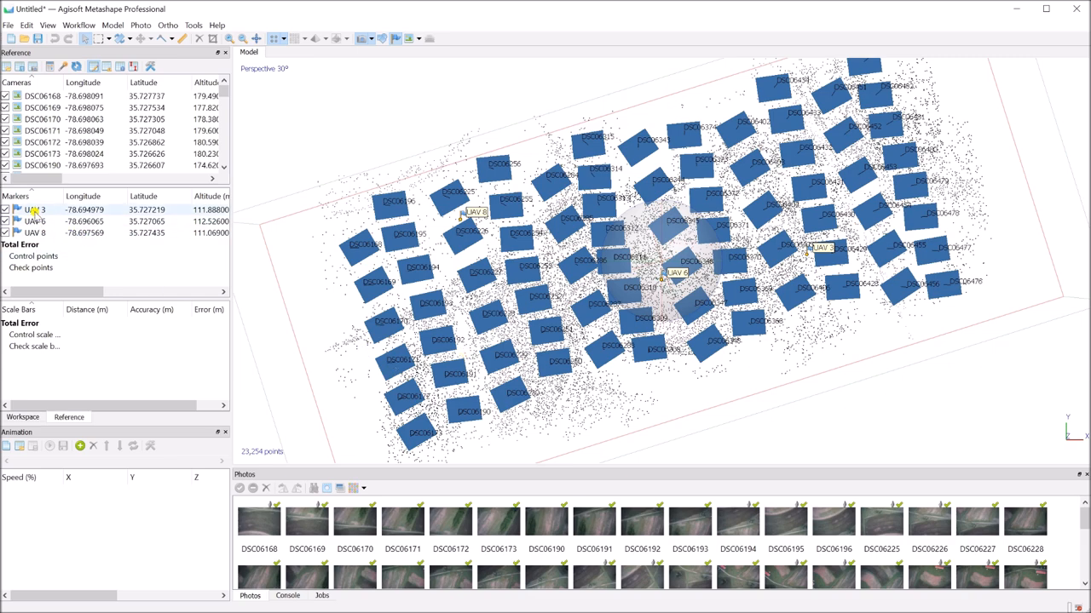
Filter photos by marker UAV 3, then by UAV 6, and open photo DSC06347 showing it.
right_click(34, 210)
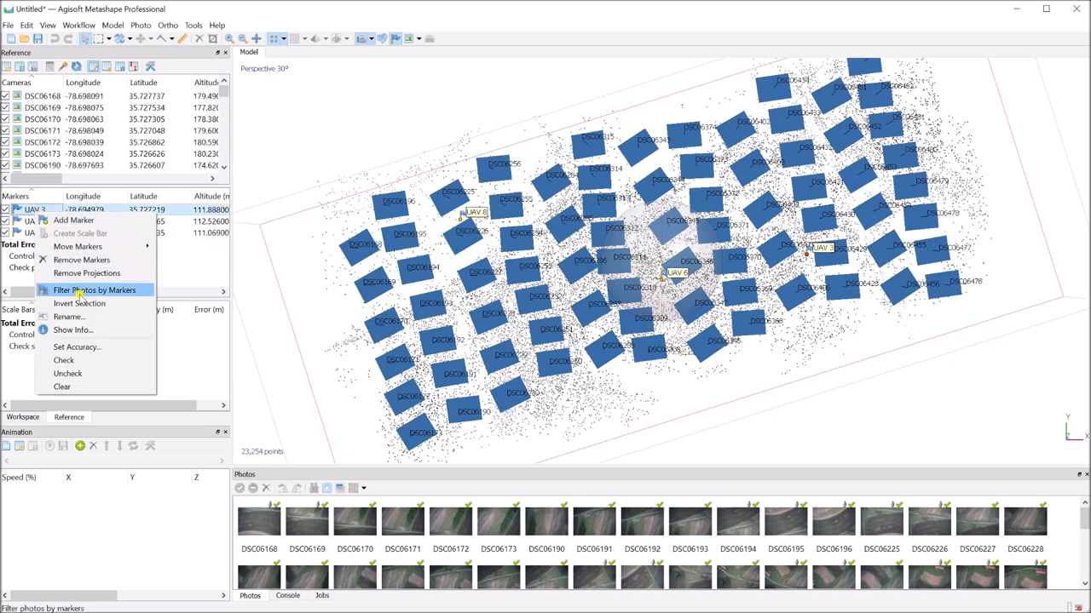
left_click(96, 290)
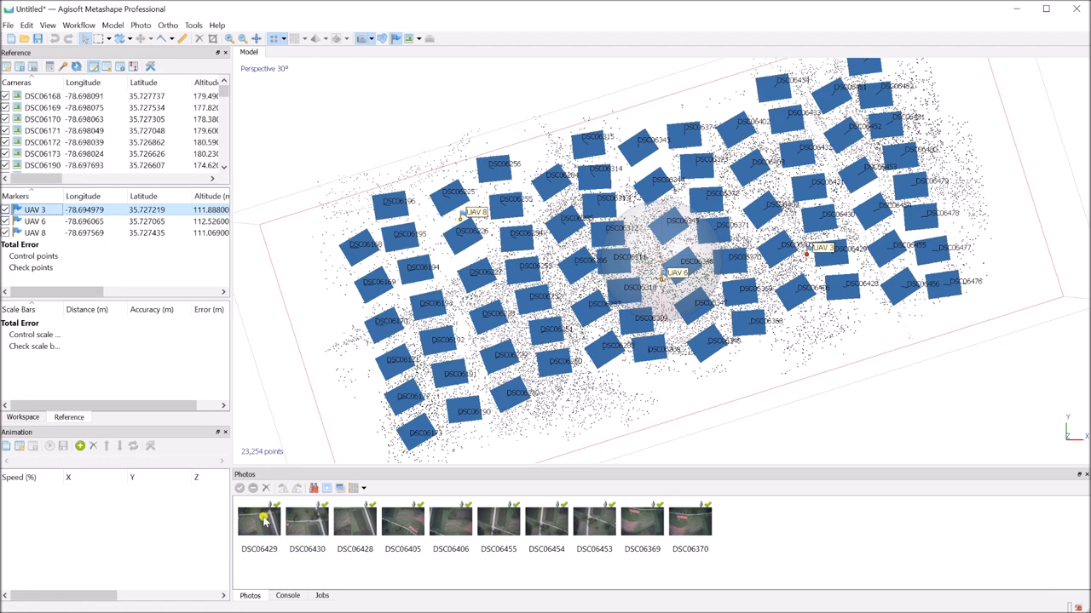
right_click(34, 222)
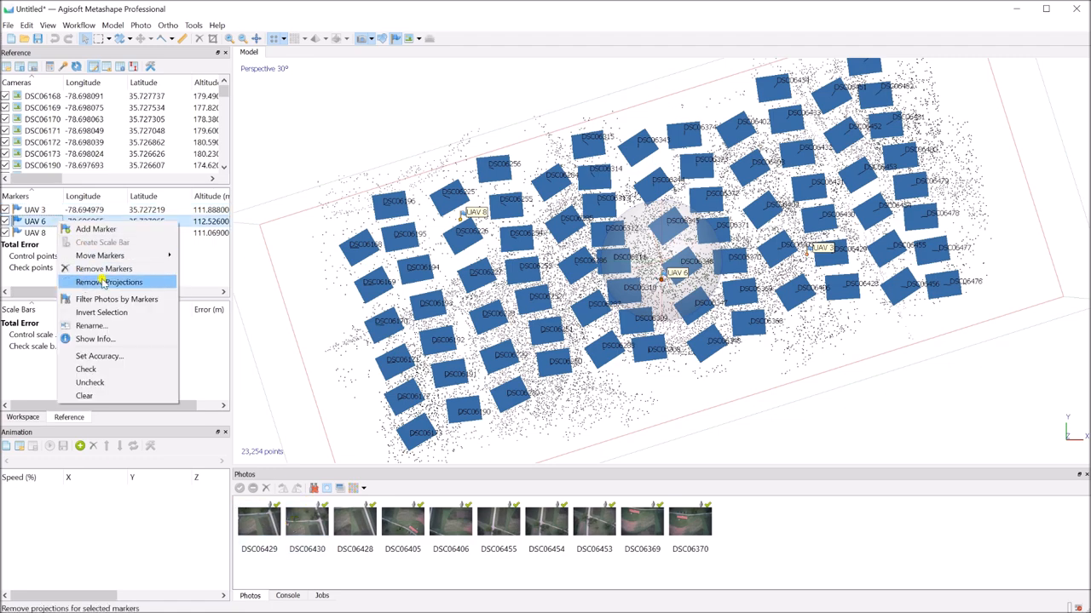
left_click(112, 283)
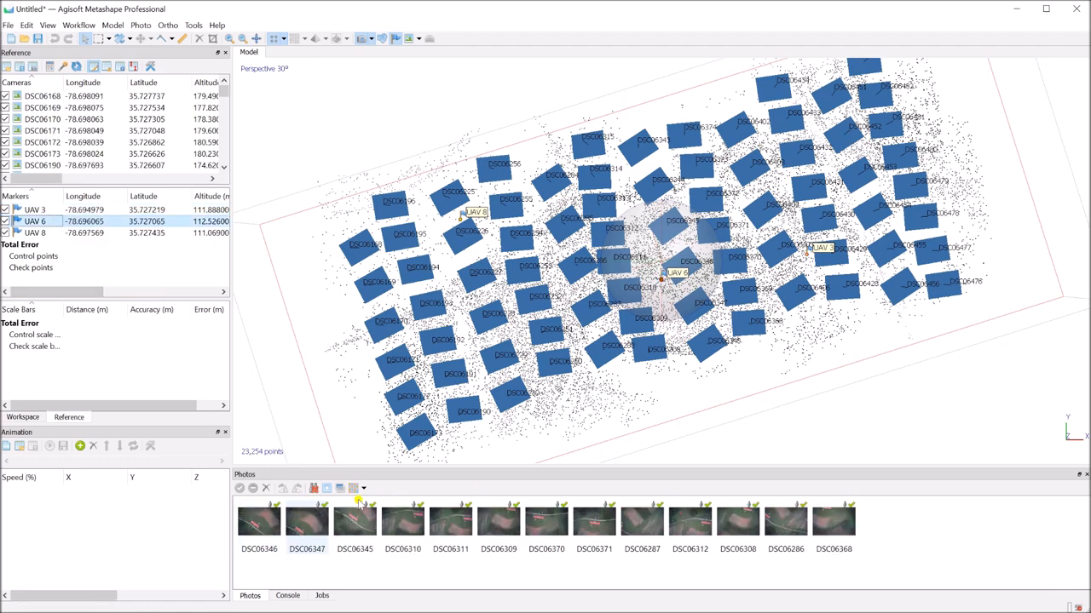
double_click(307, 520)
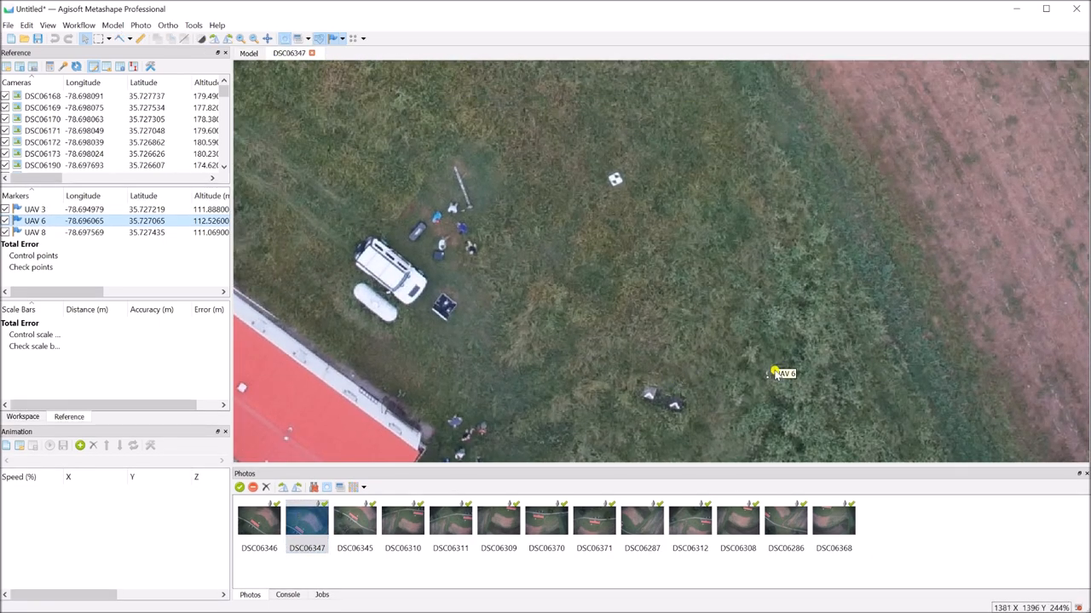
Pan the opened photo to inspect the UAV 6 marker placement.
left_click_drag(775, 374, 688, 271)
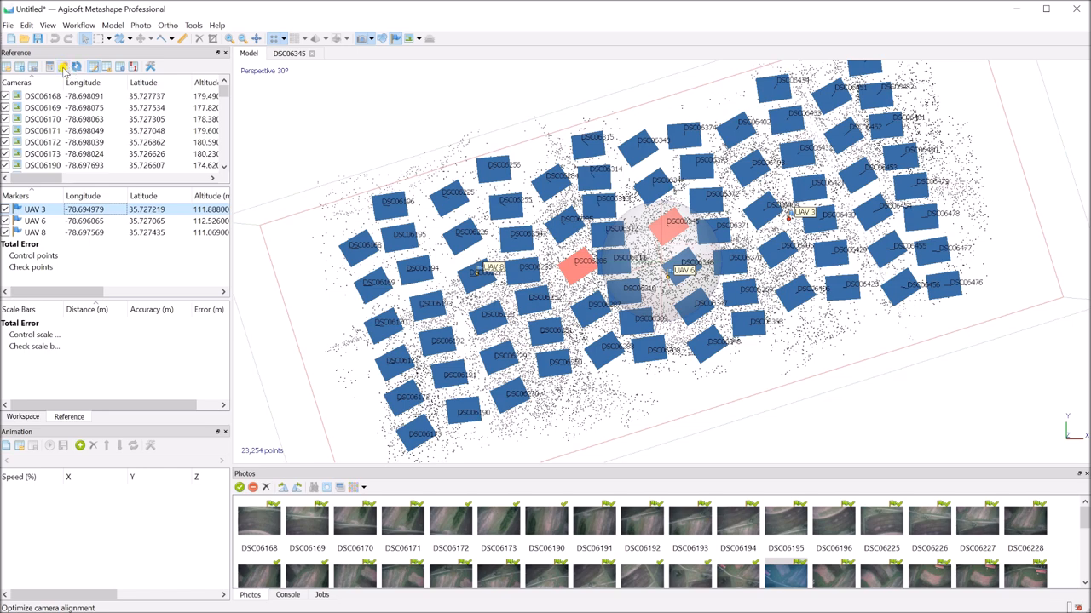
Run Optimize Cameras and widen the Markers table to read errors under 0.002 m.
left_click(63, 67)
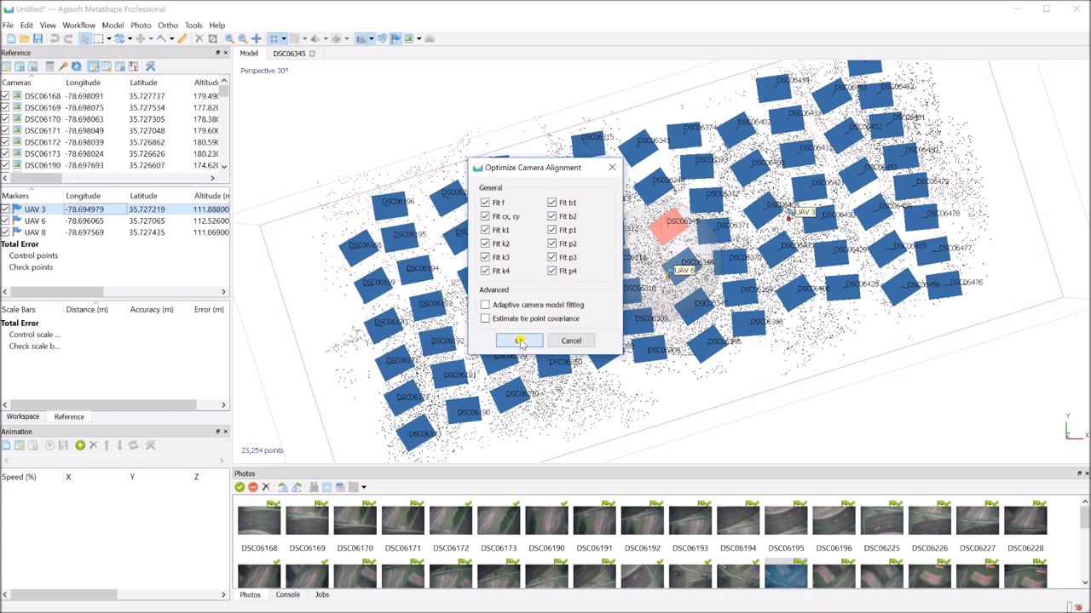
left_click(518, 341)
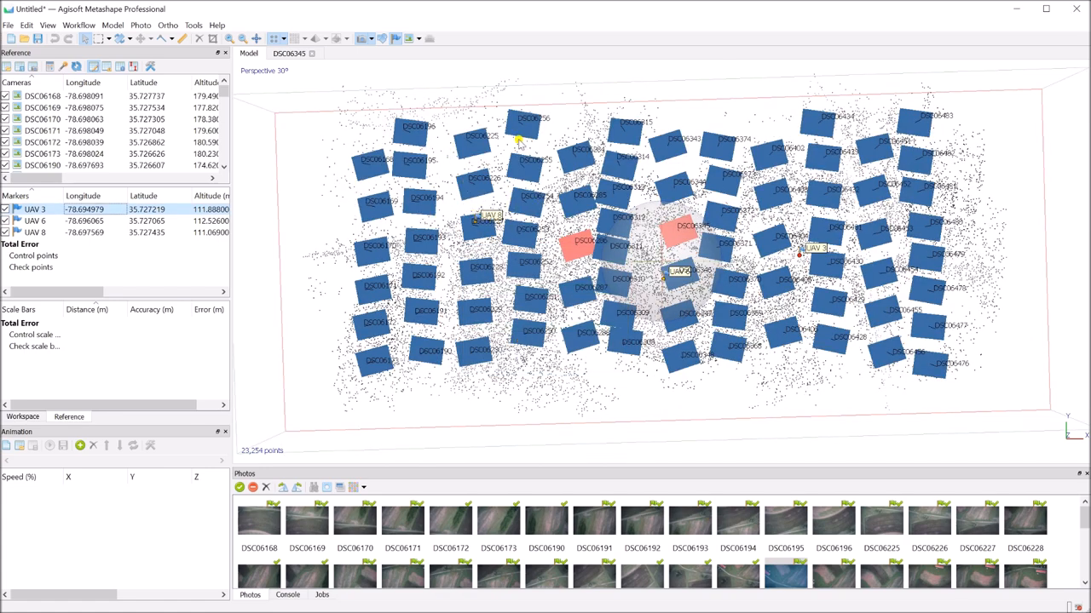
mouse_move(537, 175)
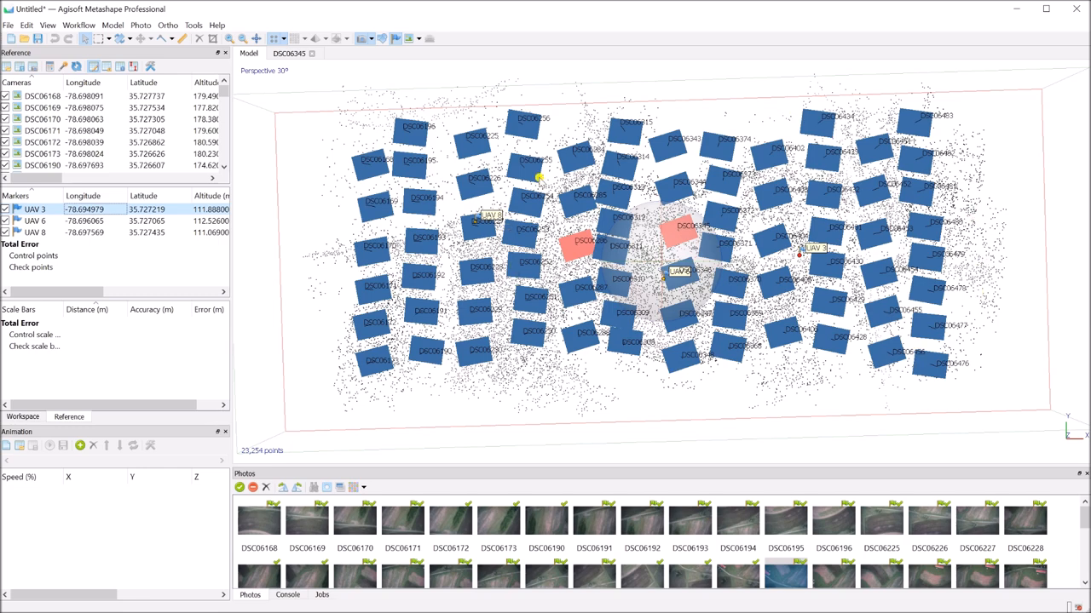
mouse_move(474, 225)
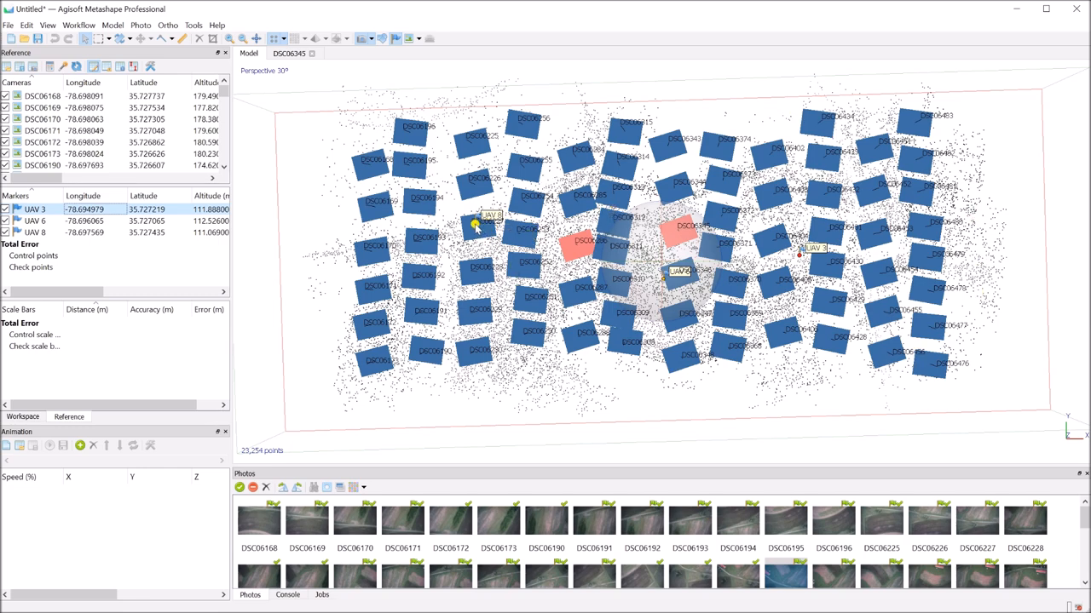
mouse_move(662, 275)
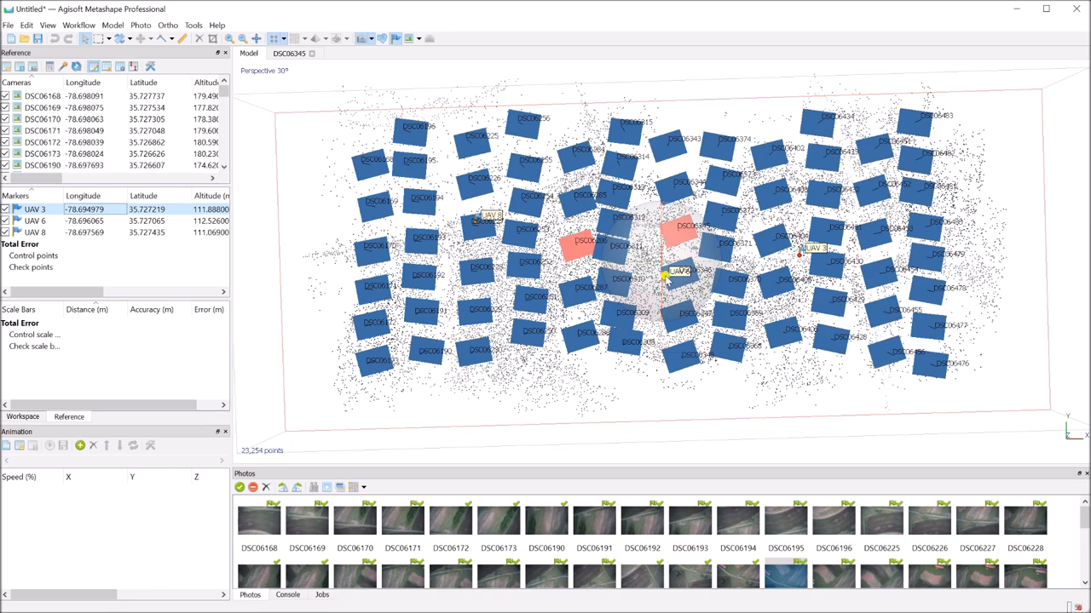
mouse_move(75, 286)
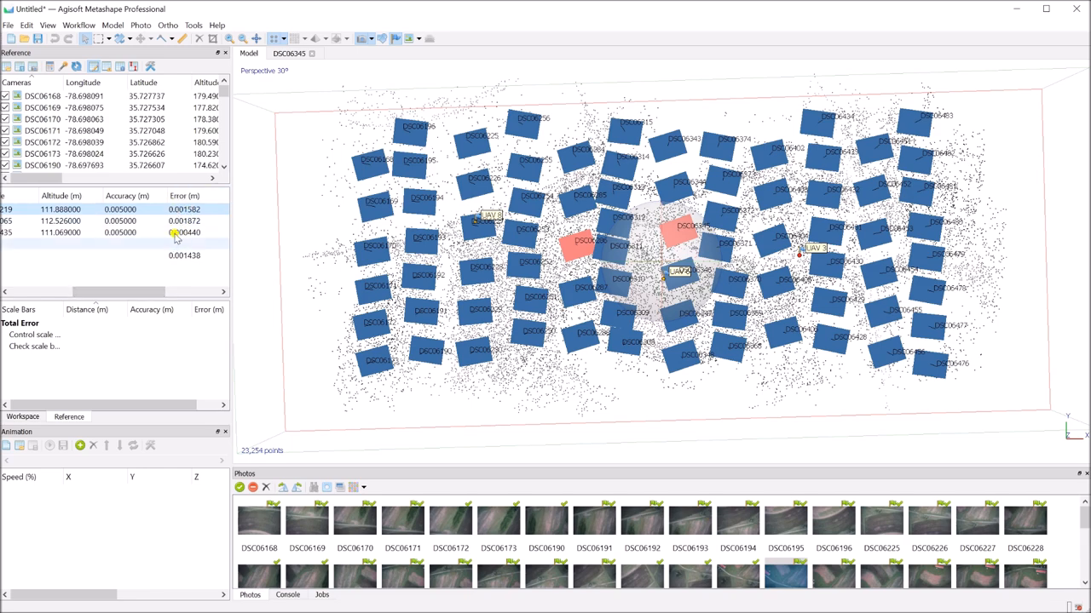
left_click_drag(119, 291, 167, 291)
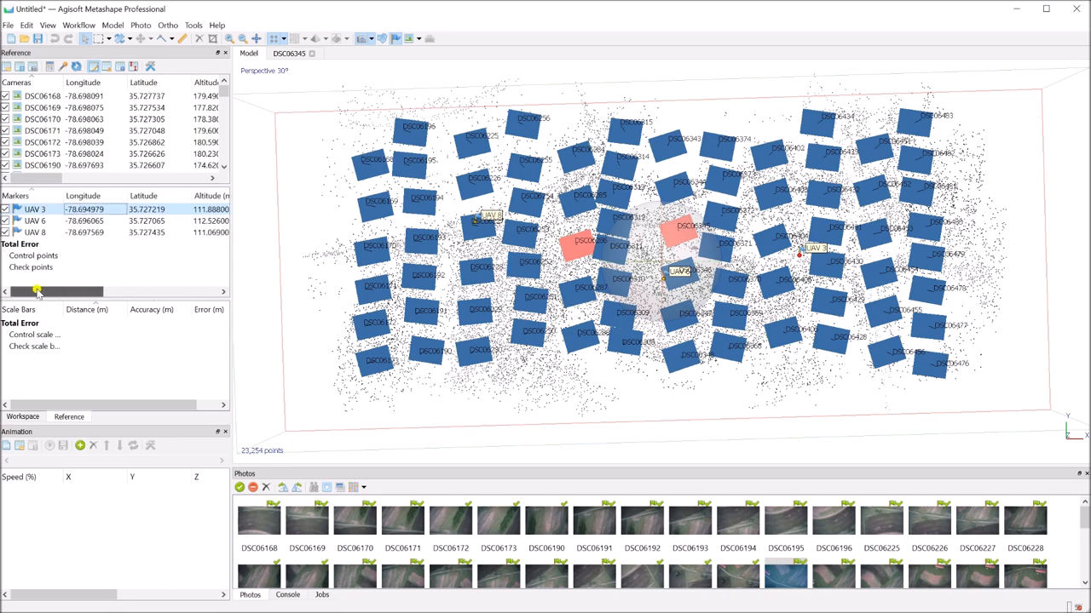
mouse_move(456, 279)
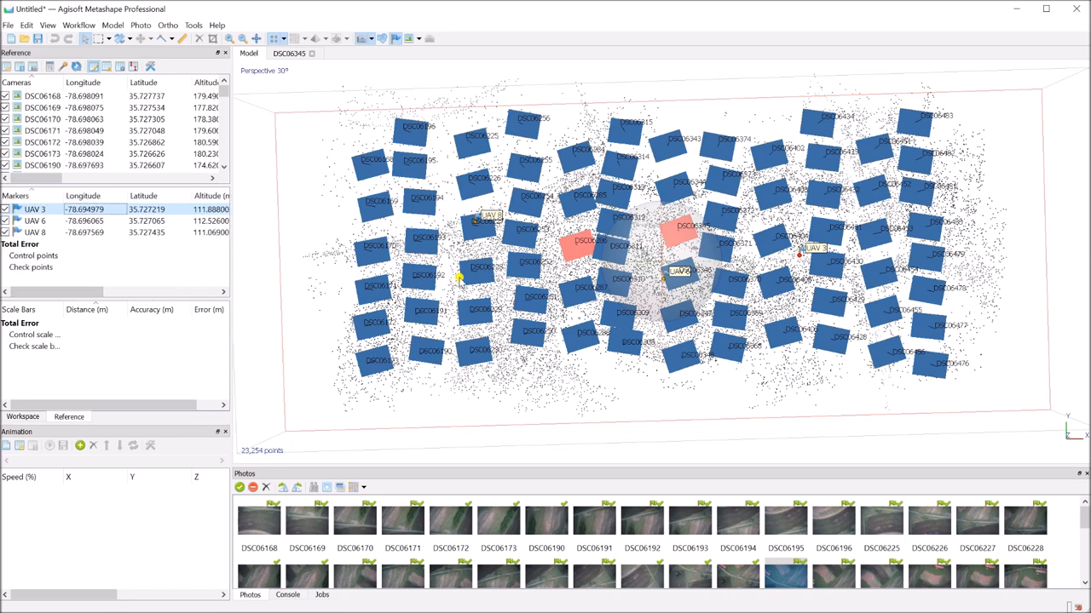
mouse_move(591, 163)
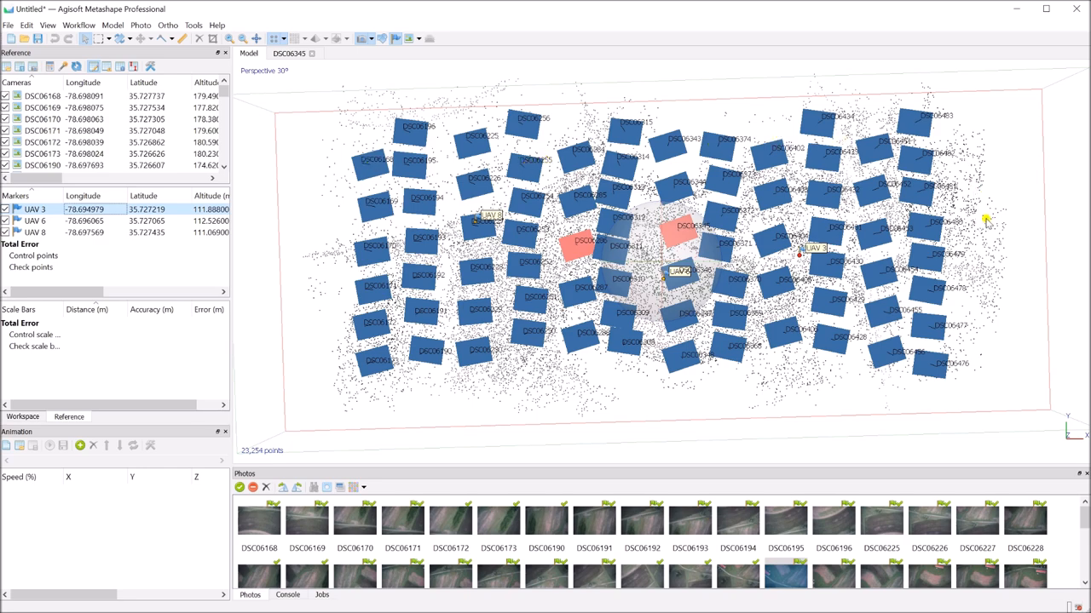
mouse_move(569, 361)
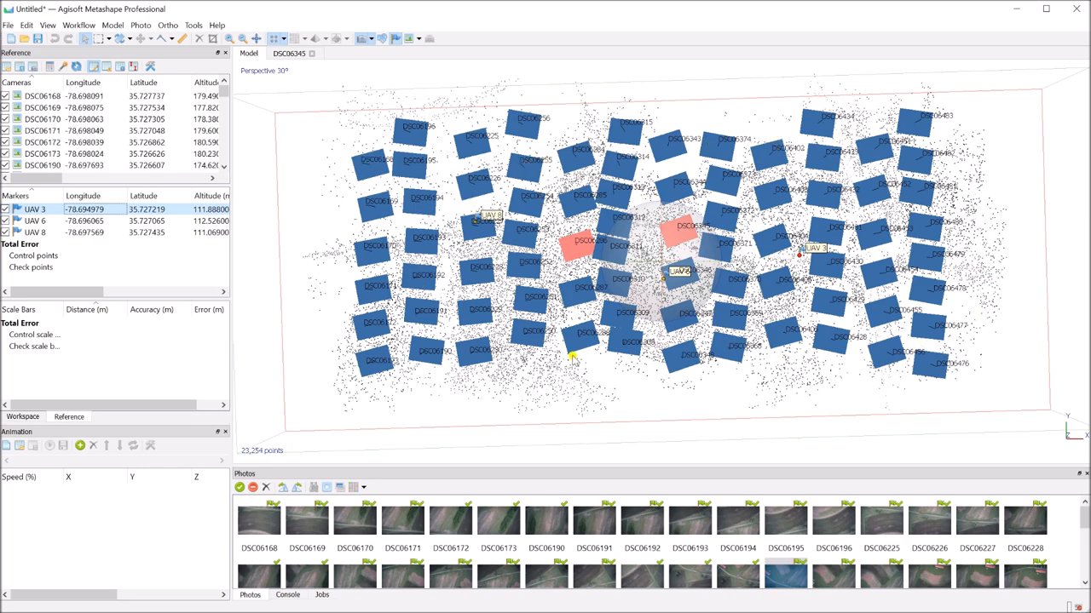
Build the dense cloud at Medium quality with Moderate depth filtering under Advanced.
left_click(92, 23)
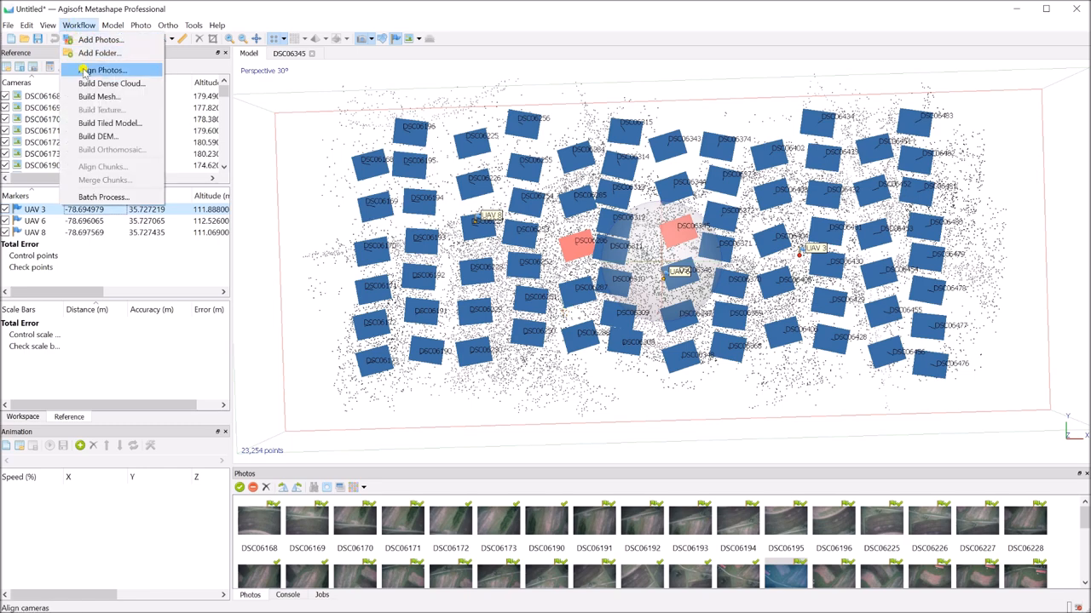
left_click(104, 82)
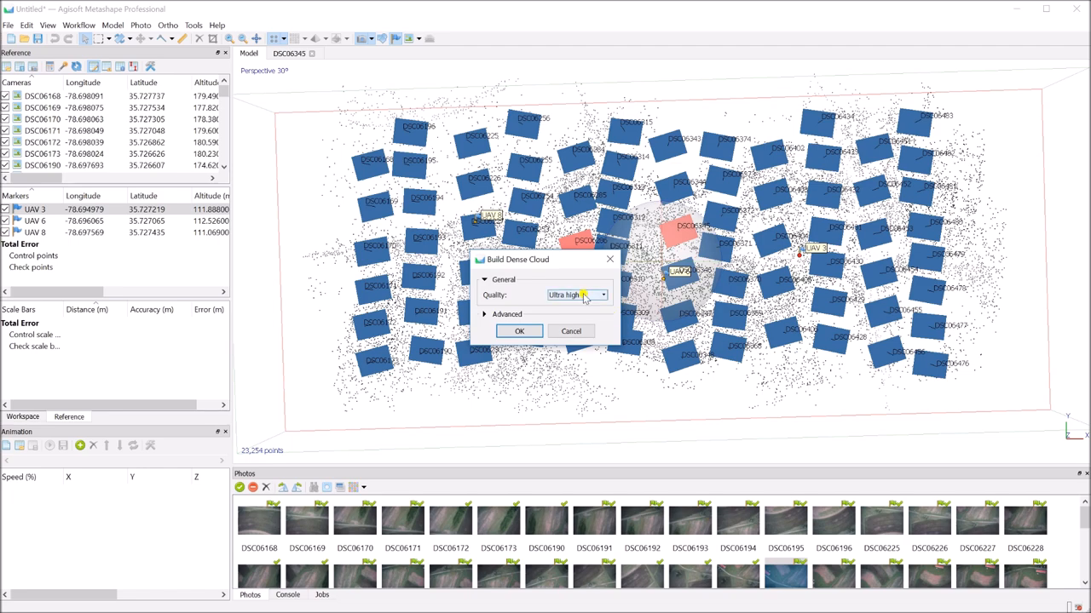
left_click(598, 295)
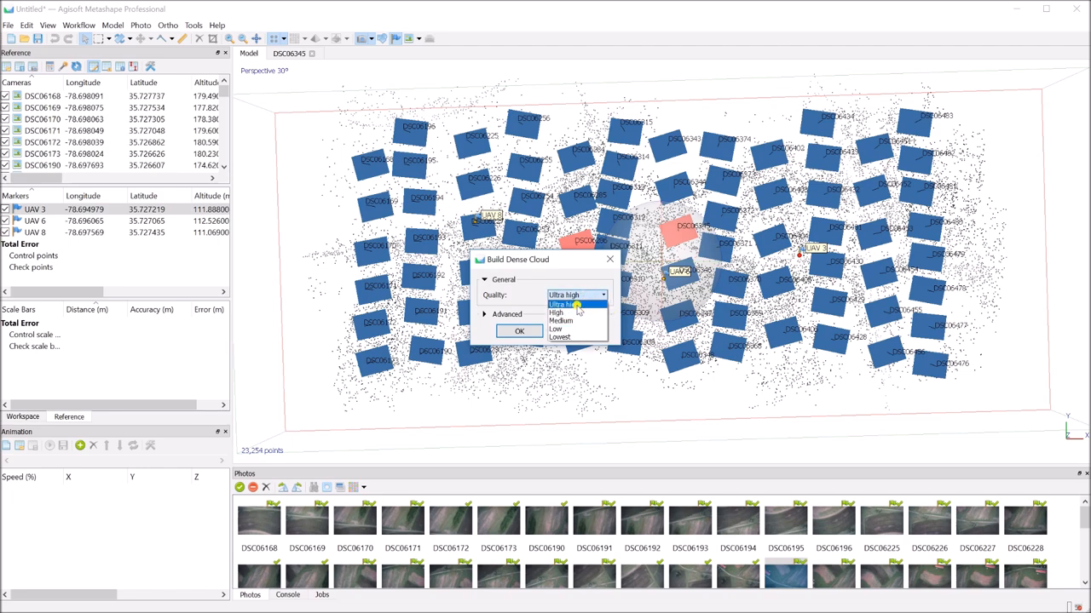
mouse_move(562, 314)
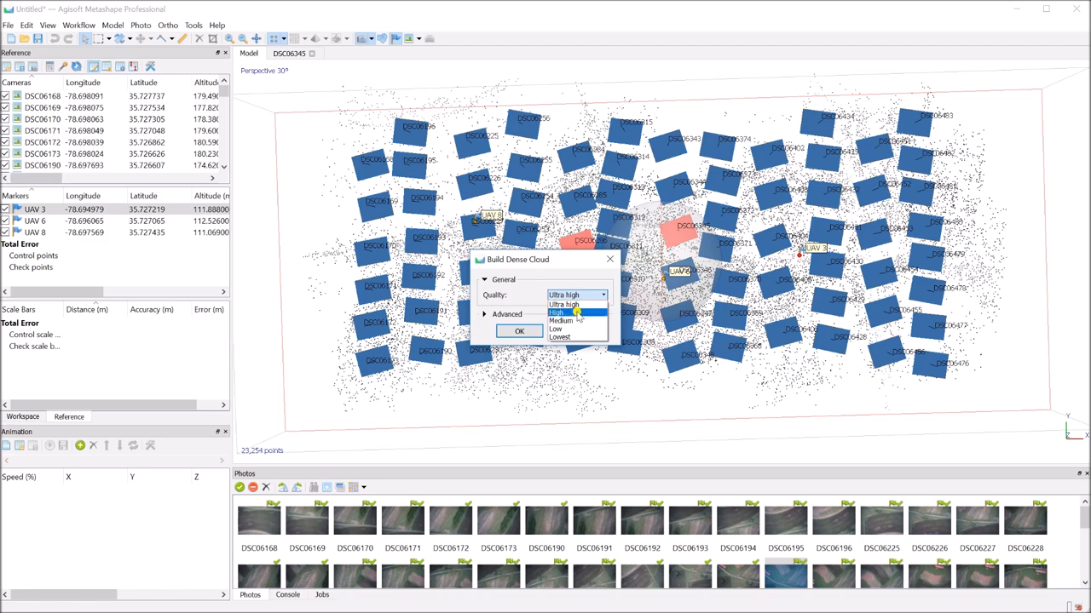
mouse_move(574, 321)
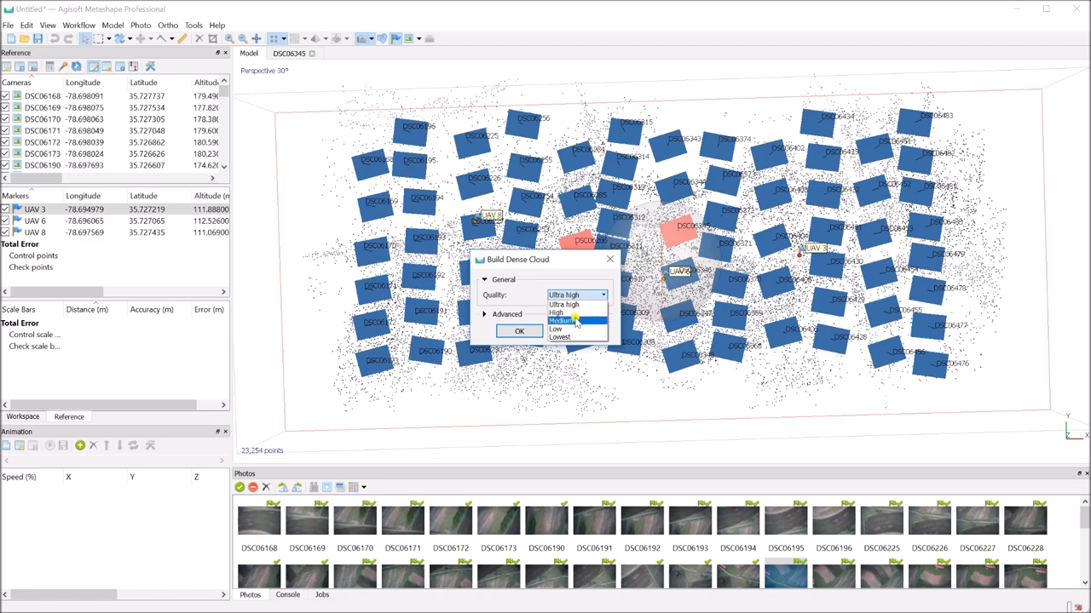
left_click(565, 321)
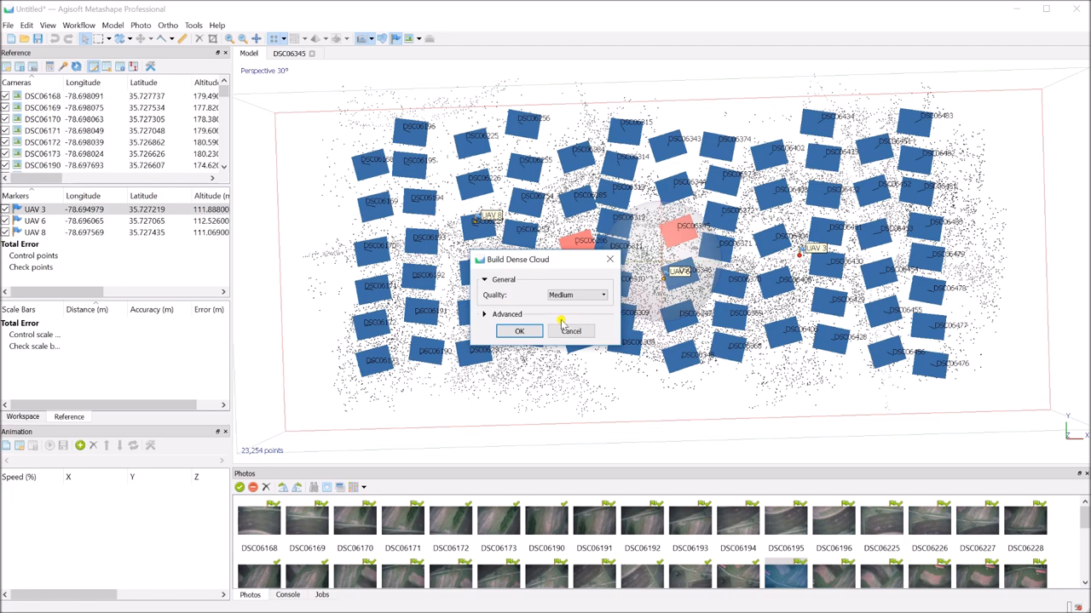
left_click(485, 313)
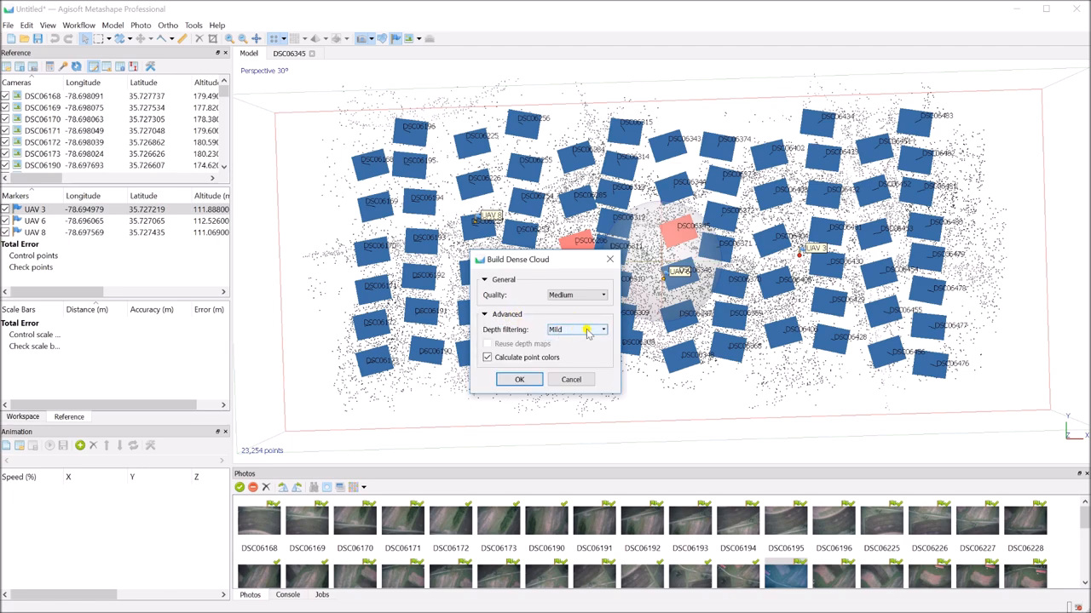
left_click(603, 330)
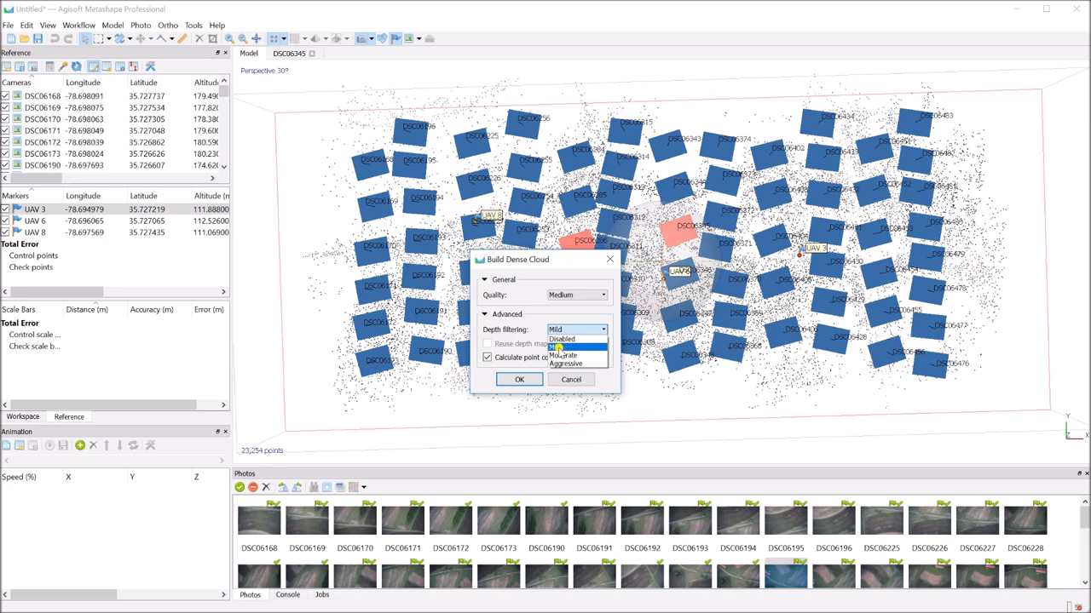
left_click(562, 356)
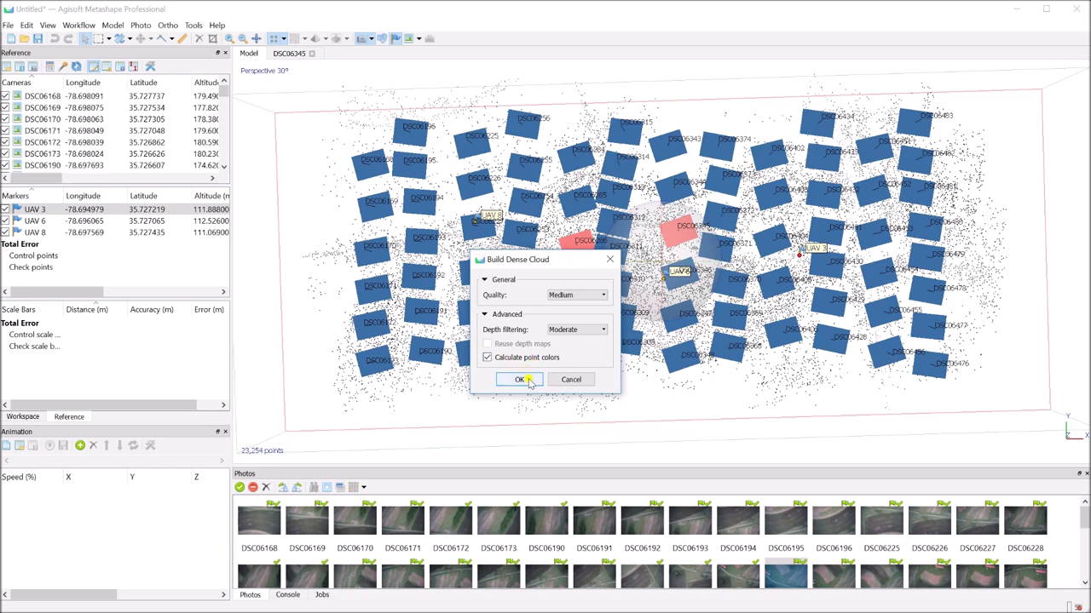
left_click(518, 378)
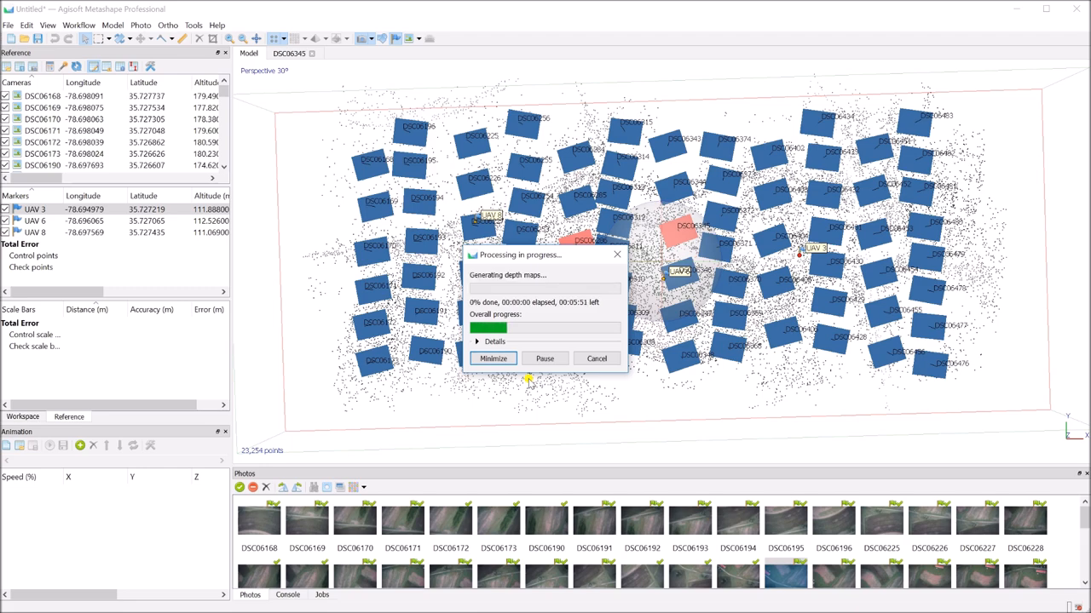
mouse_move(593, 310)
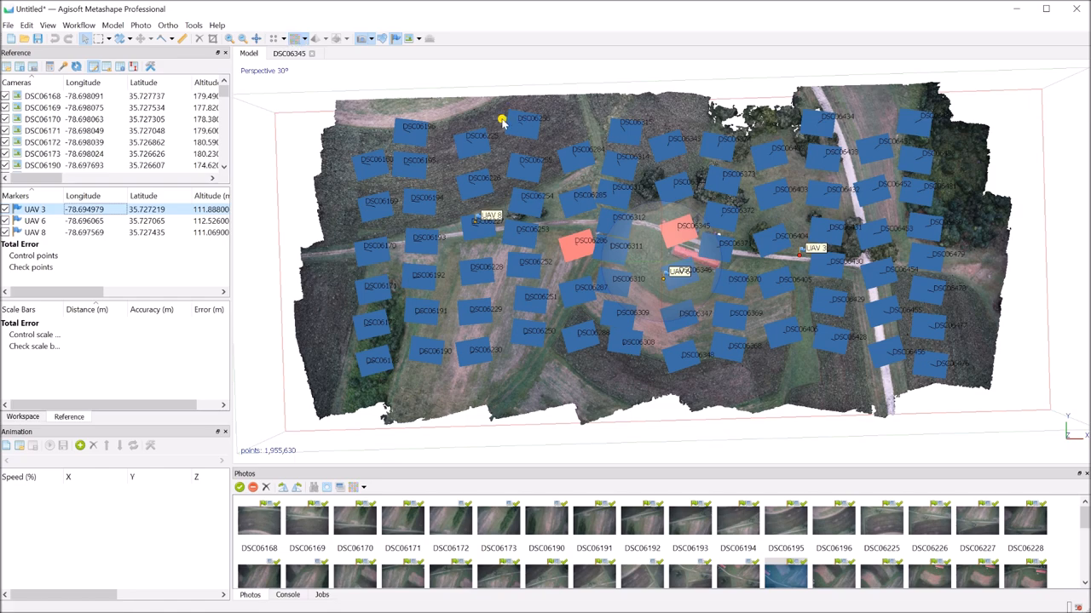
Display the finished dense point cloud of about 1,000,000 coloured points in the Model pane.
left_click(290, 39)
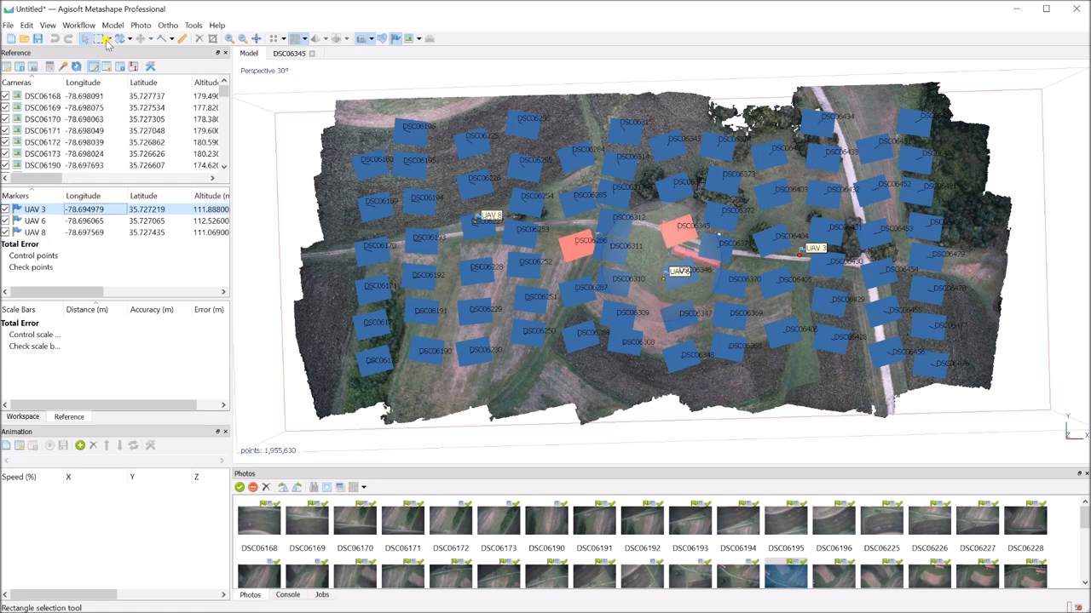
Bring up the Build Mesh settings from the Workflow menu.
left_click(92, 24)
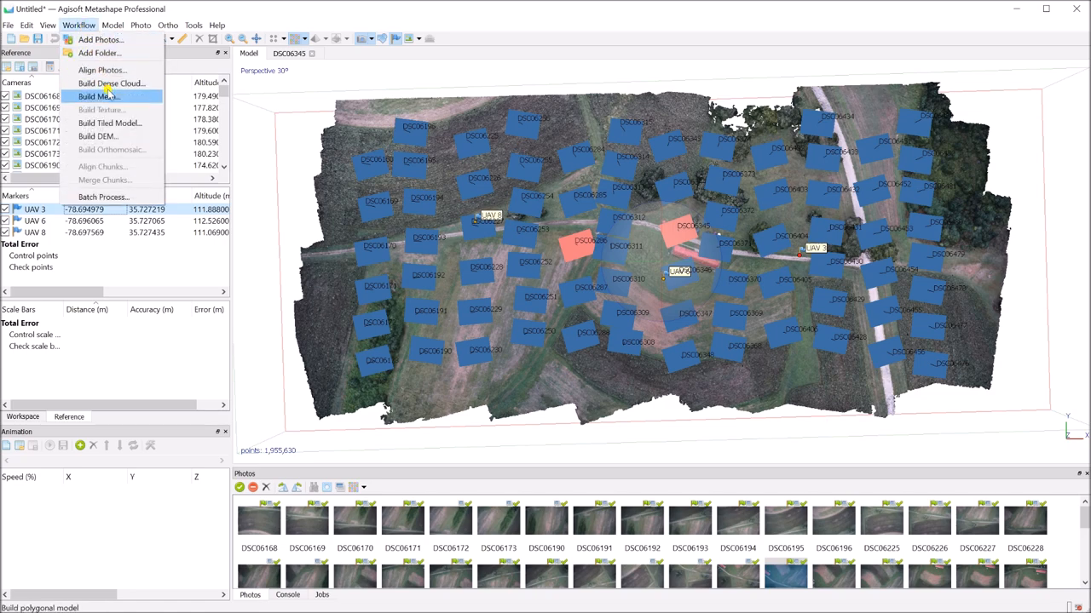
mouse_move(116, 103)
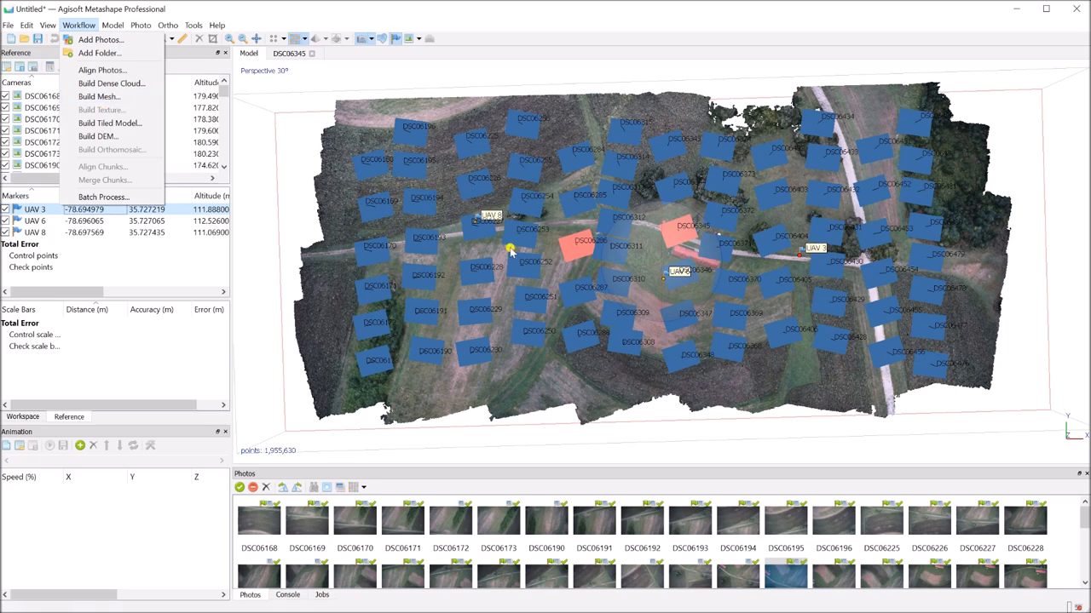
mouse_move(285, 152)
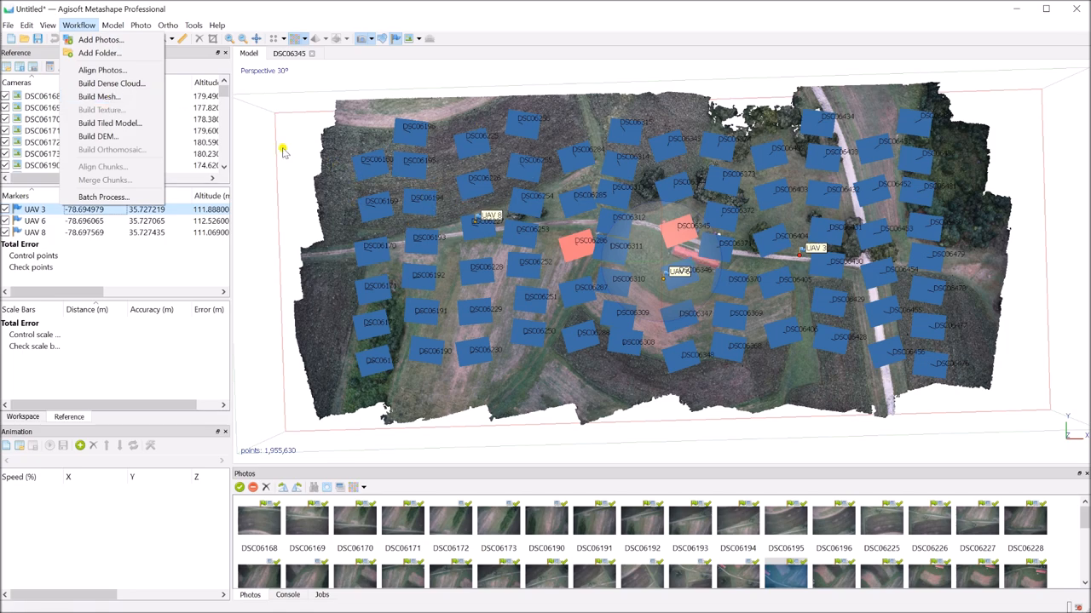
left_click(102, 99)
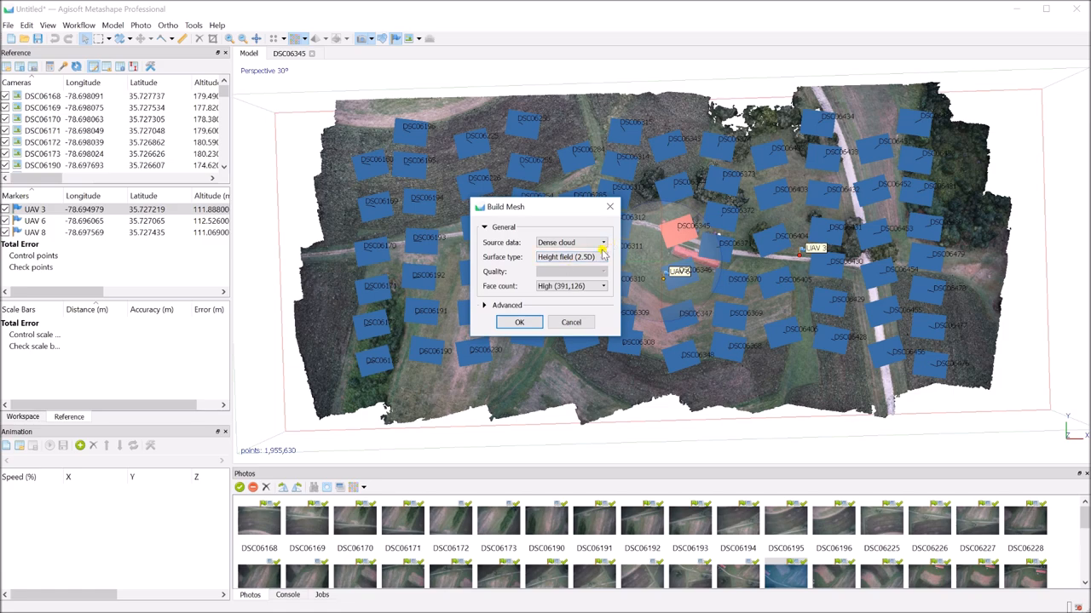
Build a height-field mesh with a custom 5,000,000 face count and interpolation enabled.
left_click(602, 255)
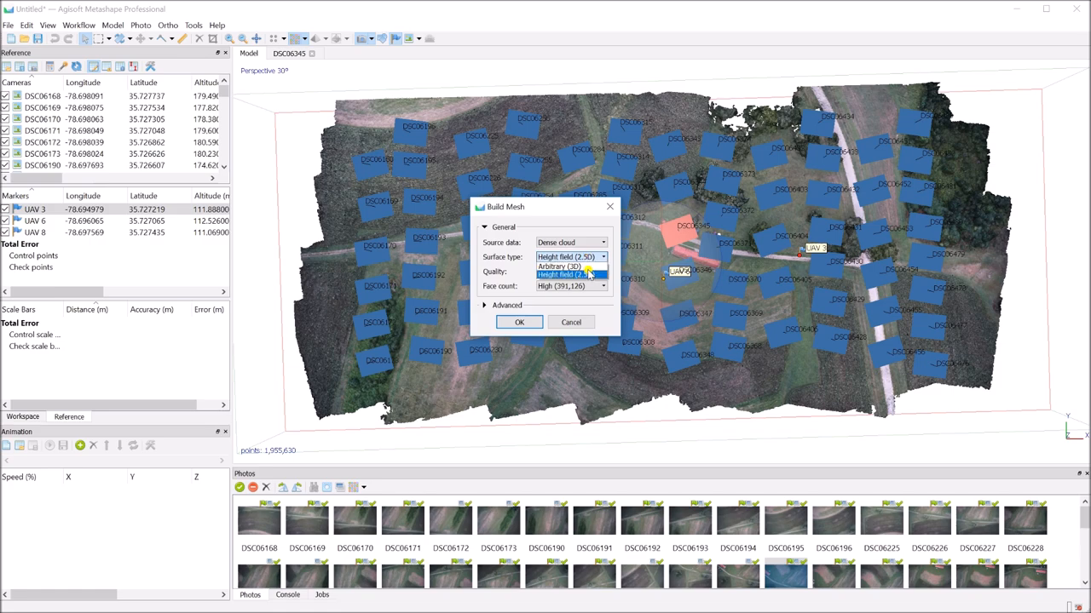
left_click(570, 256)
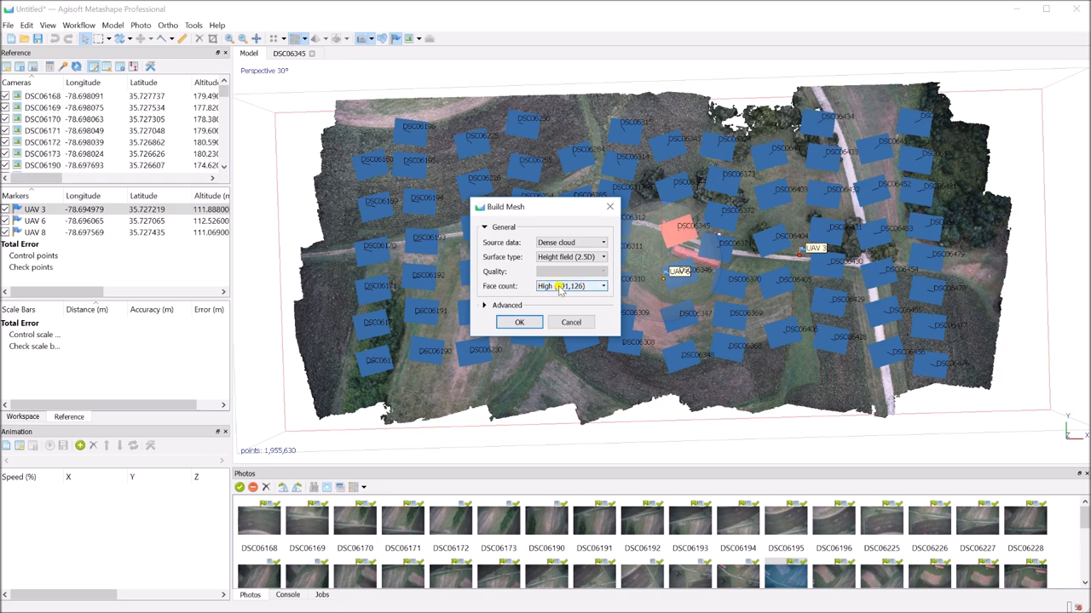
left_click(602, 286)
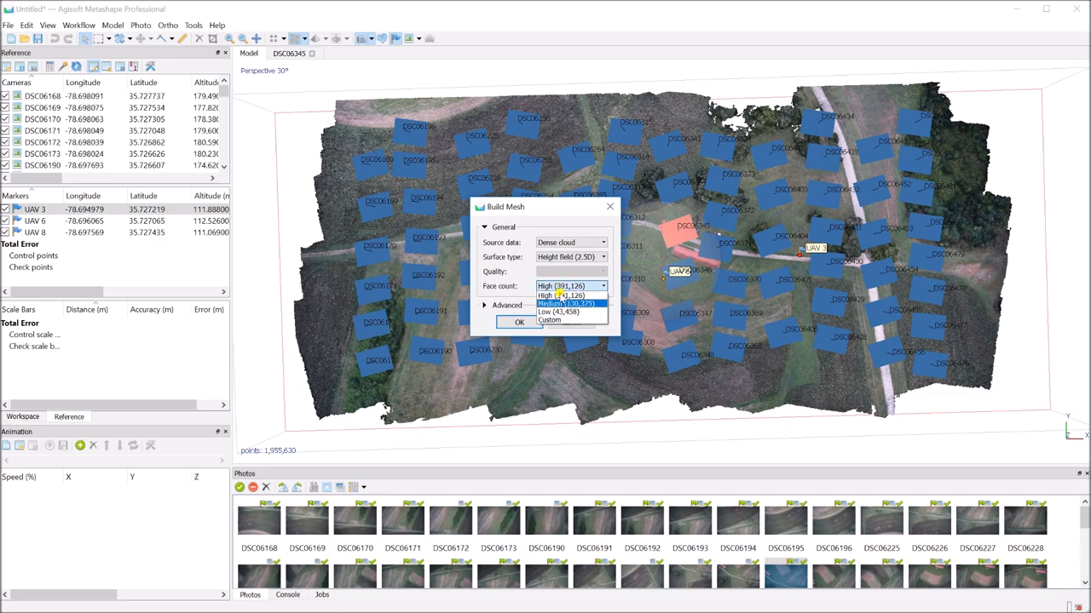
left_click(549, 320)
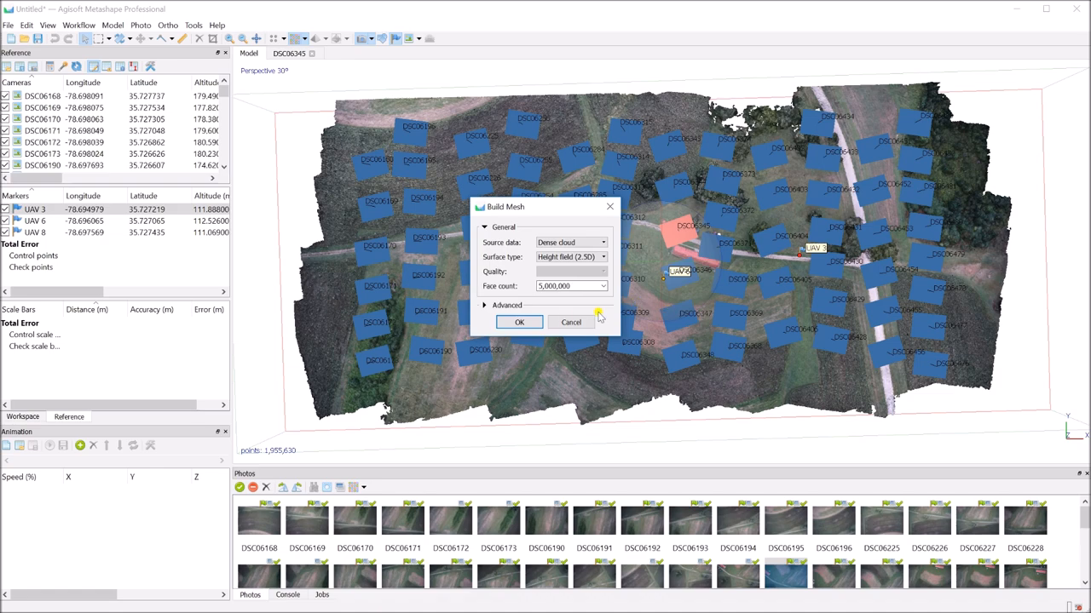
left_click(501, 305)
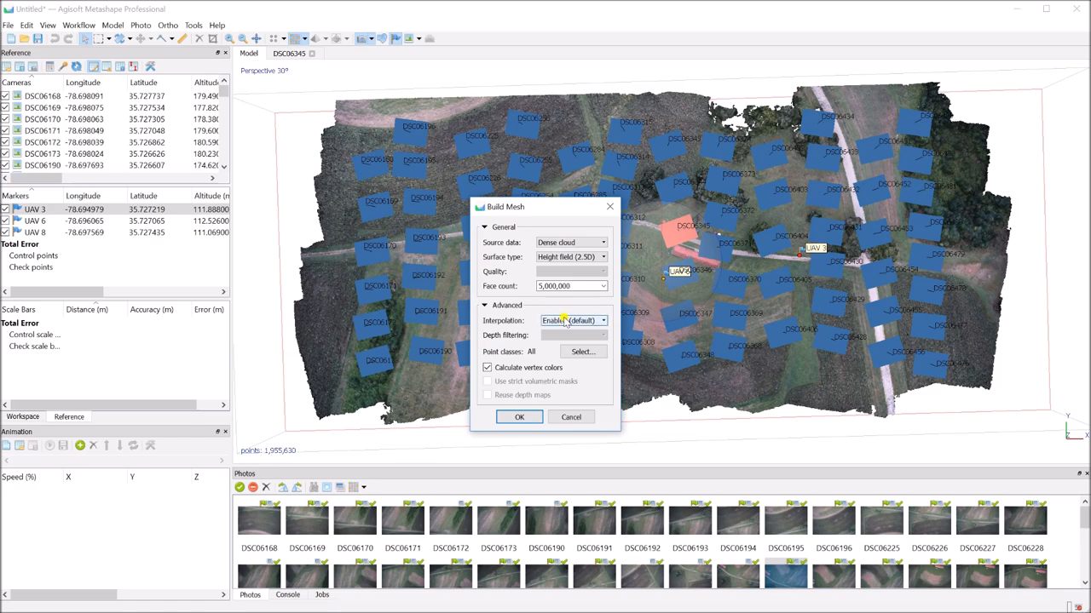
left_click(600, 321)
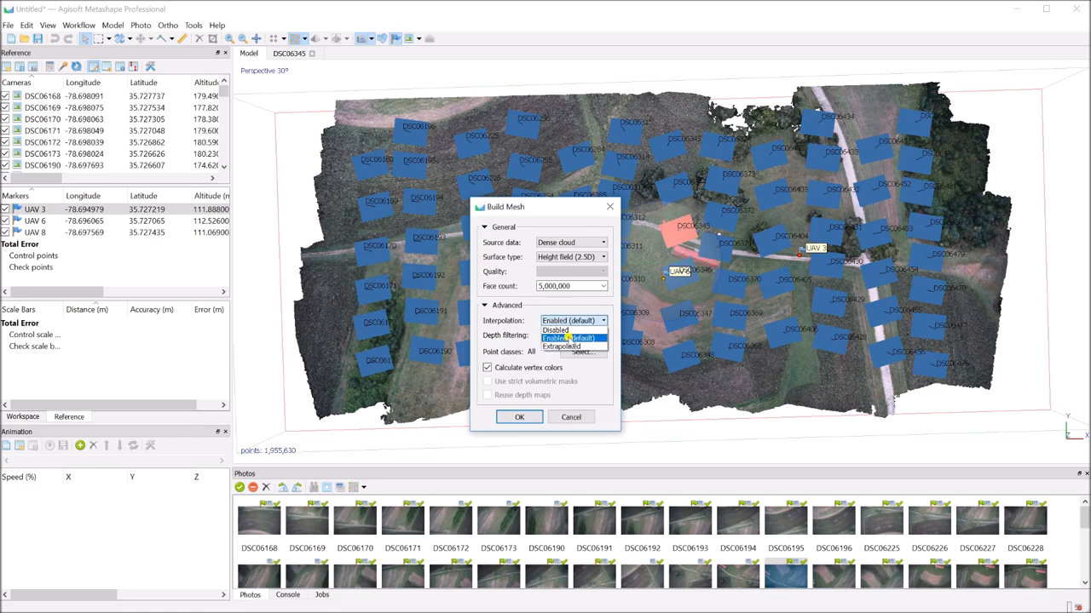
left_click(571, 338)
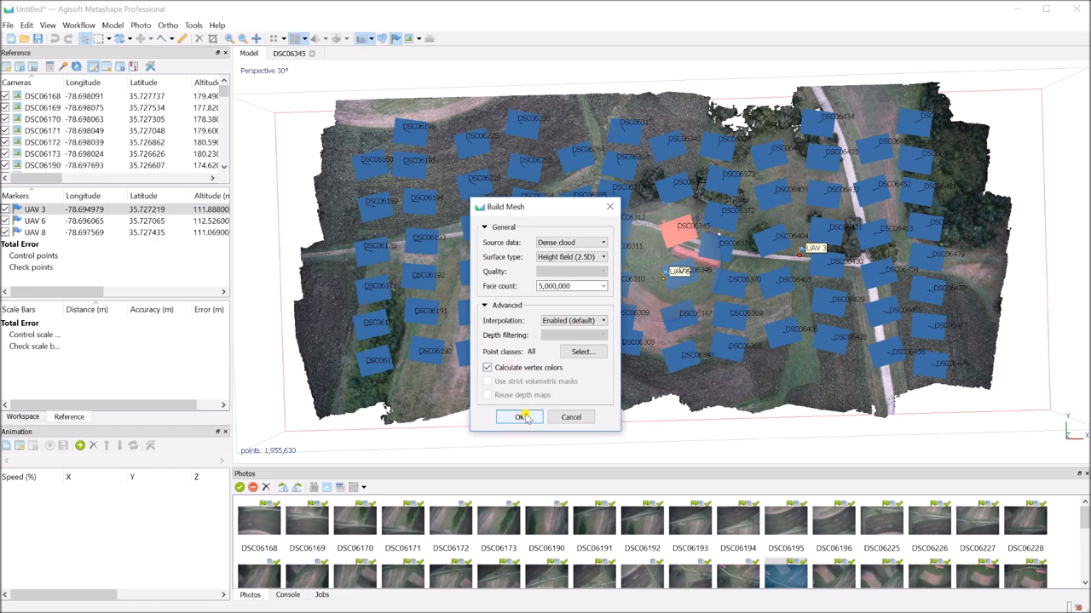
left_click(518, 416)
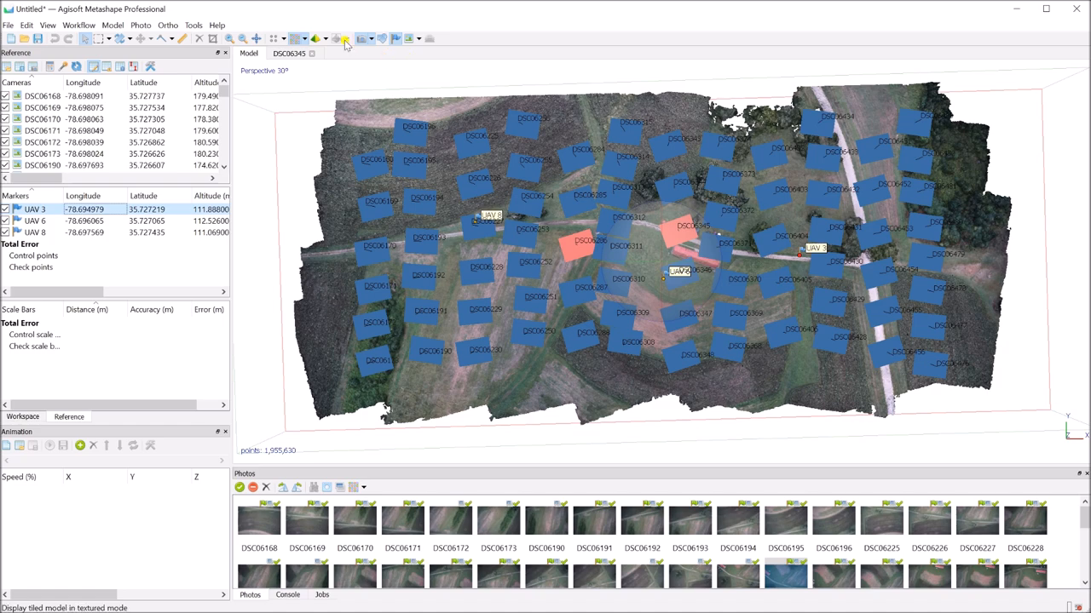
Show the shaded terrain mesh of about 5,000,000 faces in the model view.
left_click(309, 37)
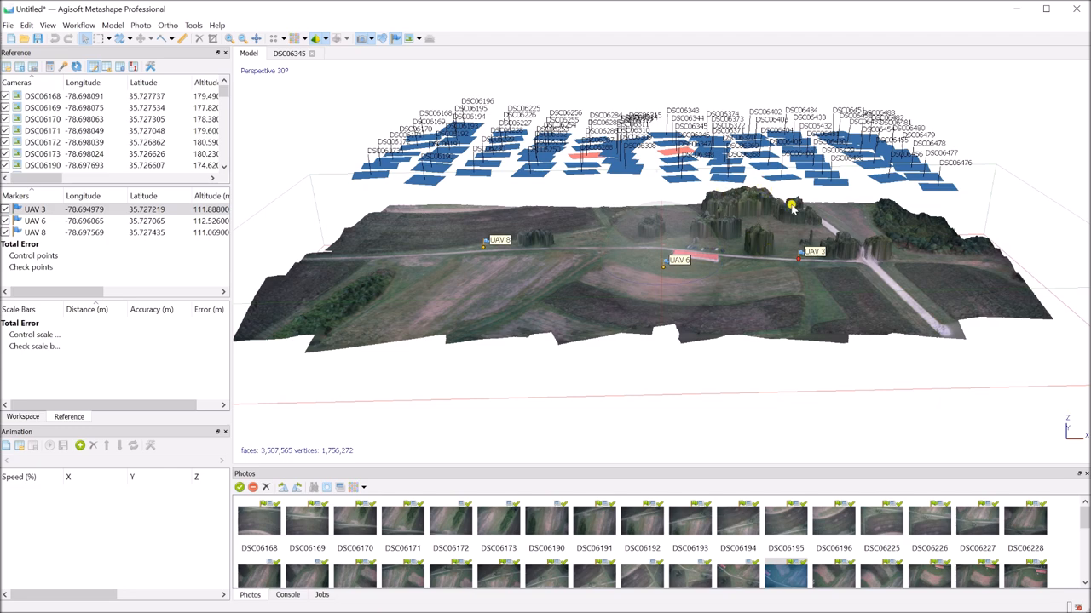
mouse_move(748, 218)
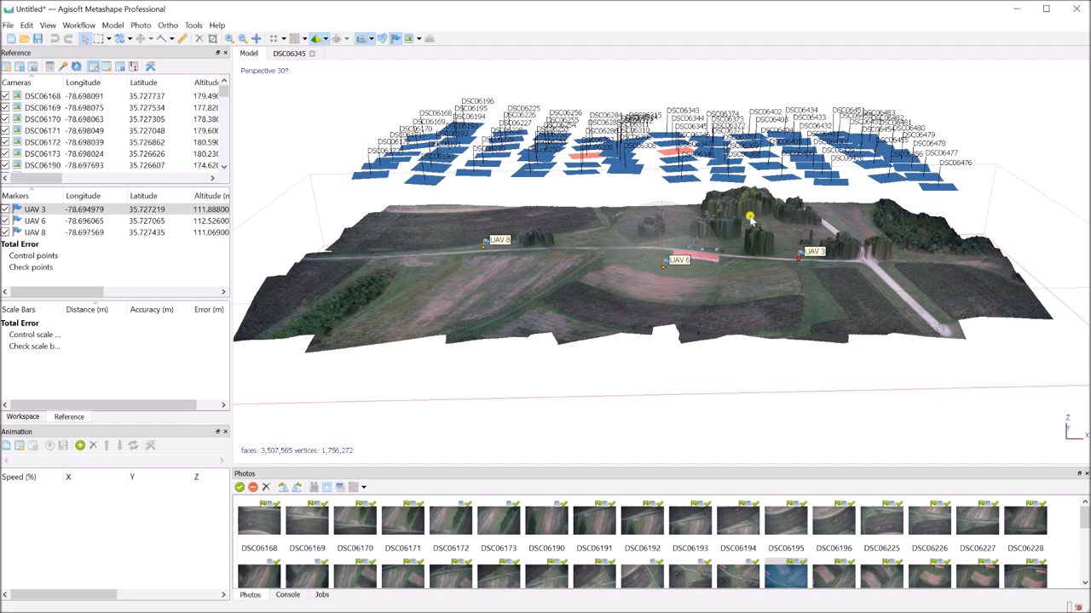
mouse_move(766, 254)
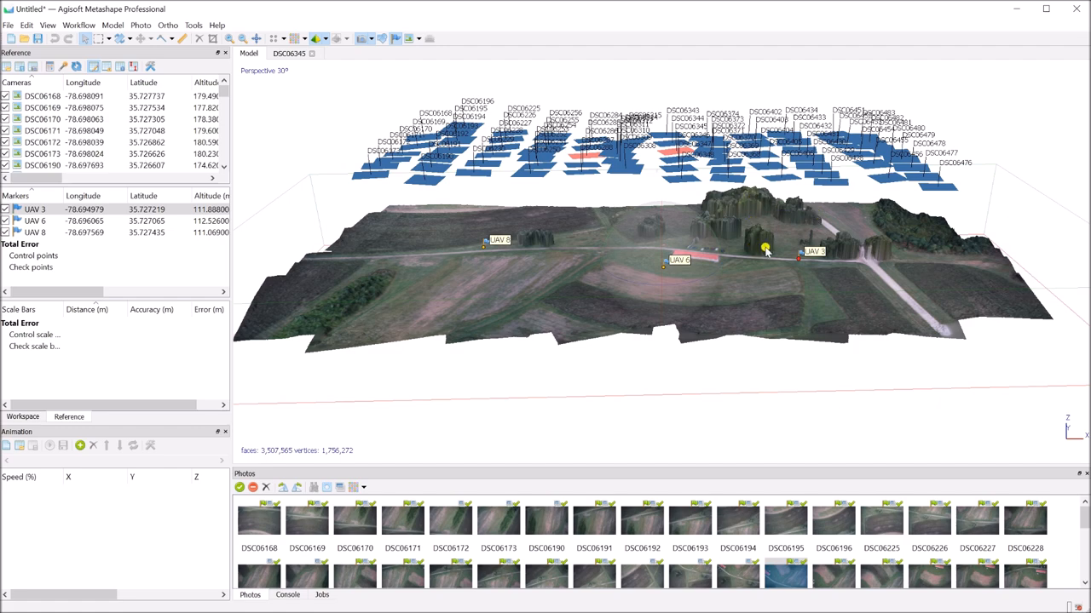
mouse_move(770, 130)
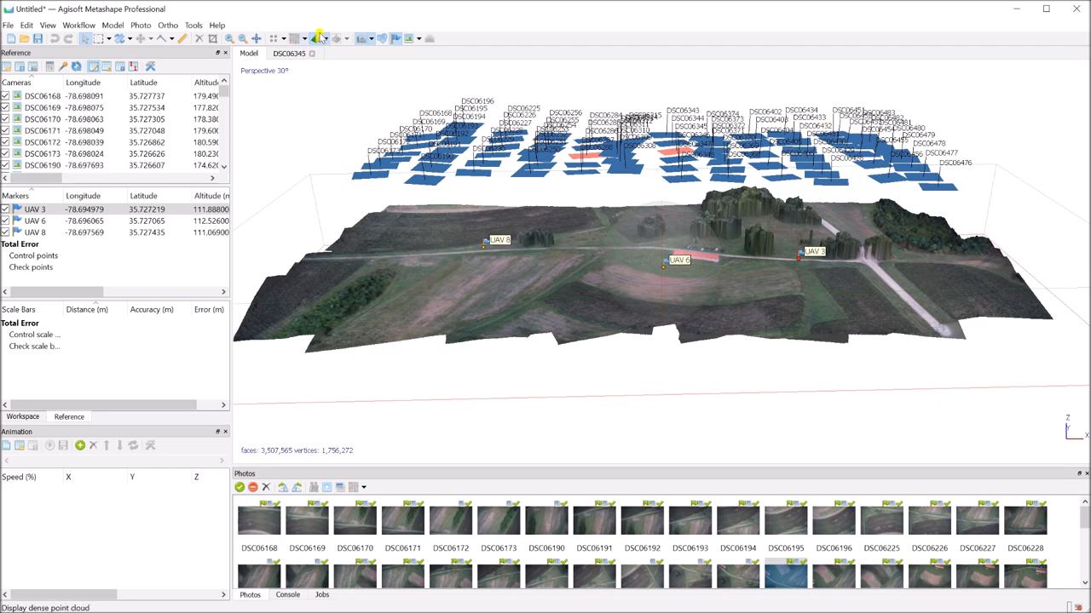
Build the texture with Adaptive orthophoto mapping and Mosaic blending.
left_click(82, 24)
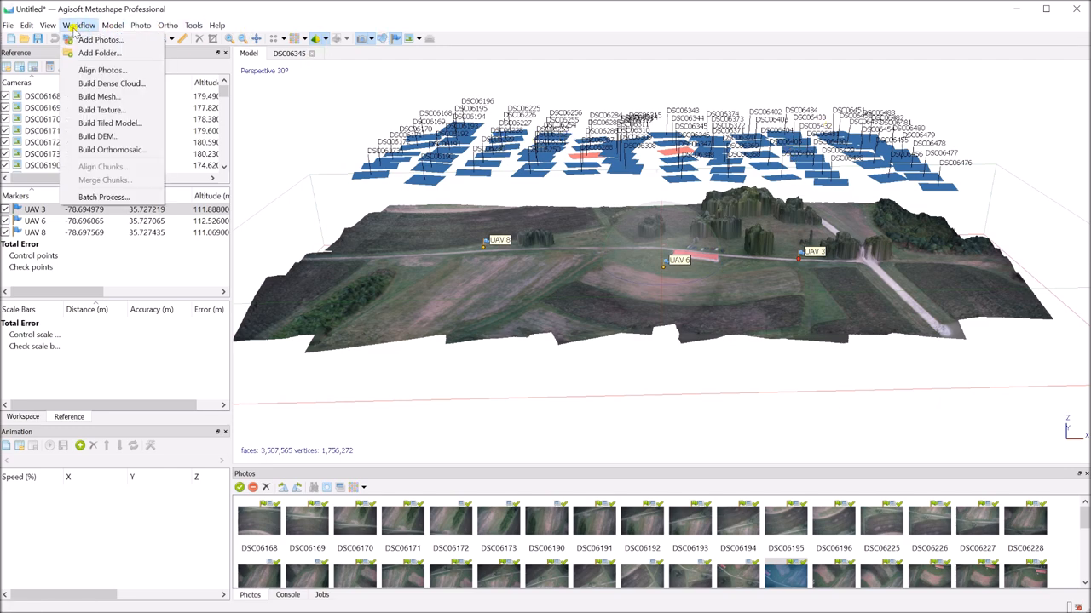
left_click(102, 109)
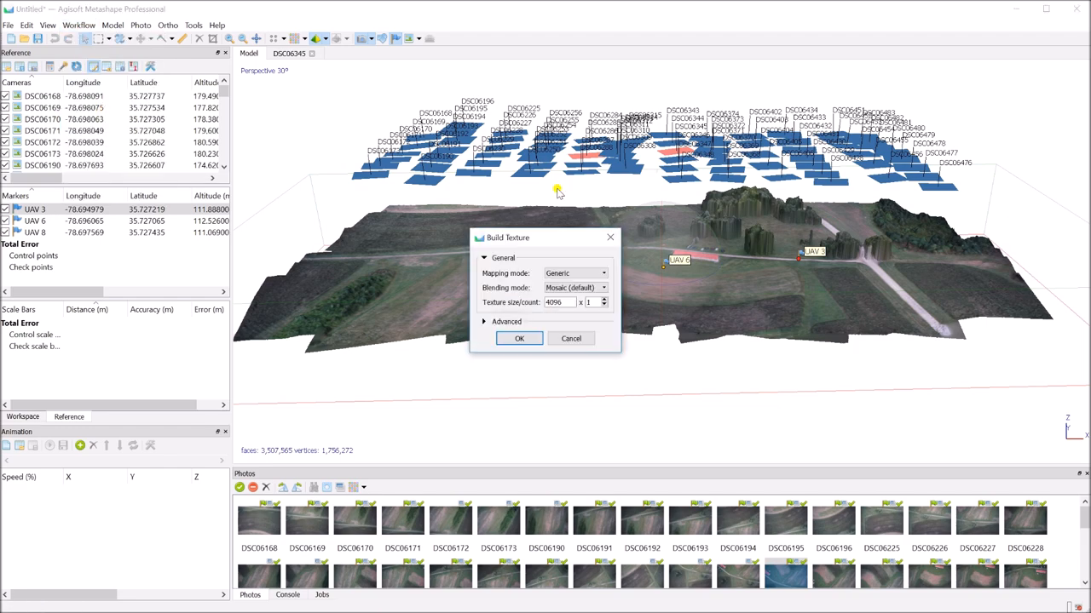
left_click(600, 272)
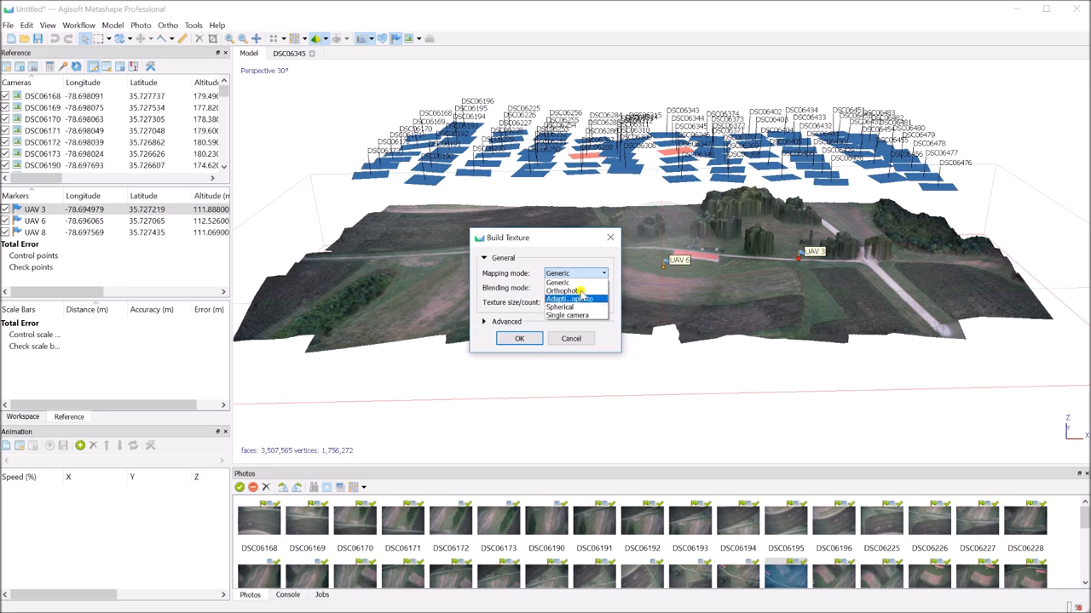
left_click(571, 297)
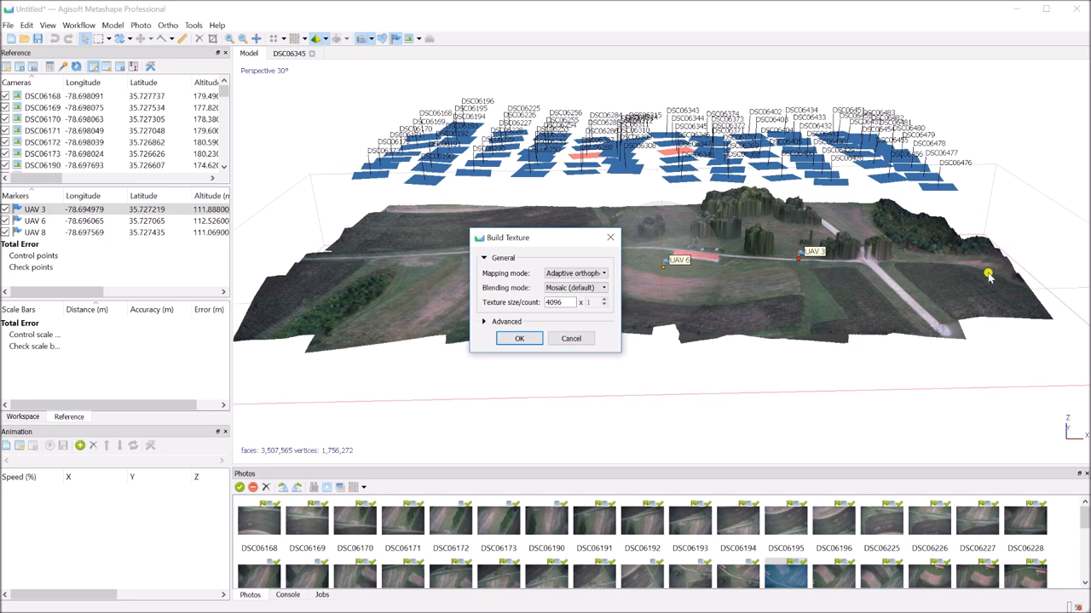
mouse_move(762, 285)
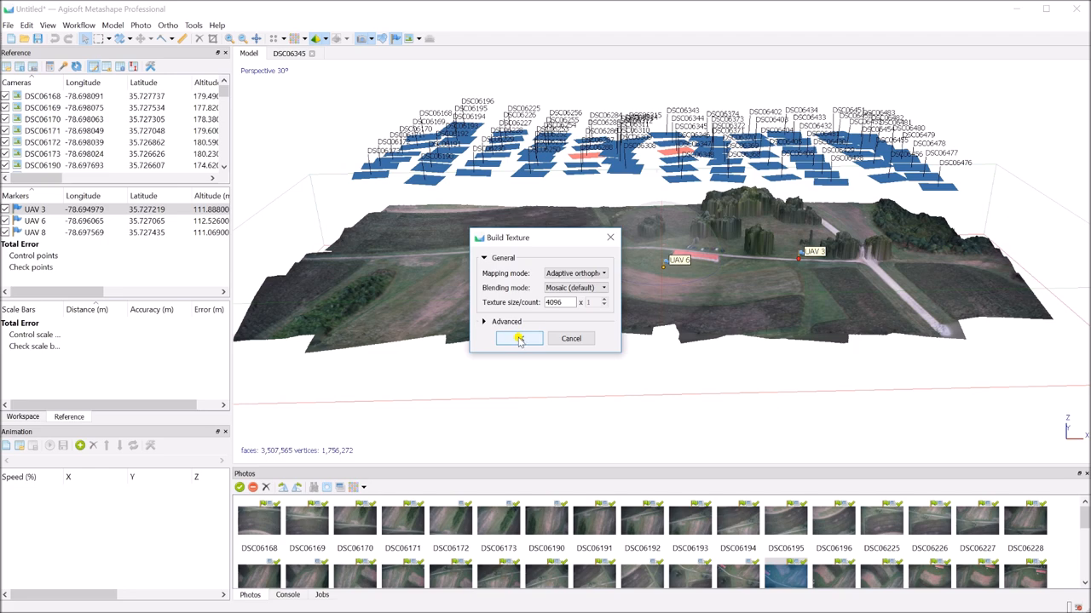
left_click(518, 338)
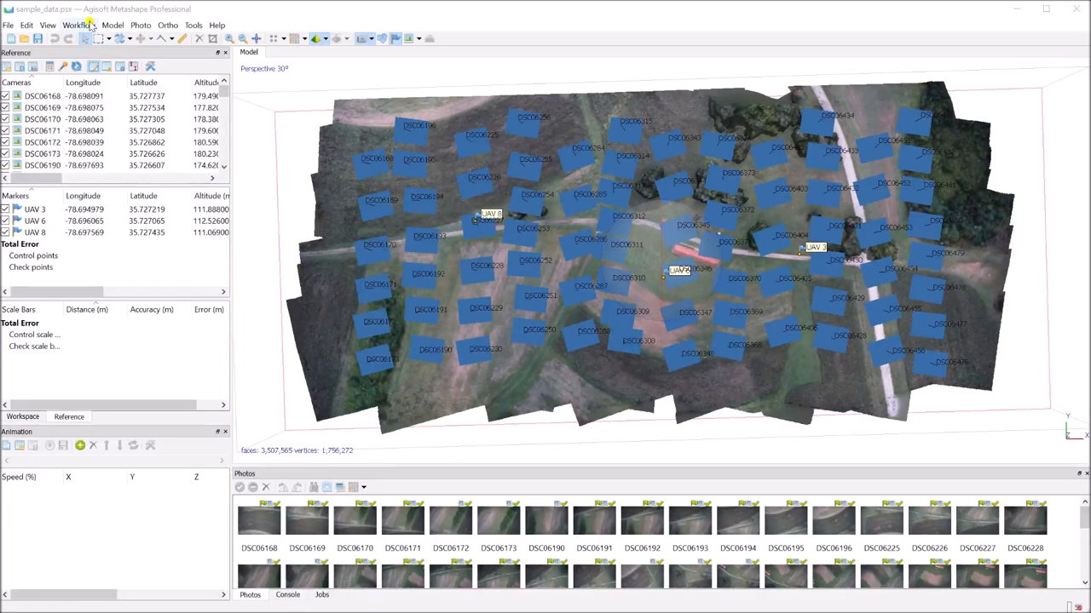
Bring up the Workflow menu ready to choose Build DEM.
left_click(75, 24)
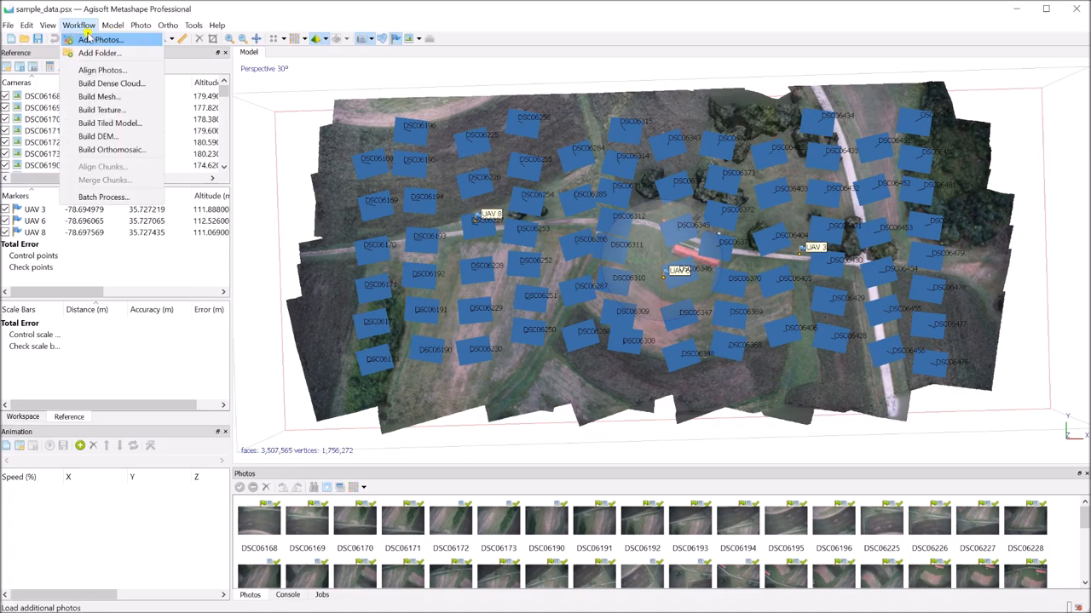
mouse_move(111, 150)
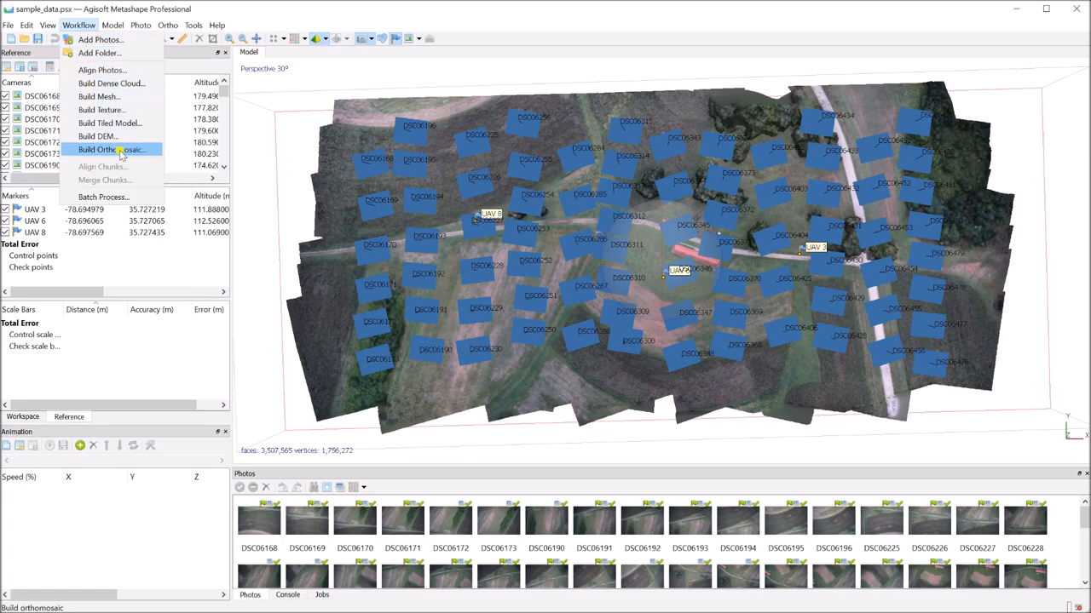
mouse_move(95, 136)
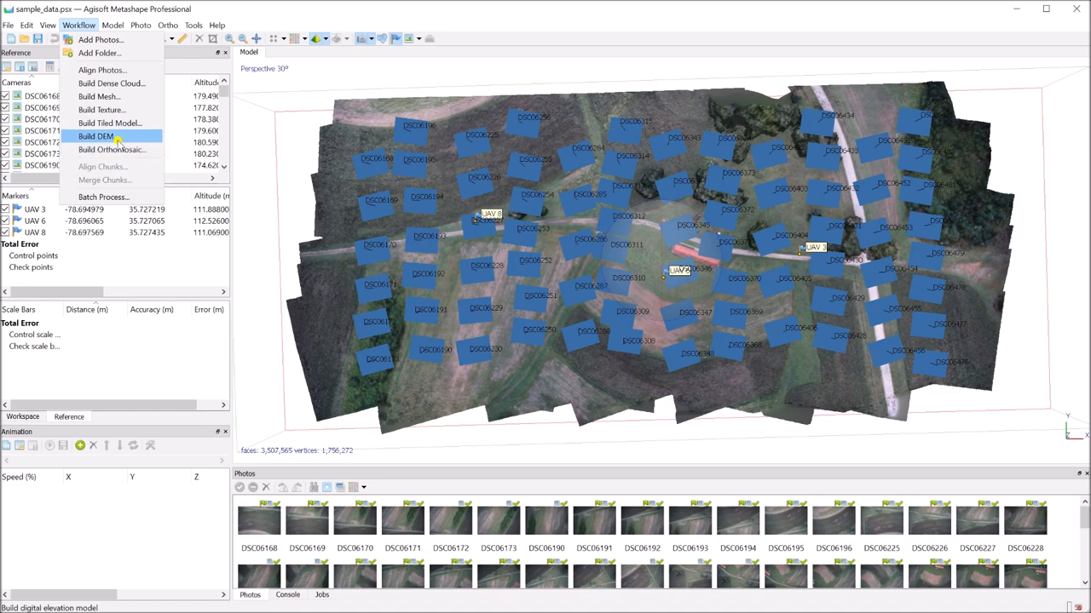
mouse_move(112, 150)
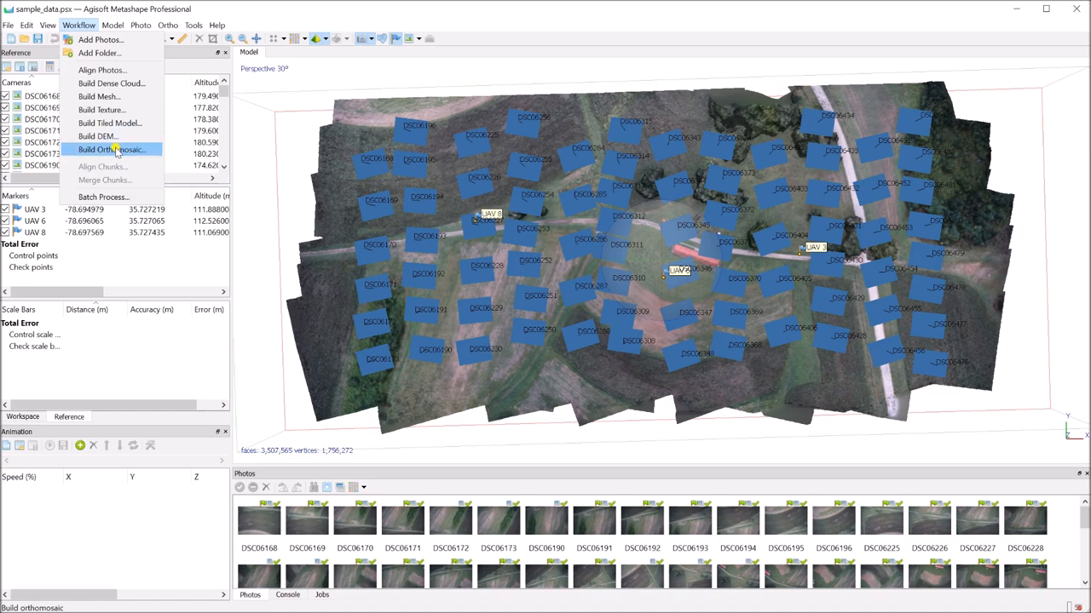
mouse_move(123, 150)
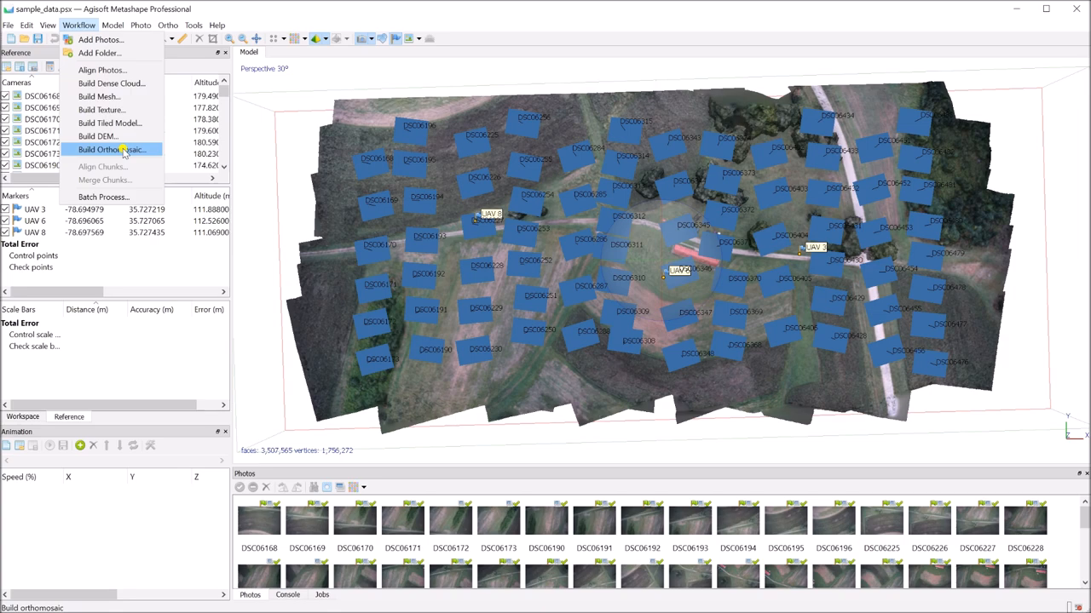
mouse_move(98, 136)
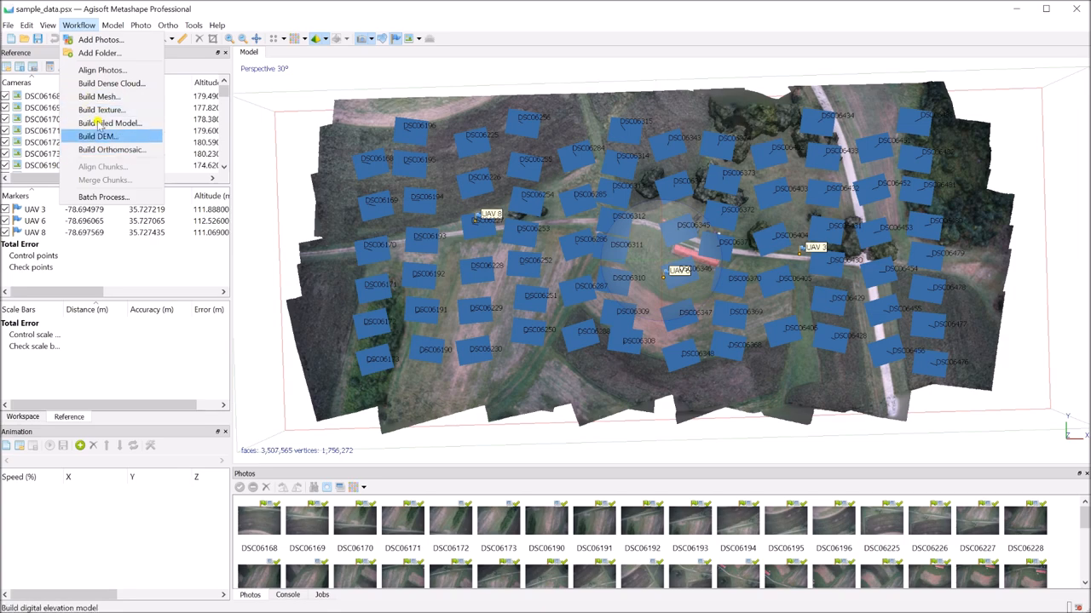
Build the DEM from the dense cloud projected to NAD83(HARN) North Carolina coordinates.
left_click(95, 137)
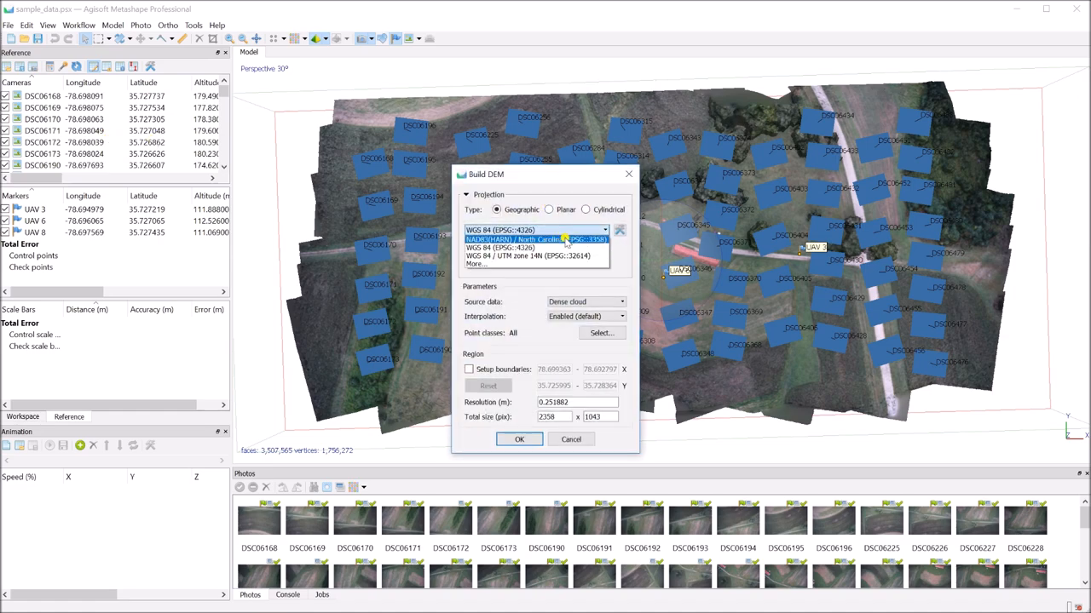
mouse_move(586, 242)
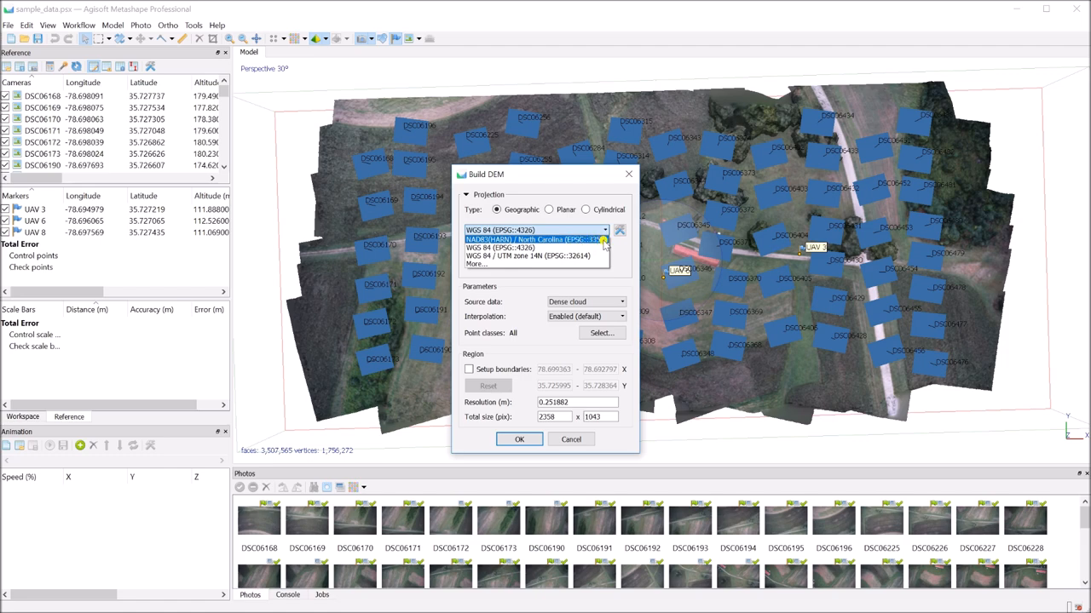
left_click(537, 239)
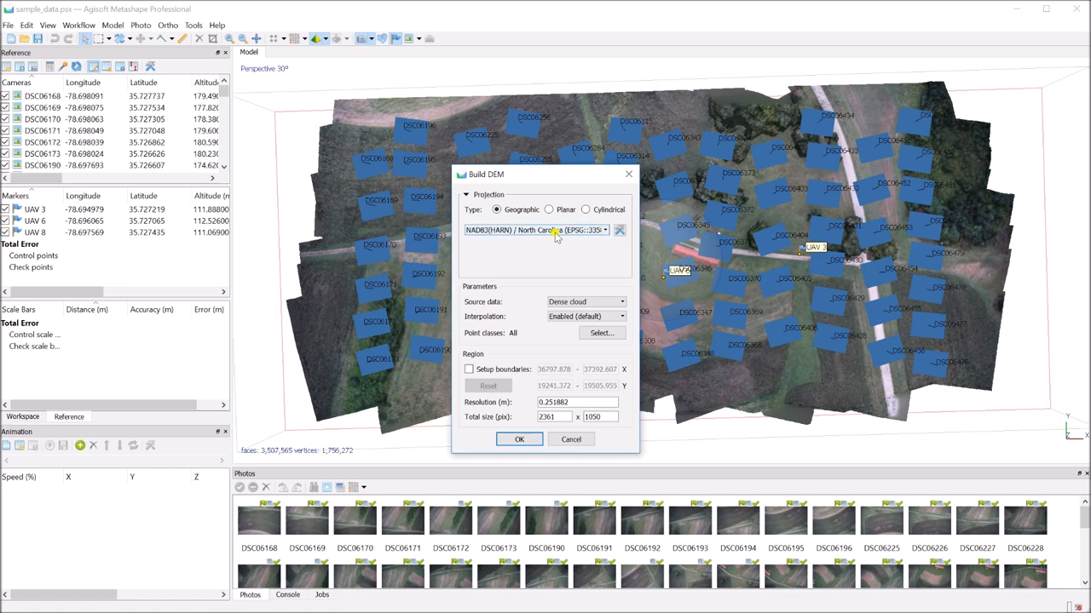
mouse_move(574, 232)
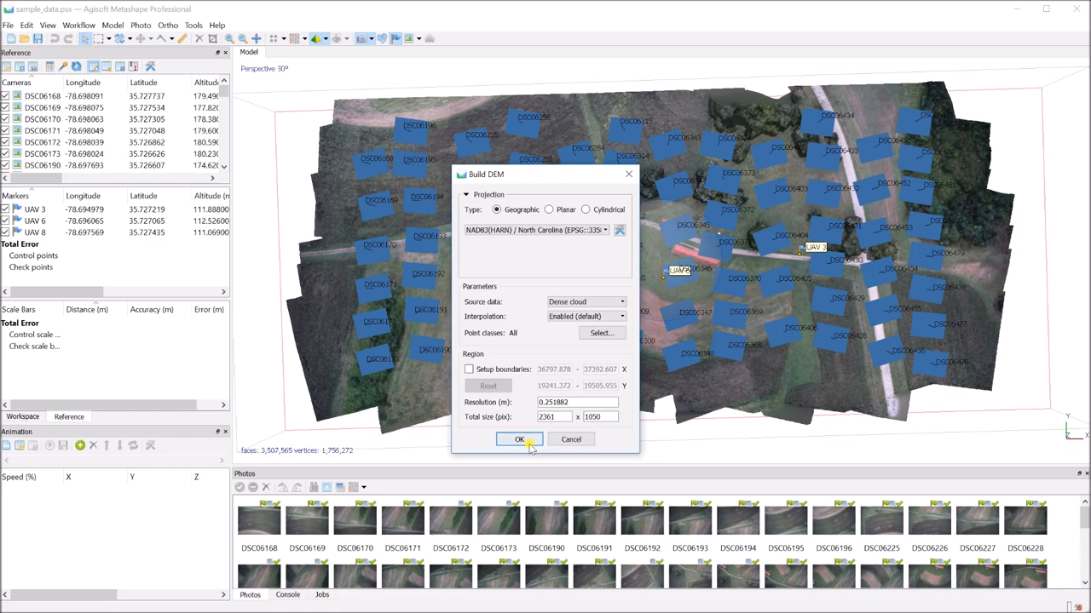
left_click(518, 440)
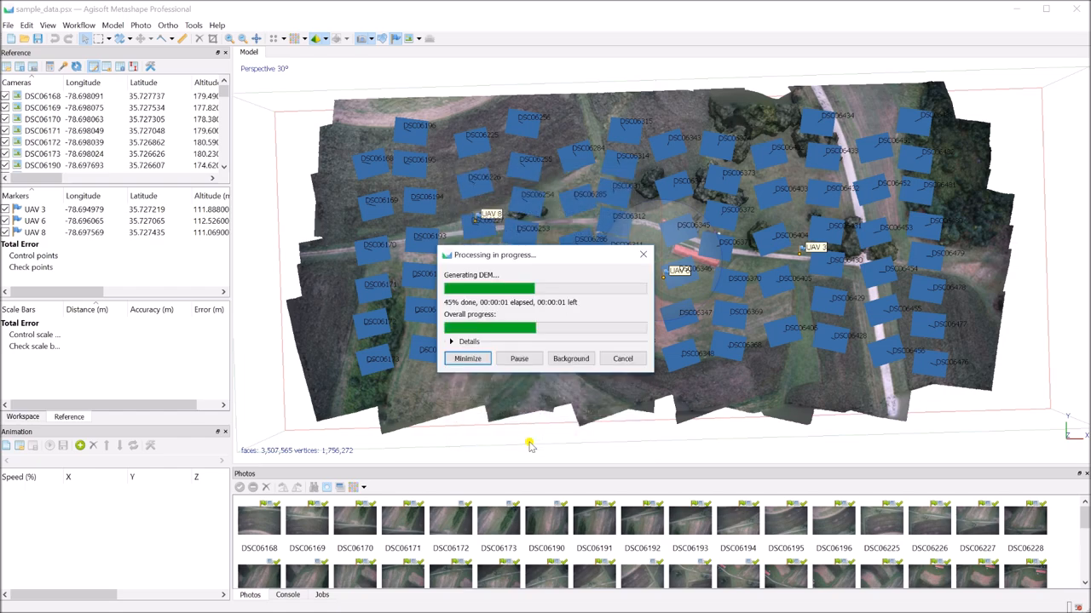
mouse_move(570, 330)
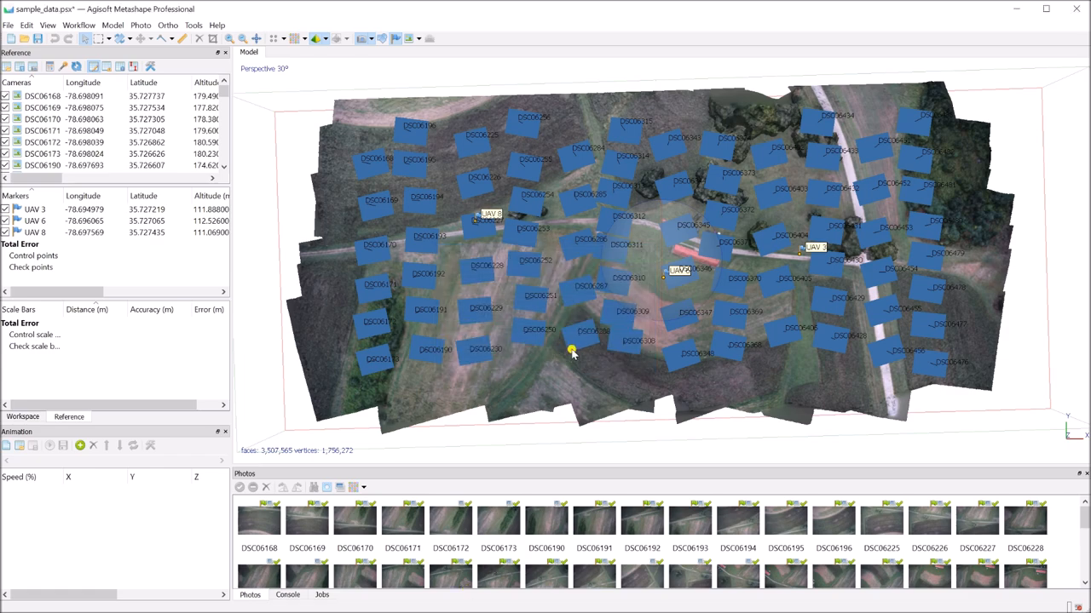
Build the orthomosaic on the DEM surface with Mosaic blending.
left_click(96, 25)
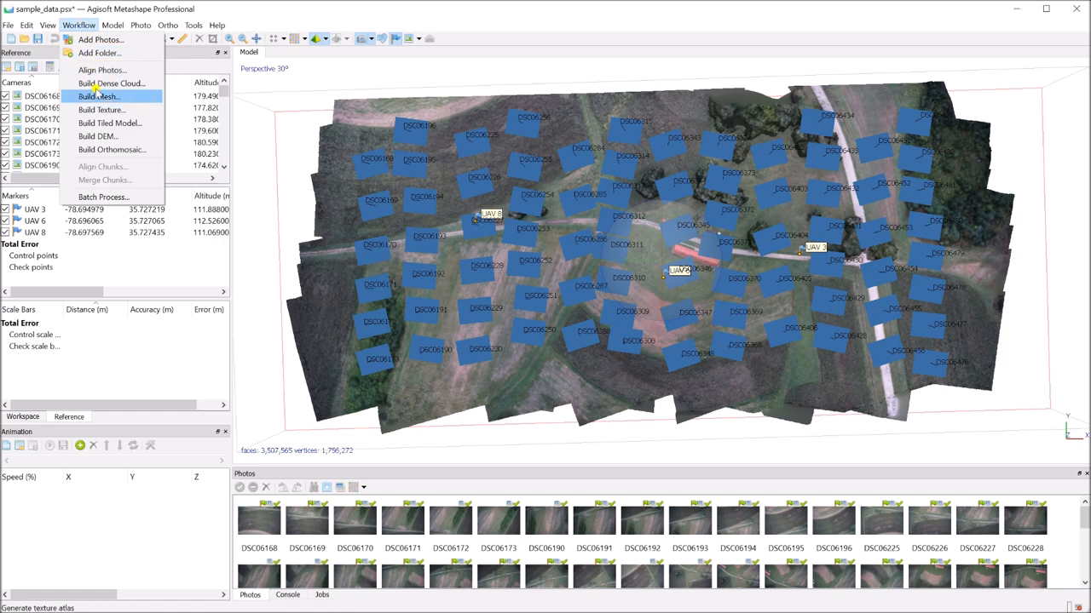
left_click(105, 149)
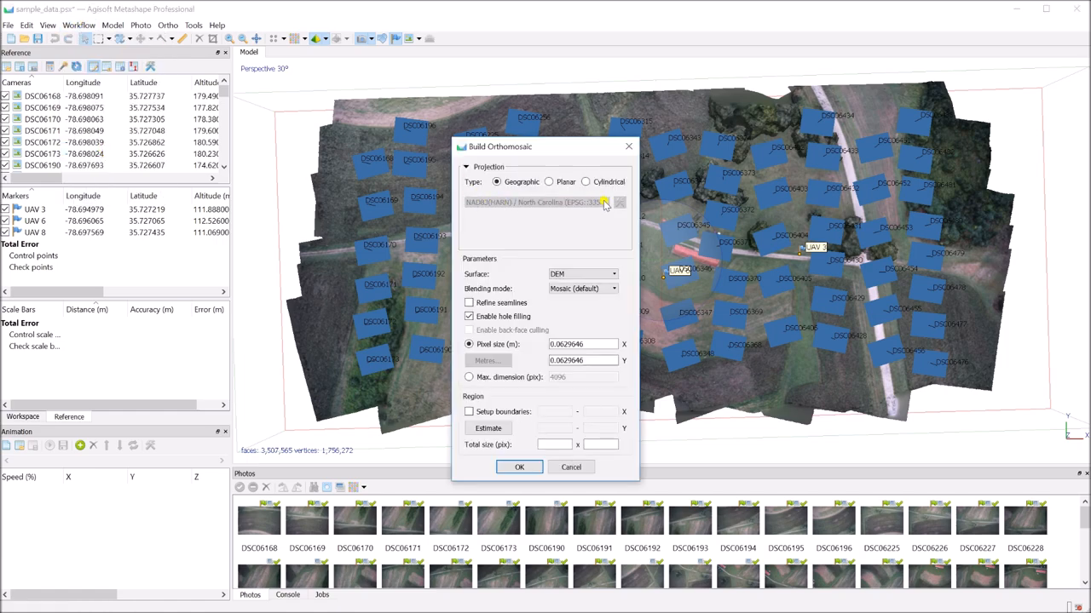
mouse_move(553, 201)
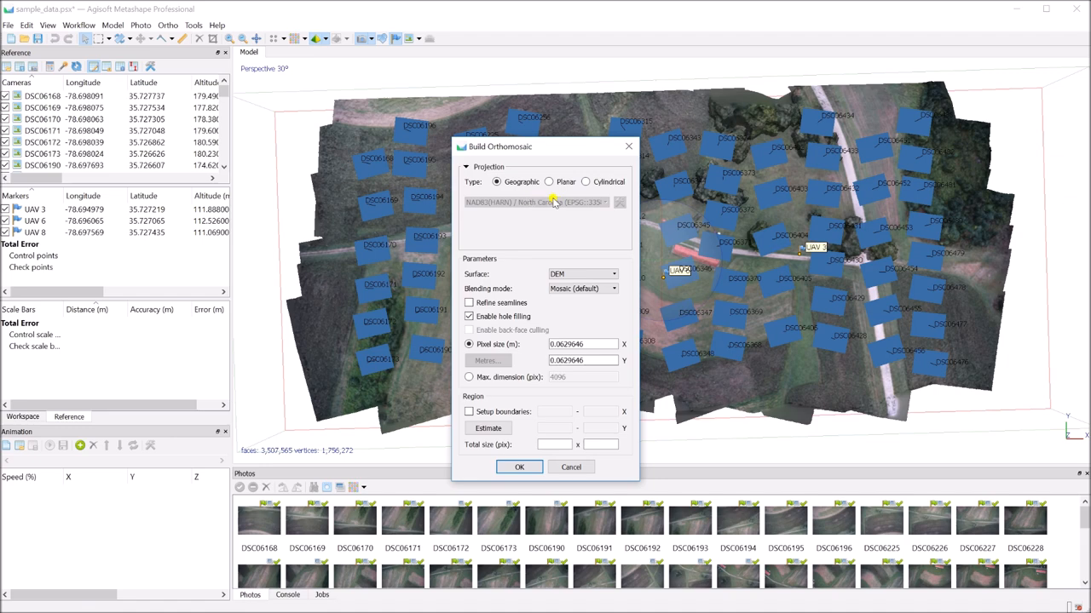
mouse_move(585, 201)
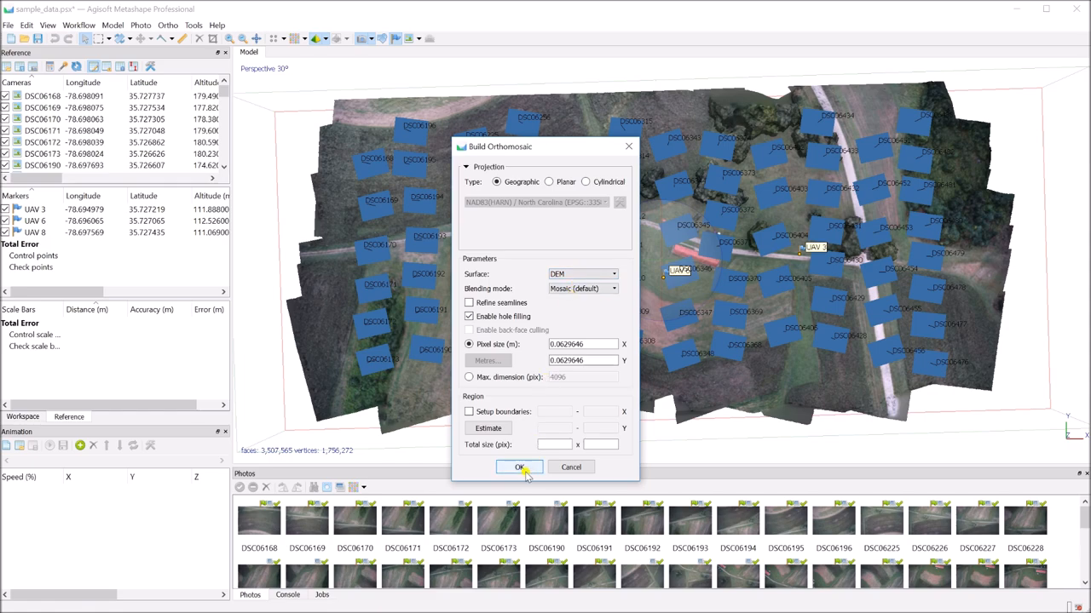
left_click(520, 467)
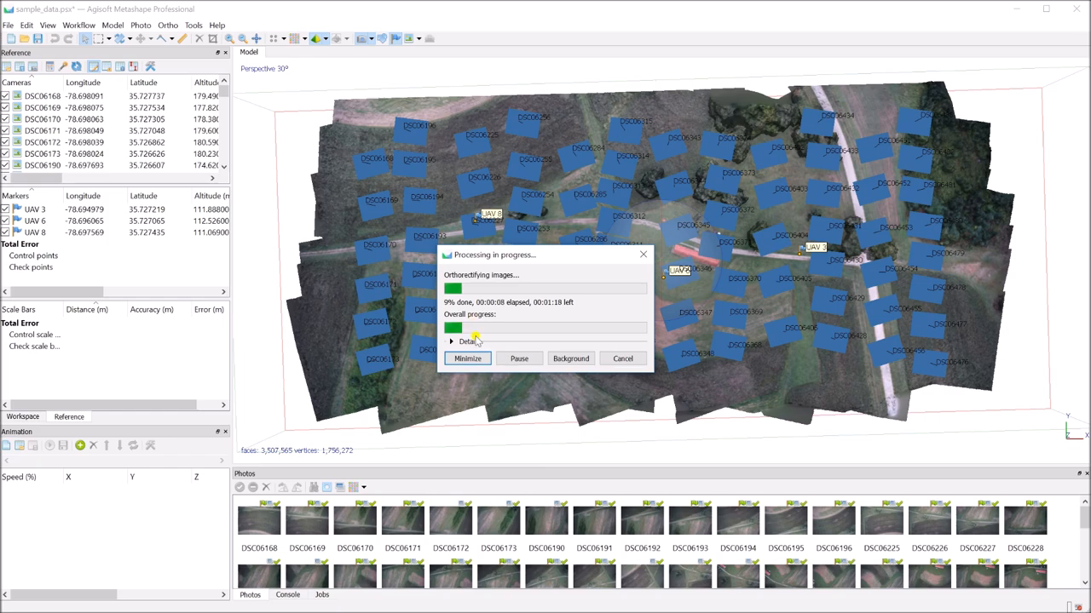
mouse_move(501, 484)
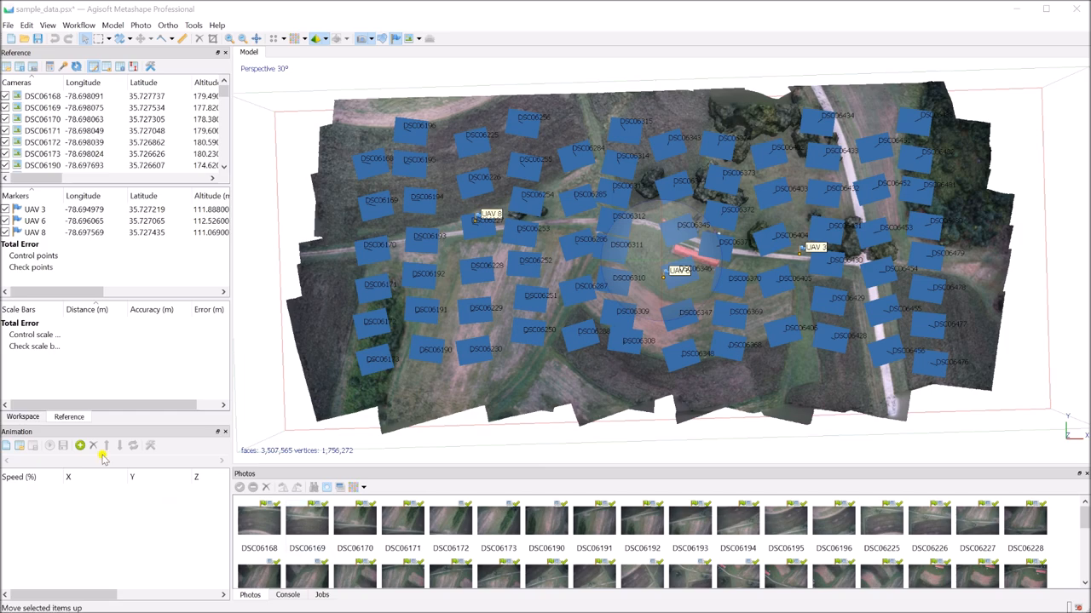
Expand Chunk 1 in the Workspace and view the 8,356 × 4,068 orthomosaic of the site.
left_click(20, 416)
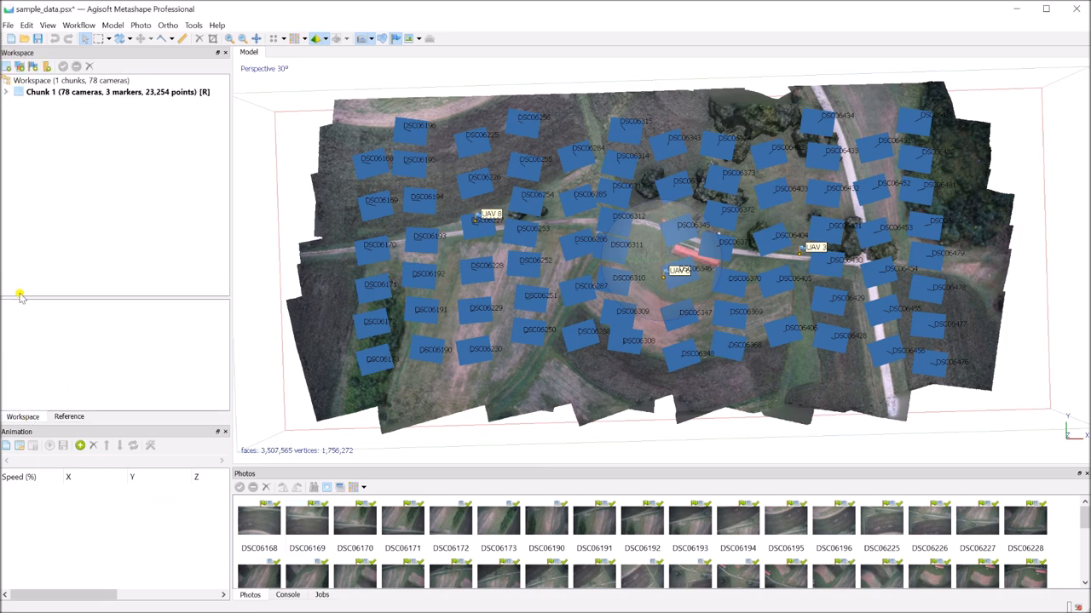
left_click(7, 94)
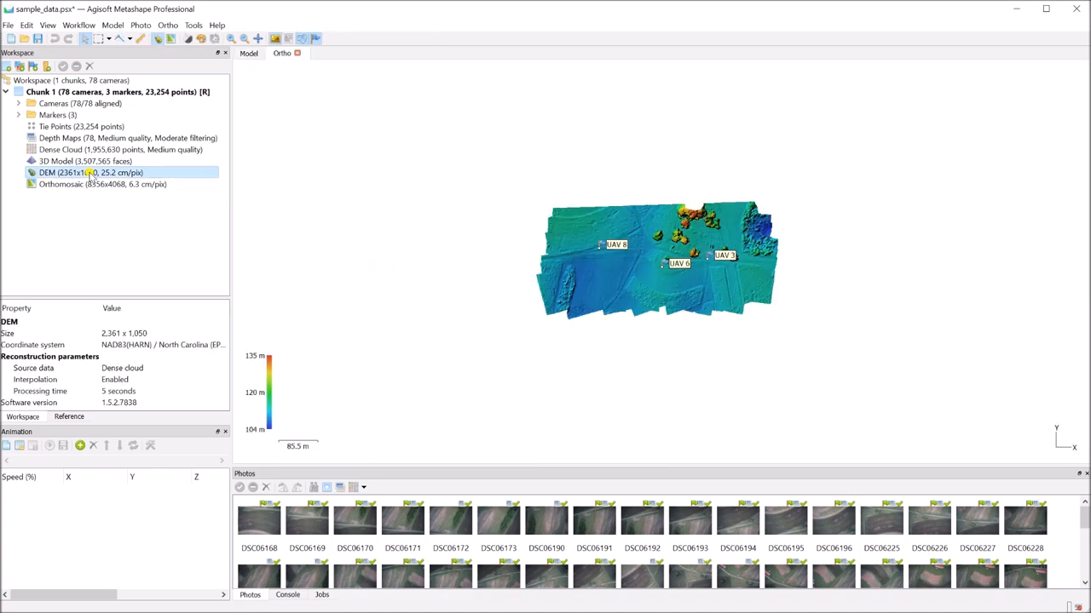
left_click(102, 184)
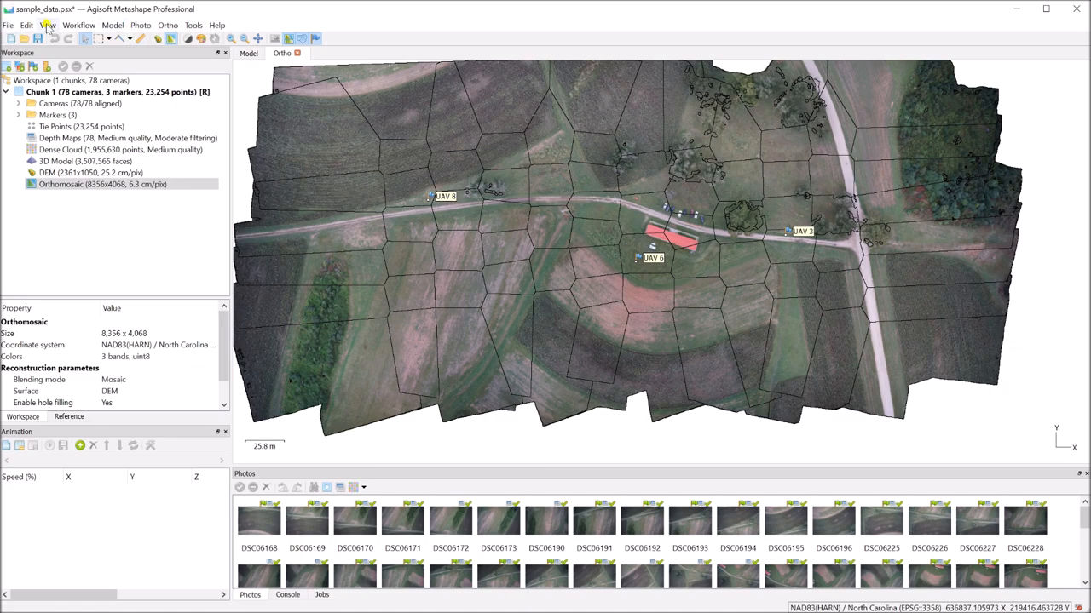
left_click(10, 25)
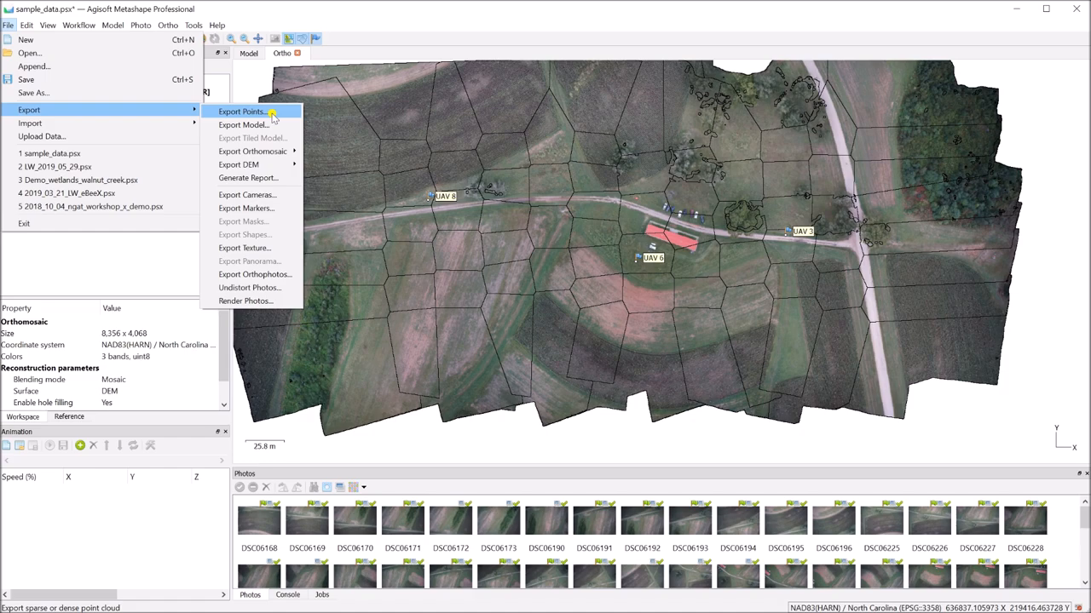
mouse_move(256, 113)
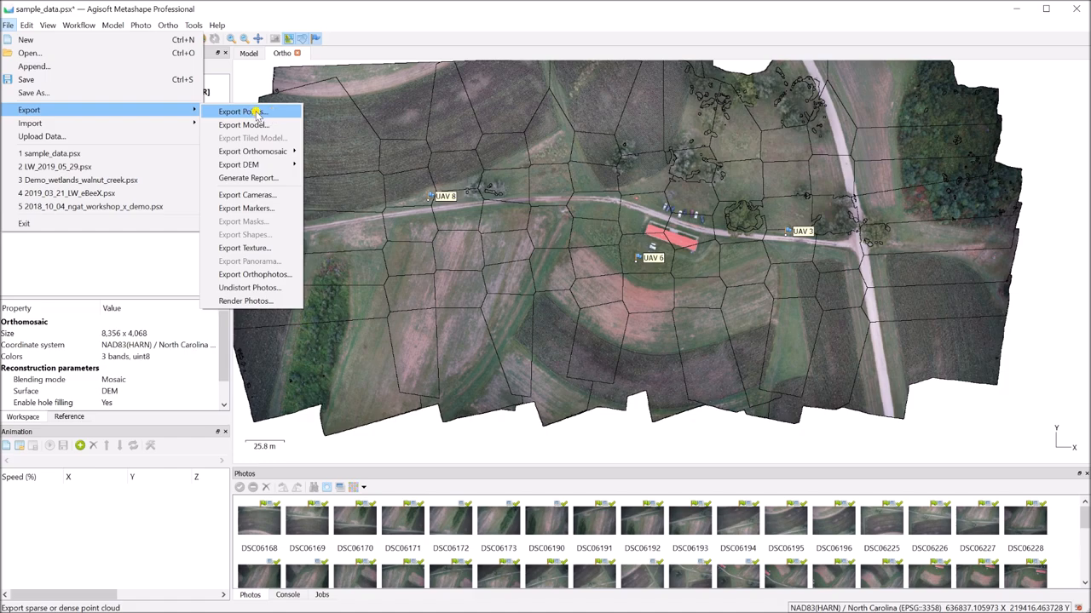
mouse_move(246, 125)
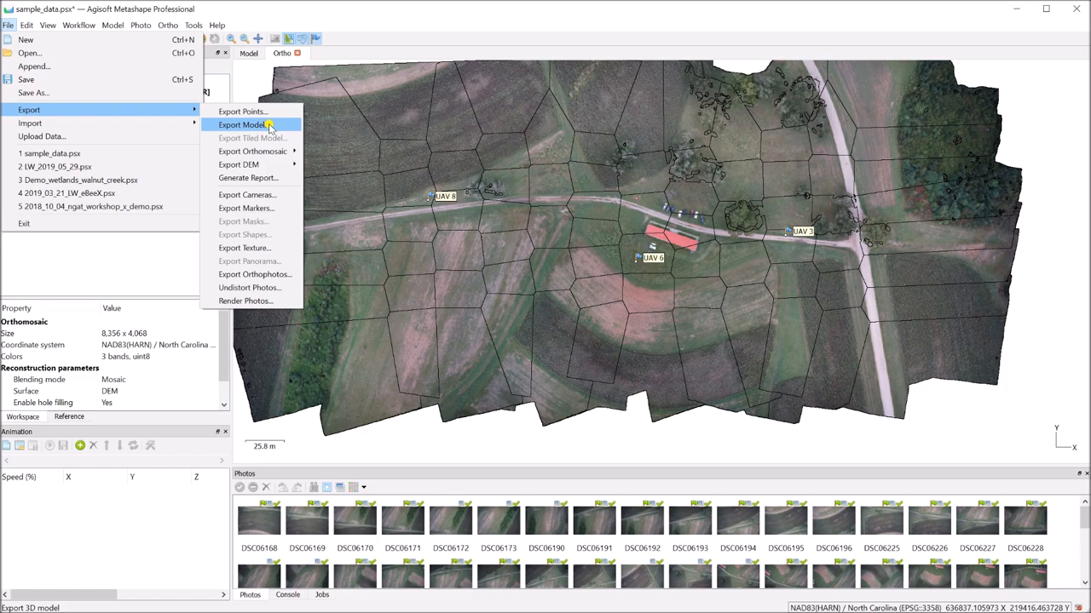
mouse_move(264, 126)
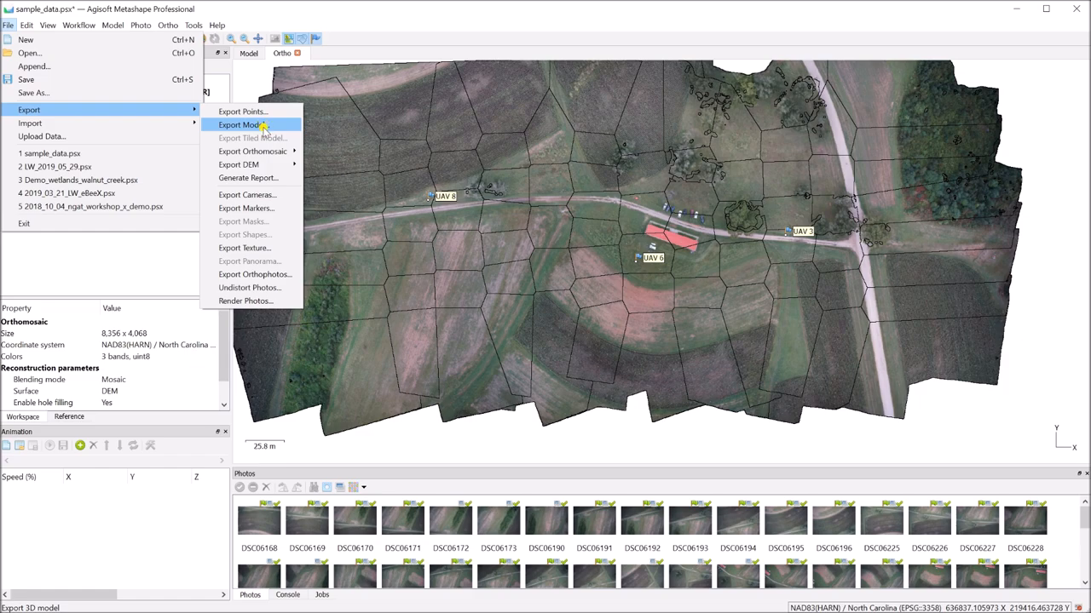
Bring up the Upload Data settings with the sparse cloud and point colours as source.
left_click(43, 137)
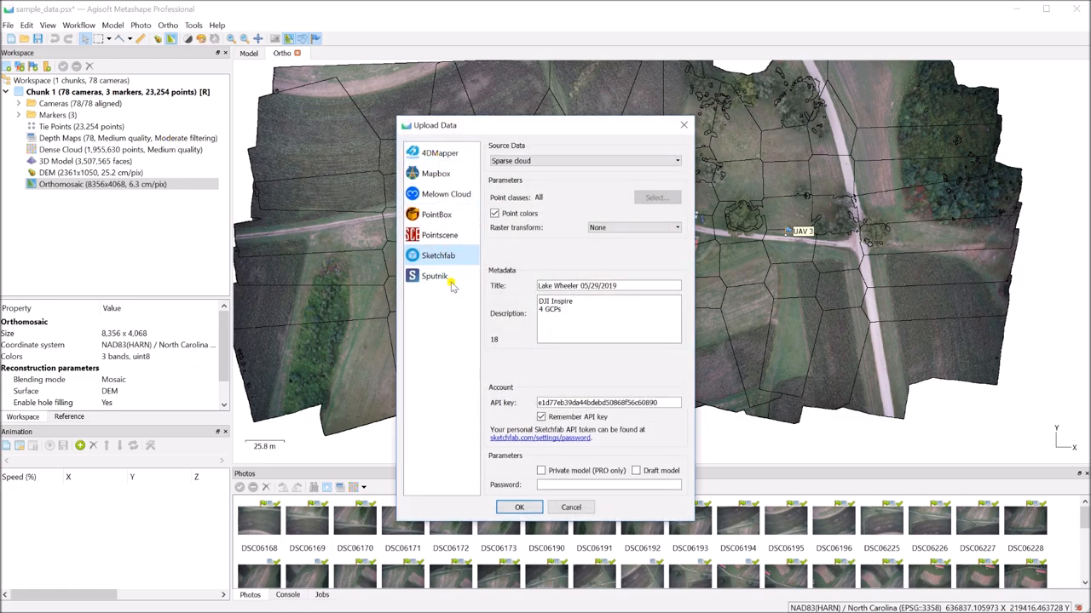
mouse_move(457, 225)
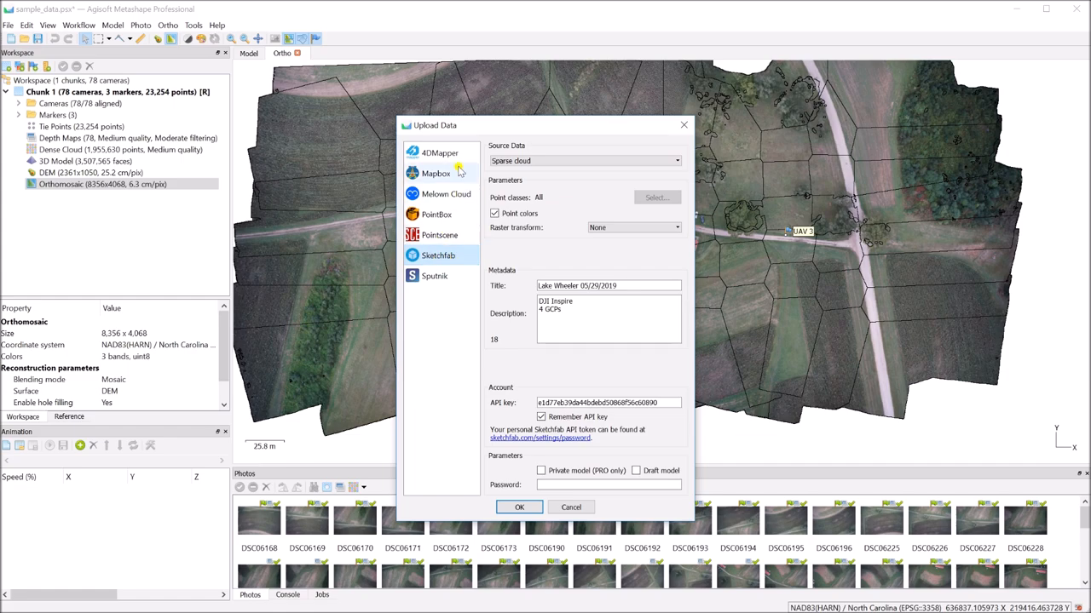
mouse_move(483, 252)
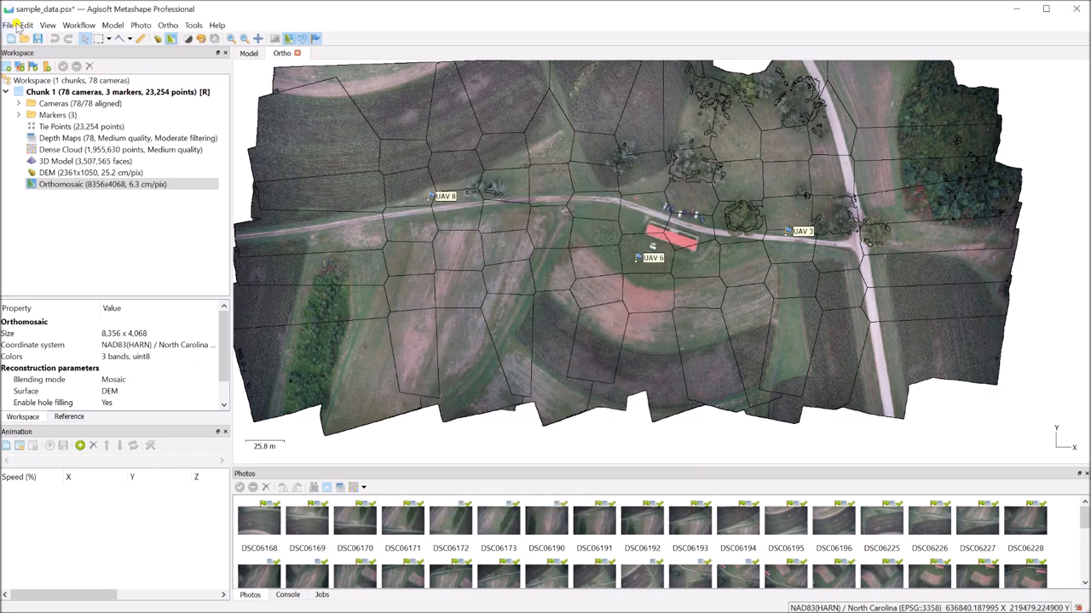
Dismiss the Upload Data options without uploading and return to the File commands.
left_click(11, 24)
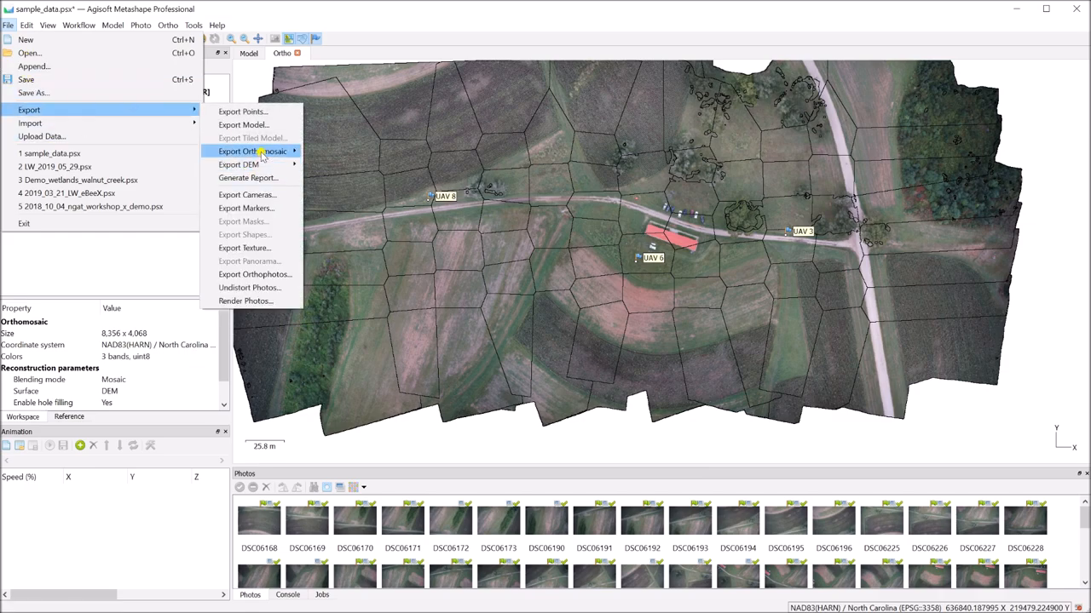
mouse_move(256, 150)
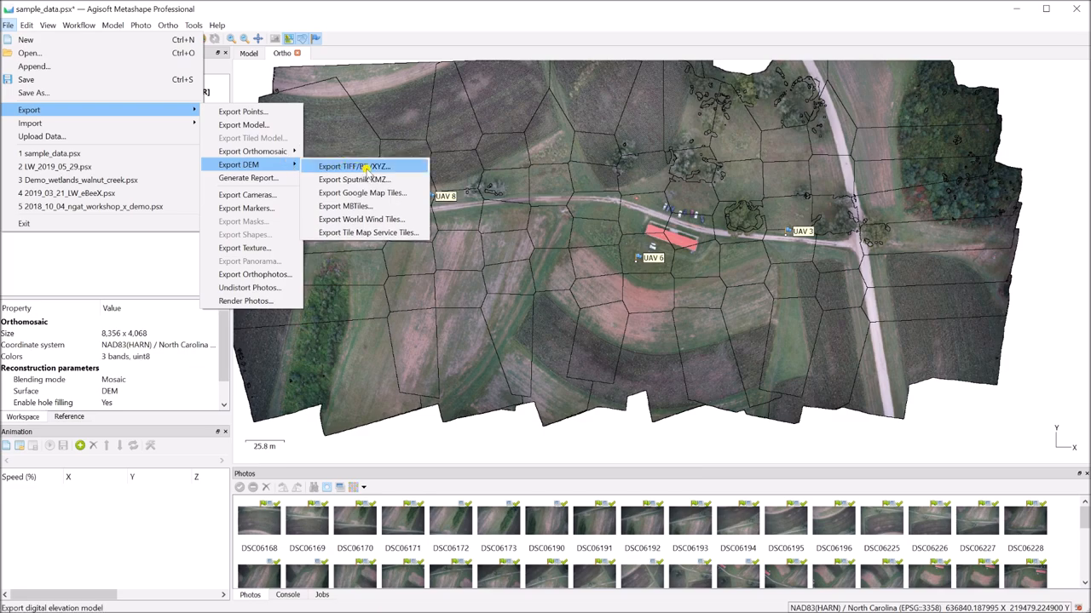
mouse_move(378, 232)
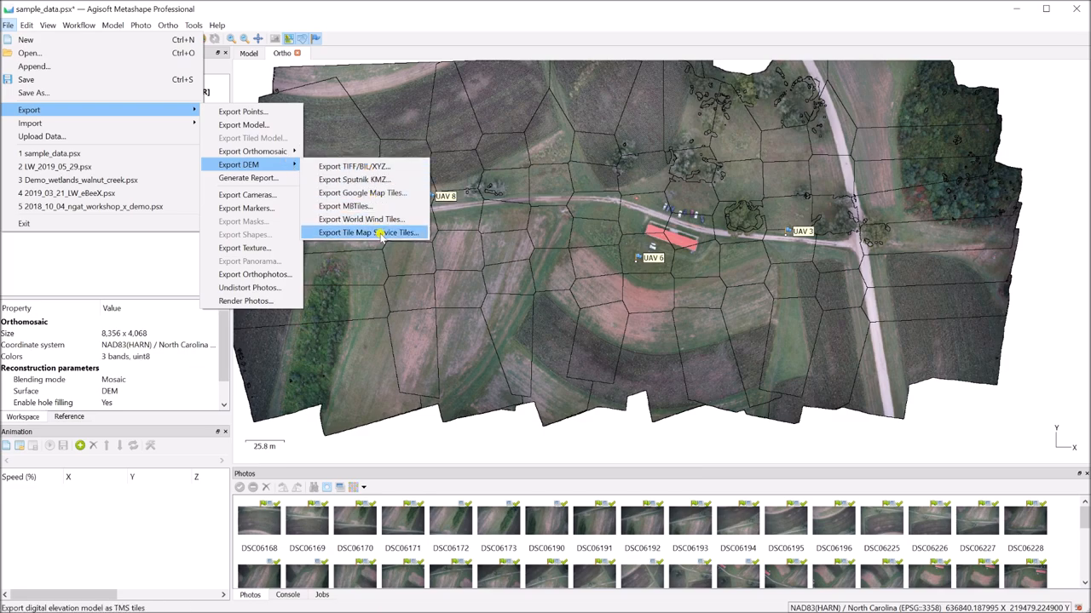
mouse_move(366, 167)
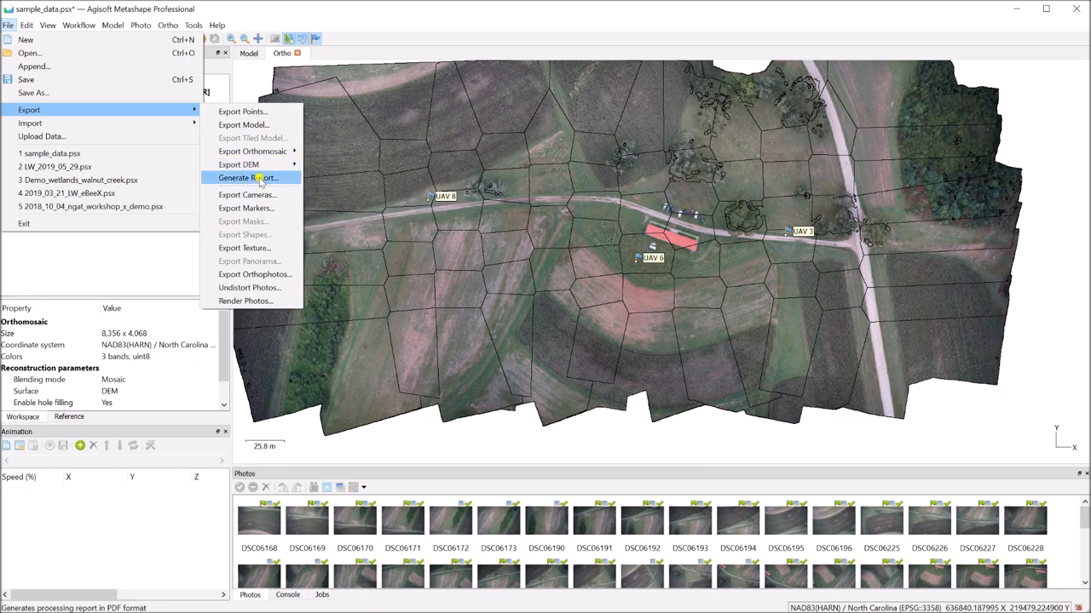
mouse_move(266, 179)
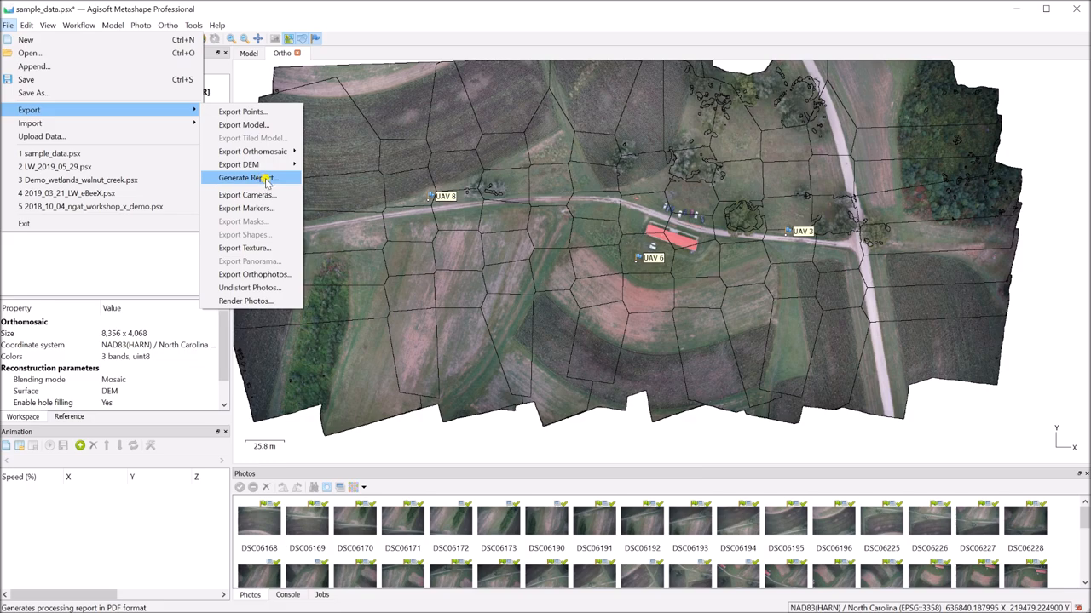
Start Generate Report to configure the PDF processing report.
left_click(245, 177)
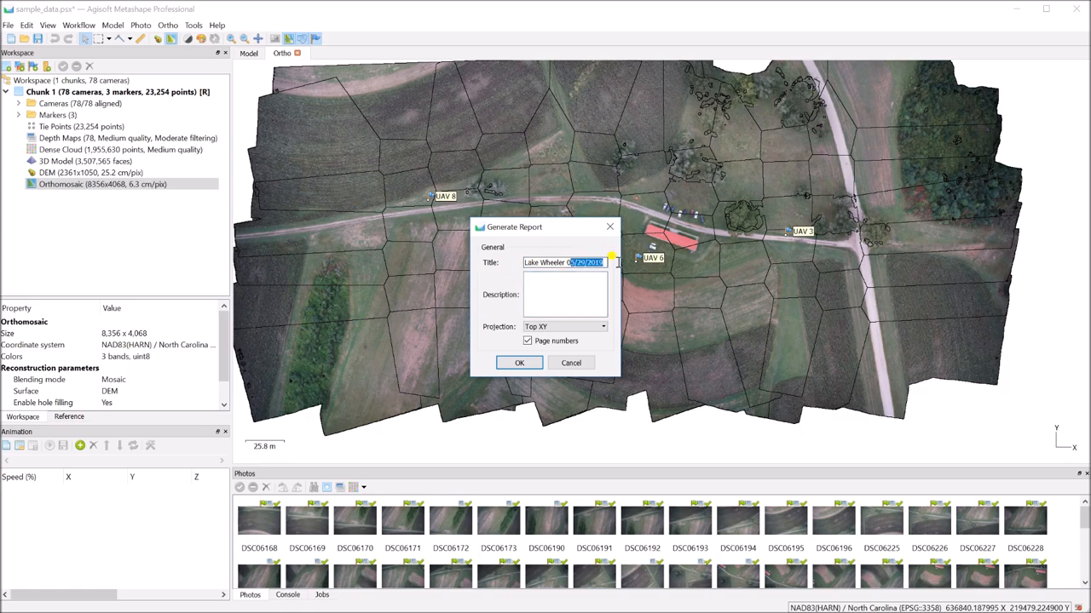
Title the report 'Lake Wheeler sample', correcting the typo, and confirm the report settings.
type("Osamplwe")
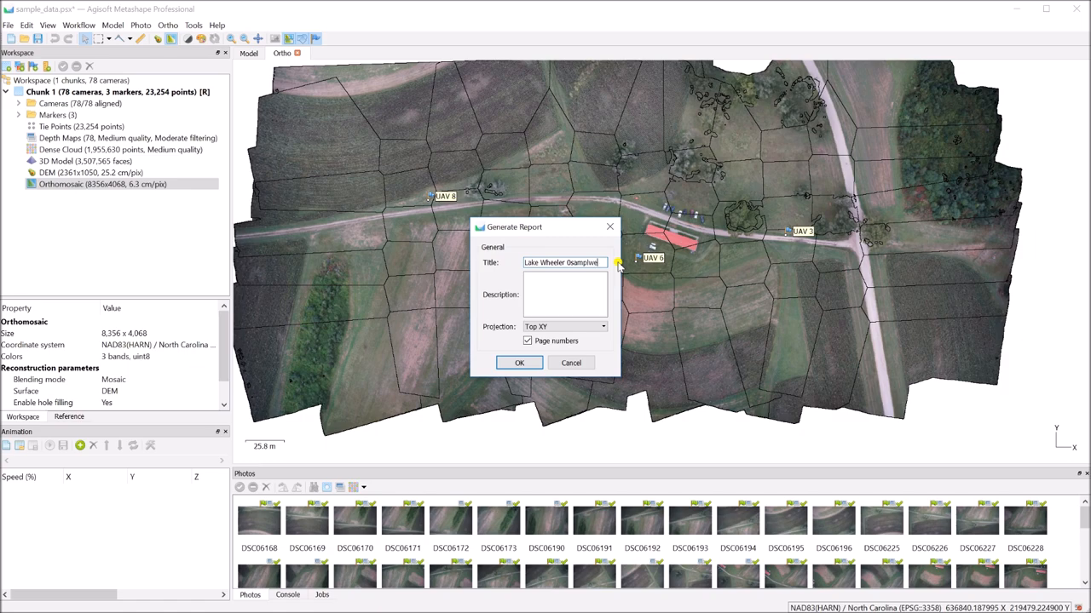
key("BackSpace")
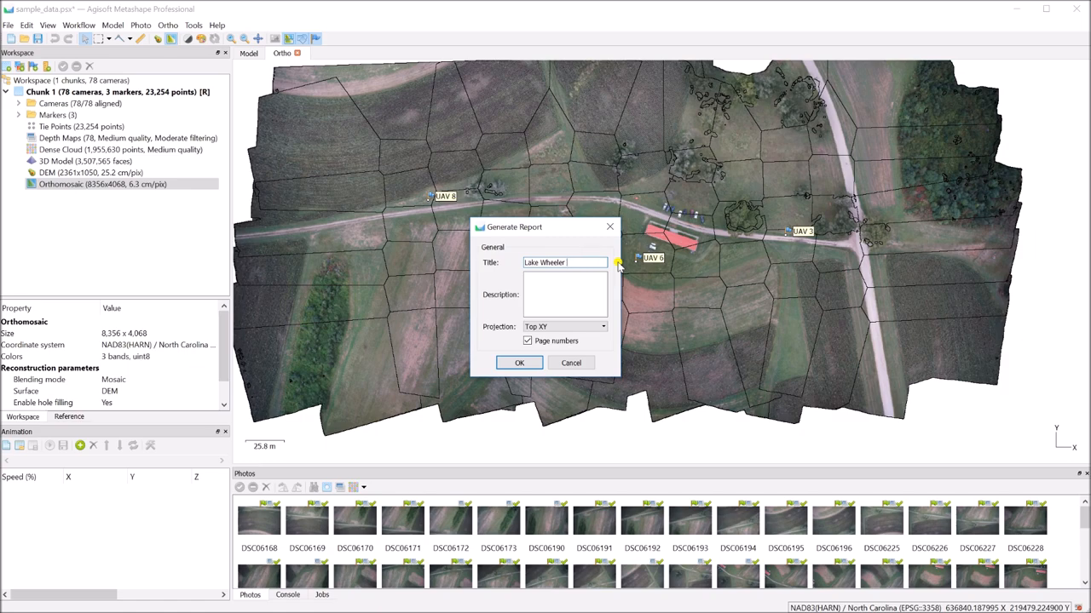
type("sample")
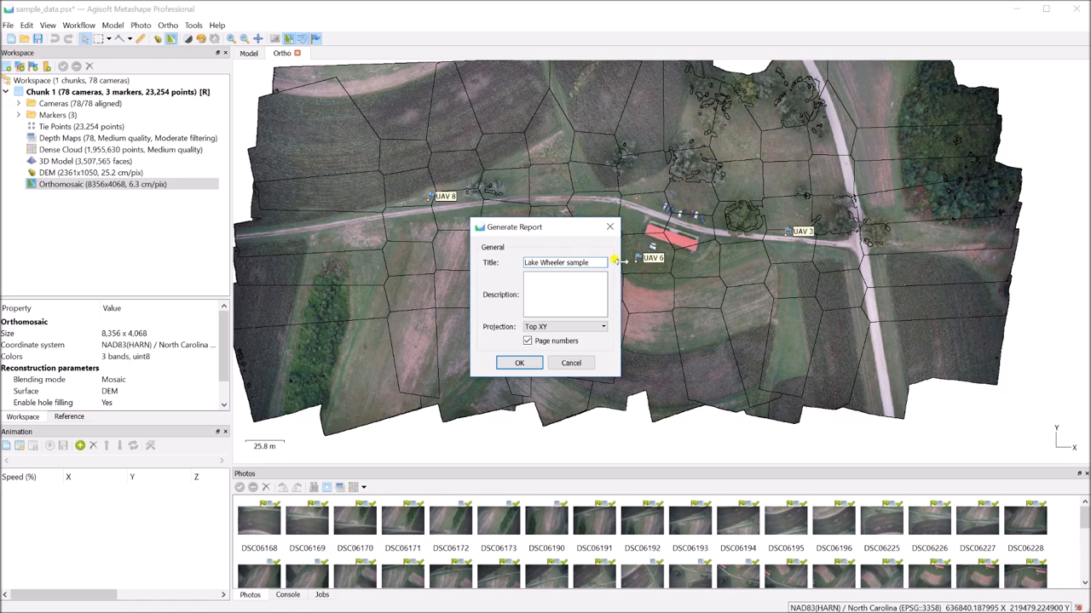
left_click(518, 363)
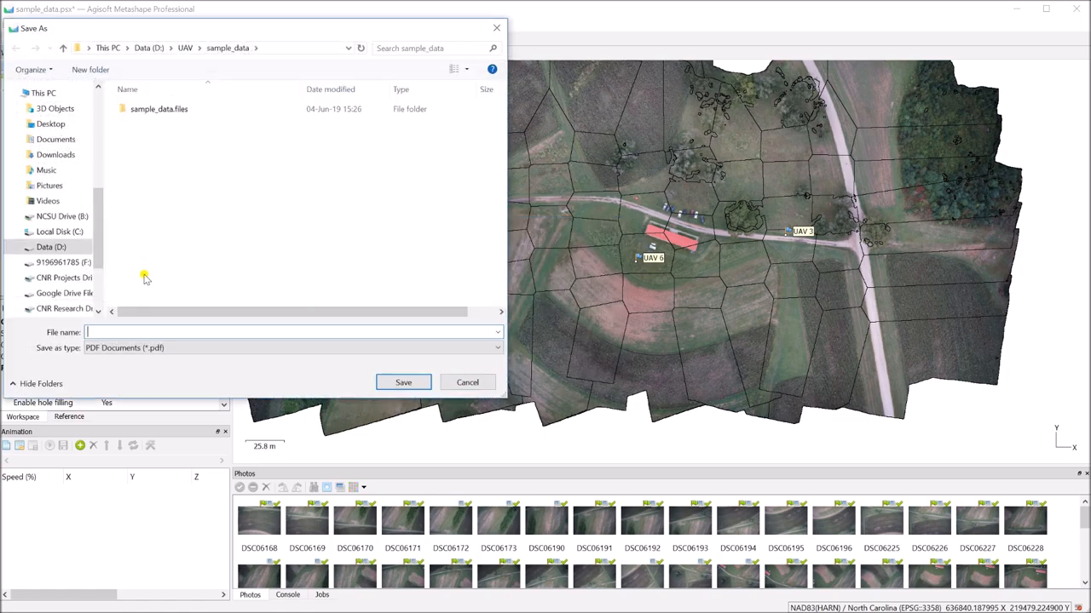
Save the report as the PDF 'samplereport' in the sample_data folder.
type("samplereport")
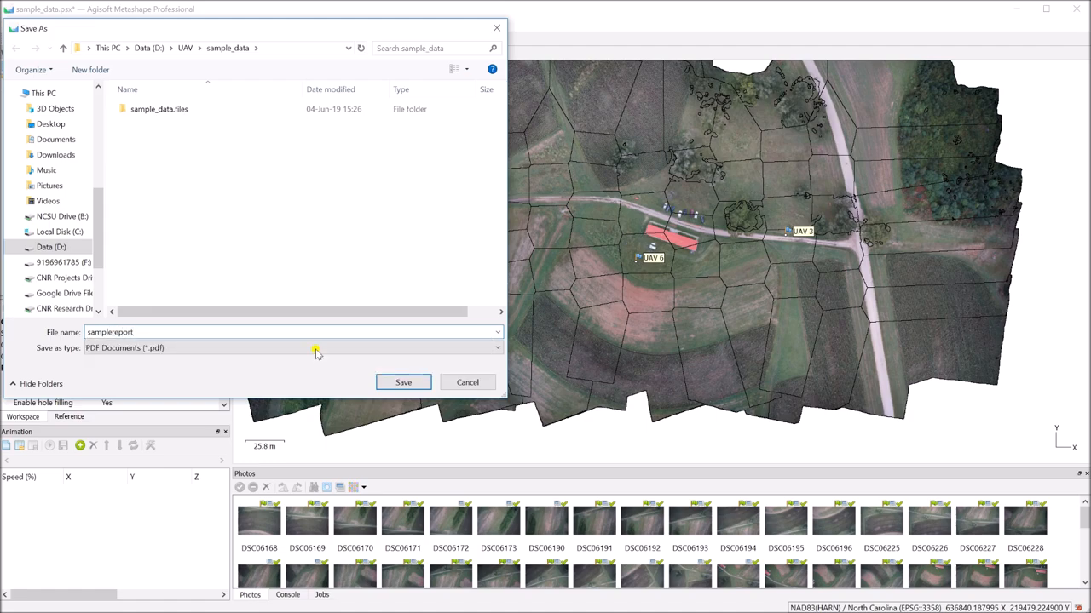
left_click(402, 382)
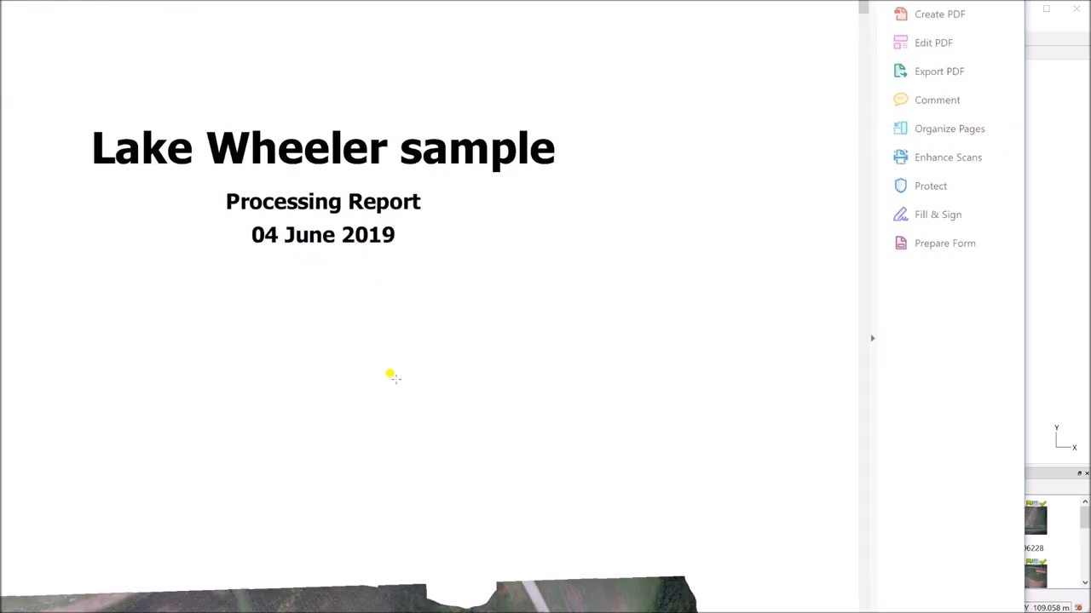
Scroll the report from the title page through the survey data and camera location pages.
scroll("down", 3)
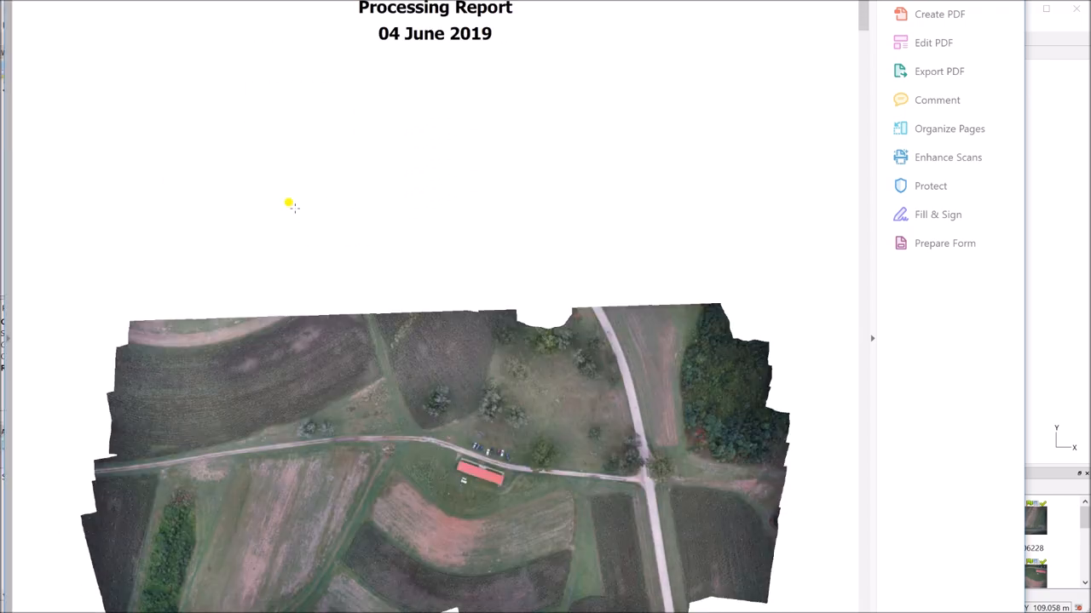
scroll("down", 3)
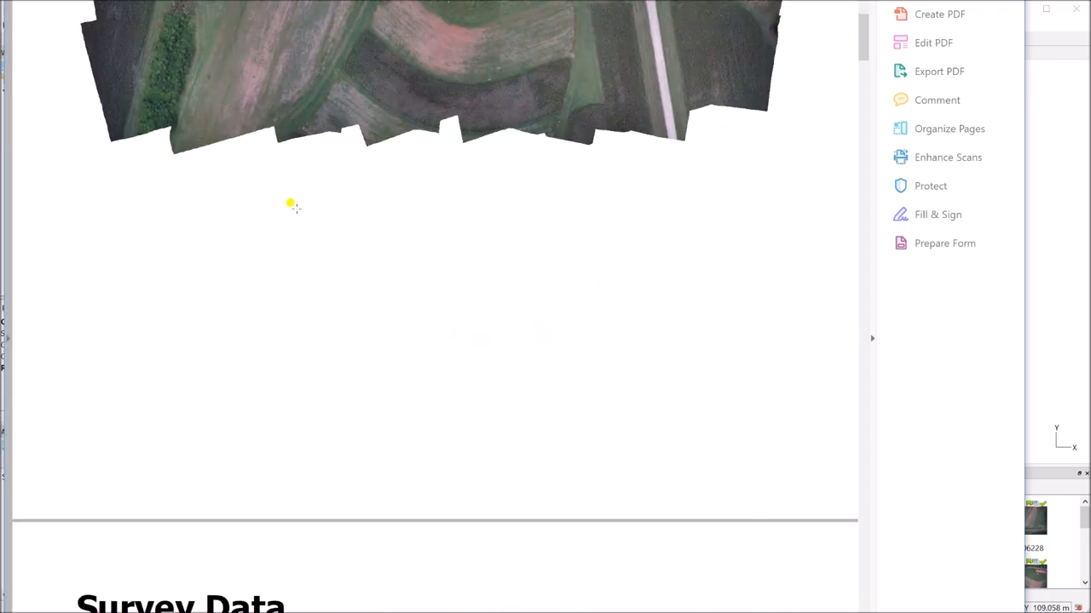
scroll("down", 3)
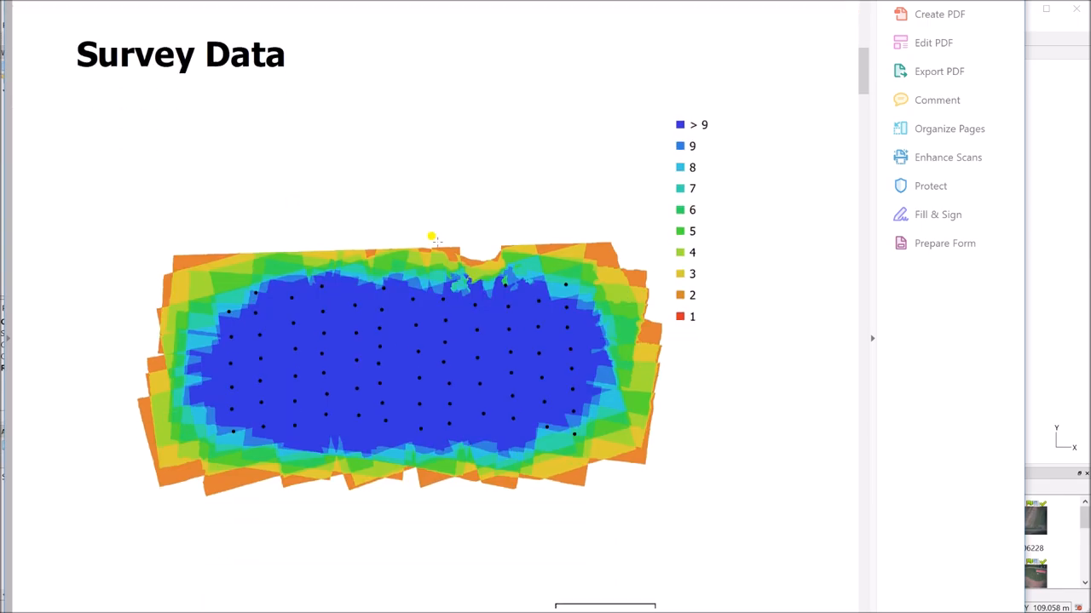
scroll("down", 3)
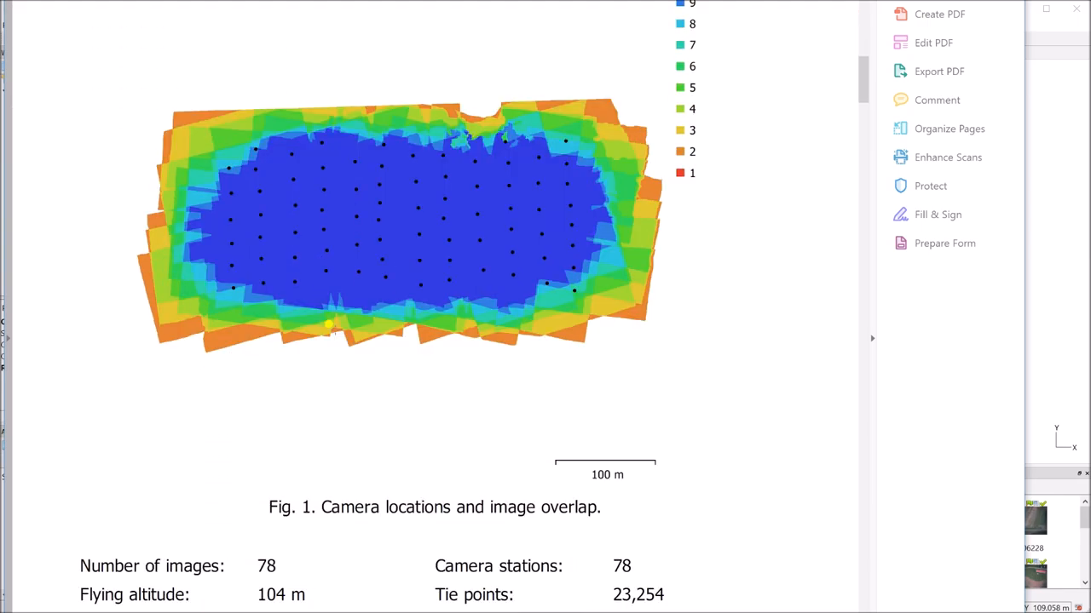
scroll("down", 3)
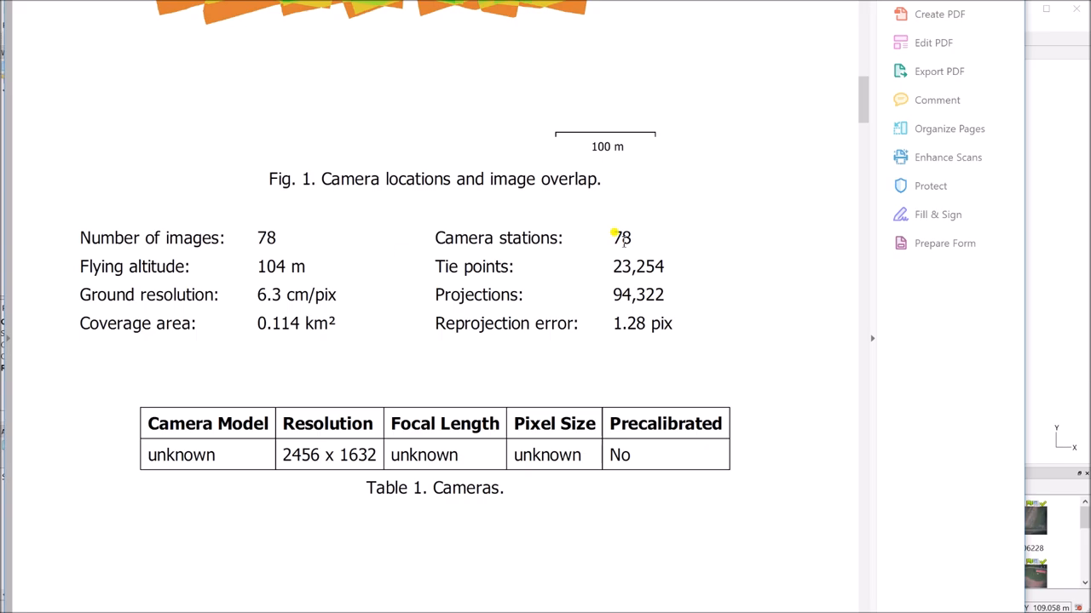
scroll("down", 3)
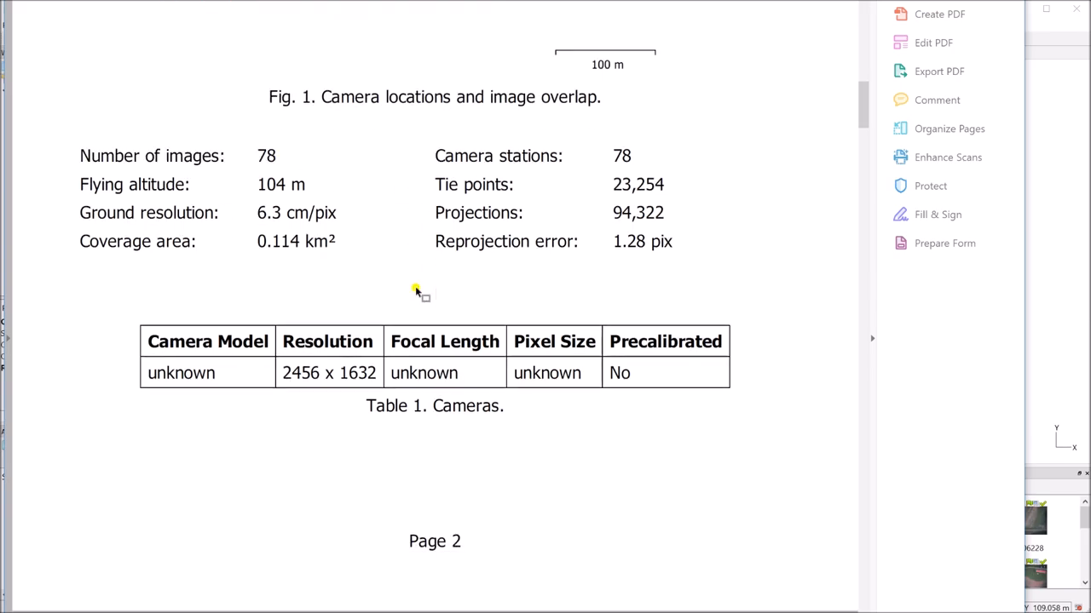
scroll("down", 3)
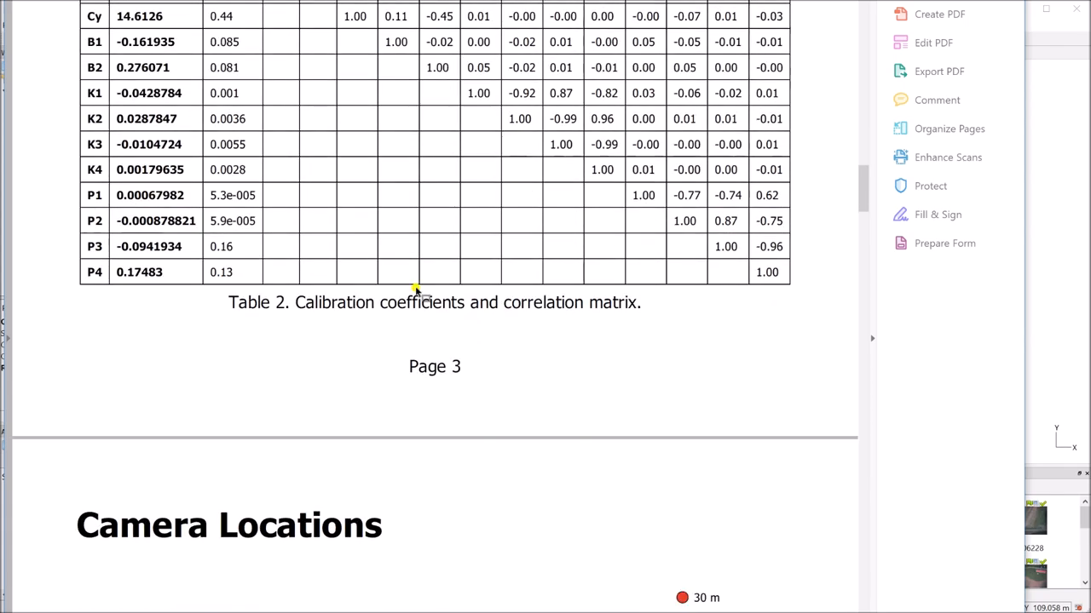
Continue past camera orientation to the Ground Control Points page with markers UAV 3, 6 and 8.
scroll("down", 3)
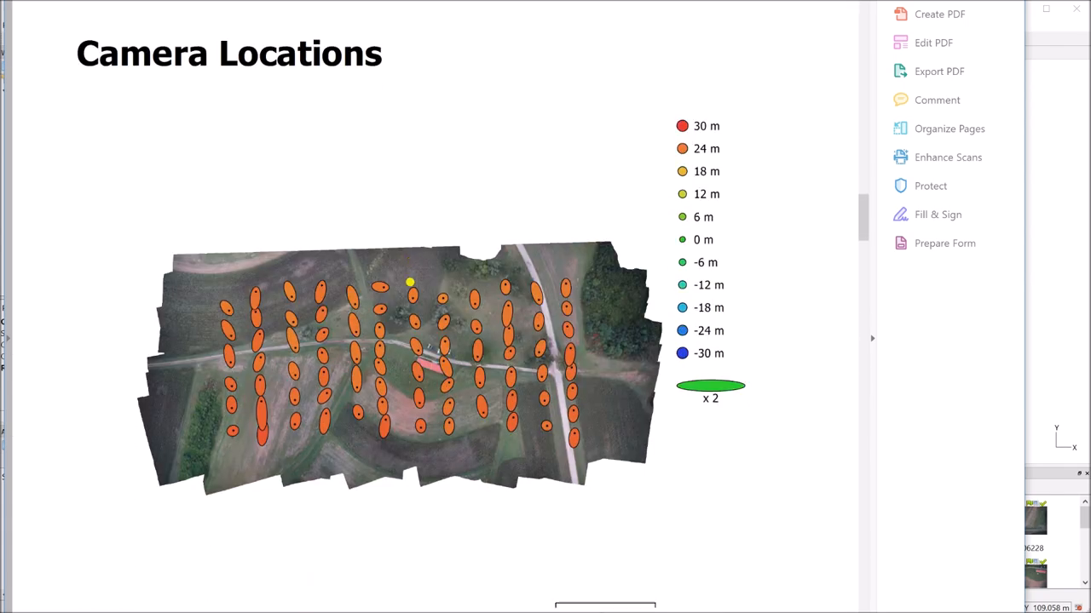
scroll("down", 3)
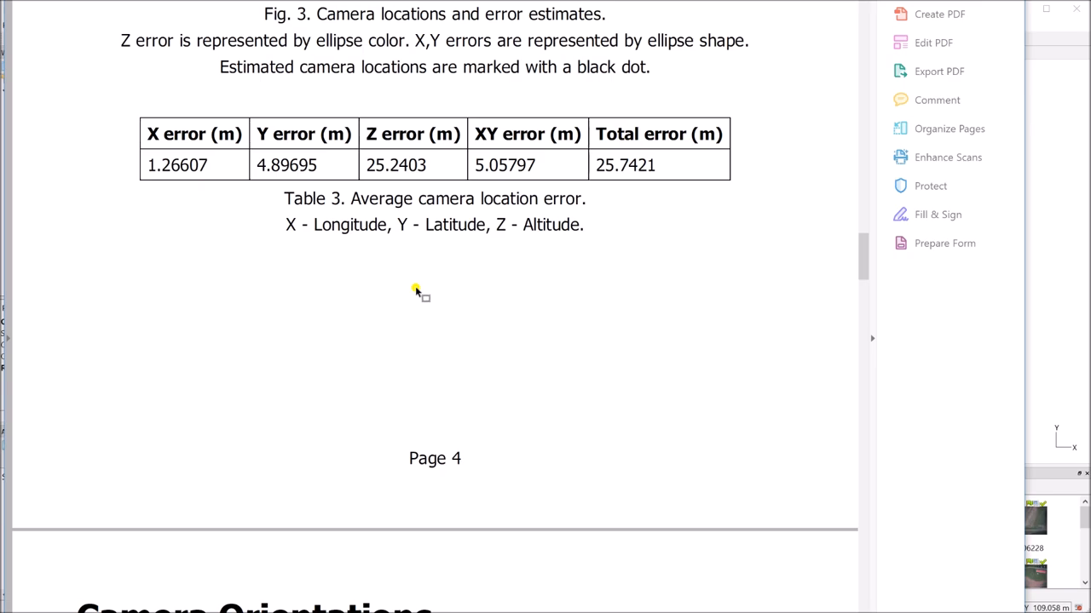
scroll("down", 3)
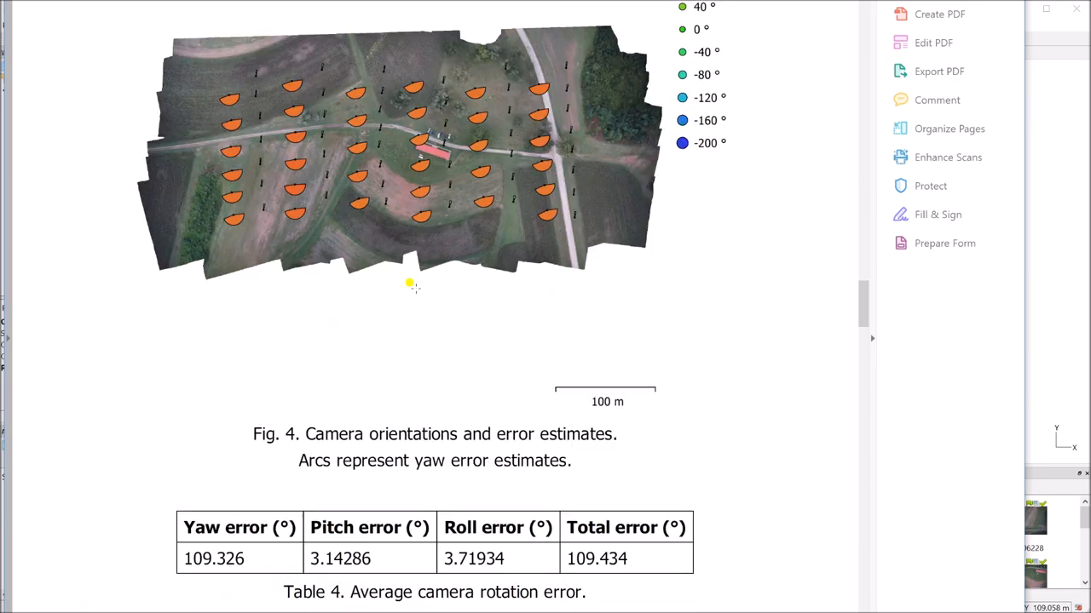
scroll("down", 3)
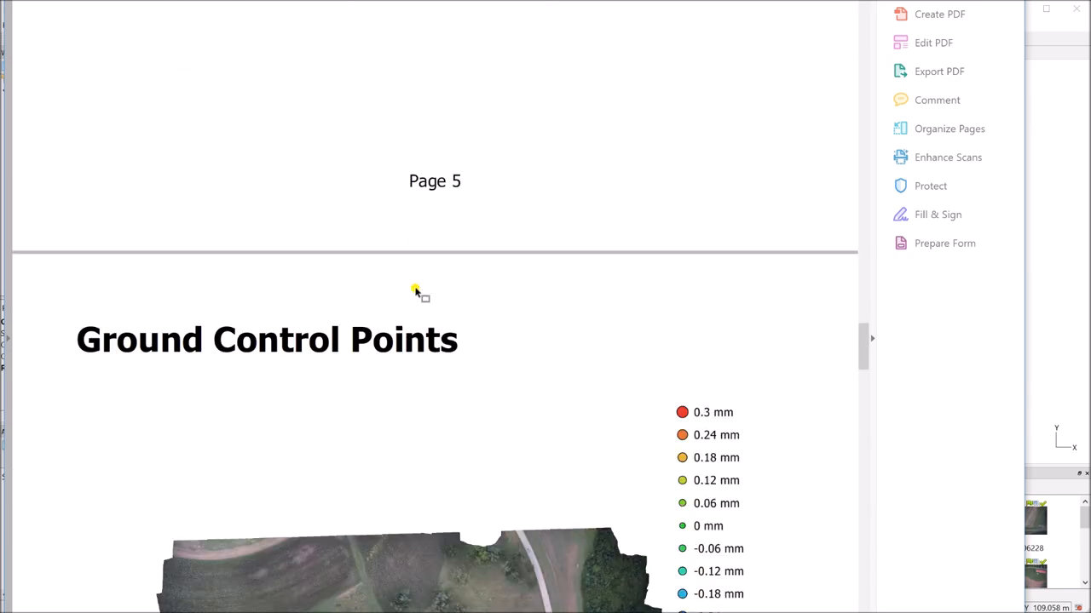
scroll("down", 3)
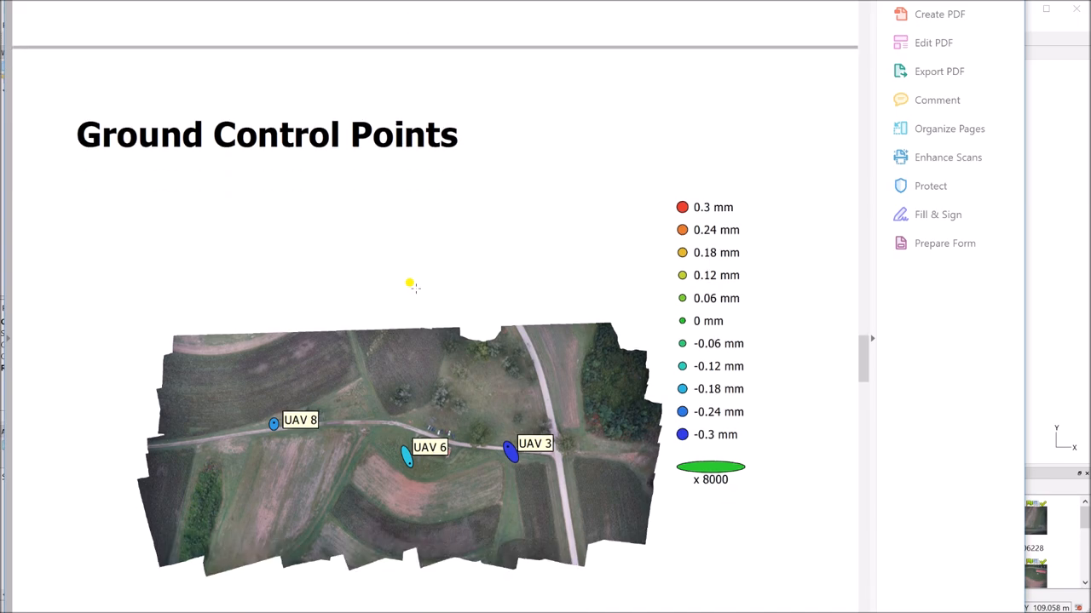
scroll("down", 3)
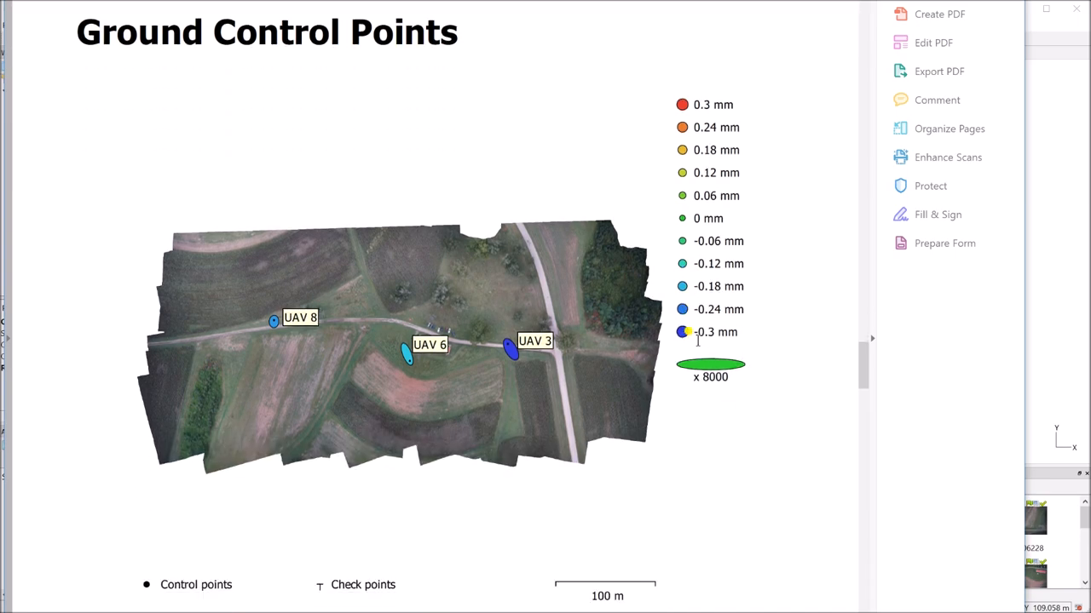
scroll("down", 3)
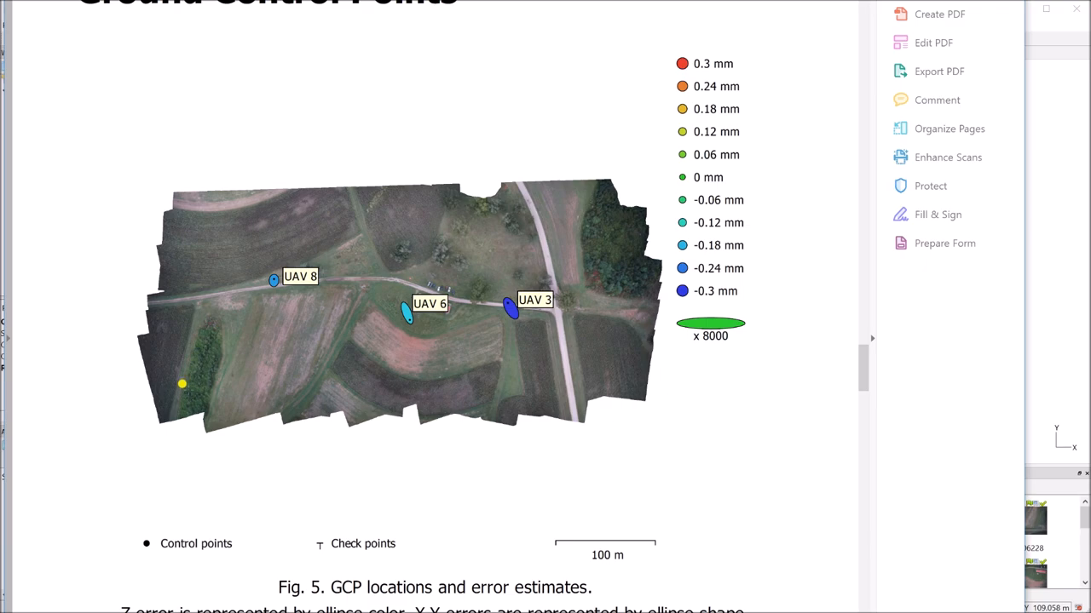
Scroll past the GCP and 25.2 cm/pix Digital Elevation Model pages to Processing Parameters.
scroll("down", 3)
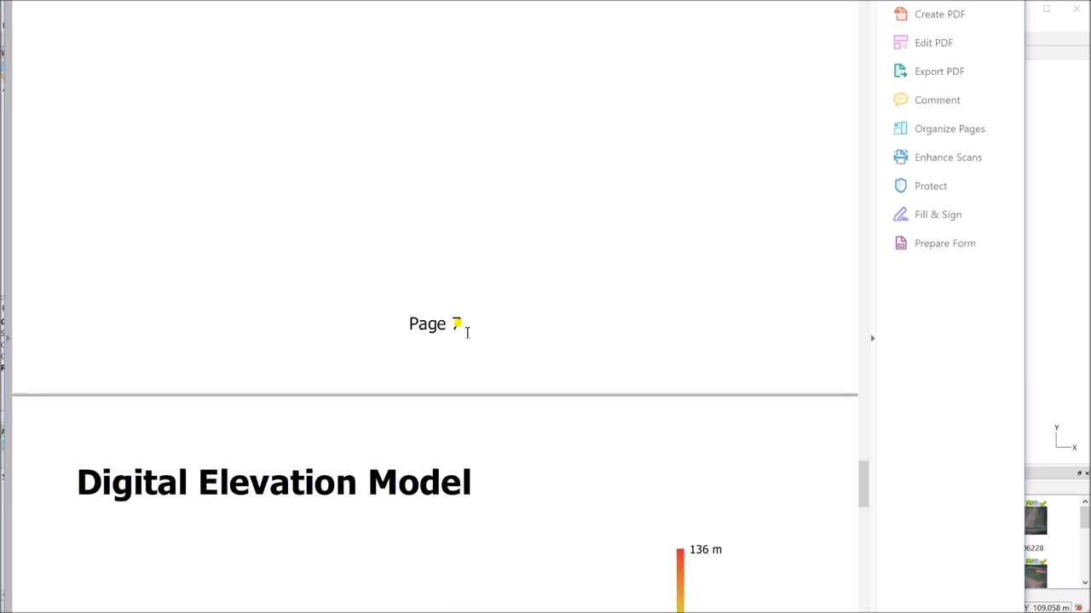
scroll("down", 3)
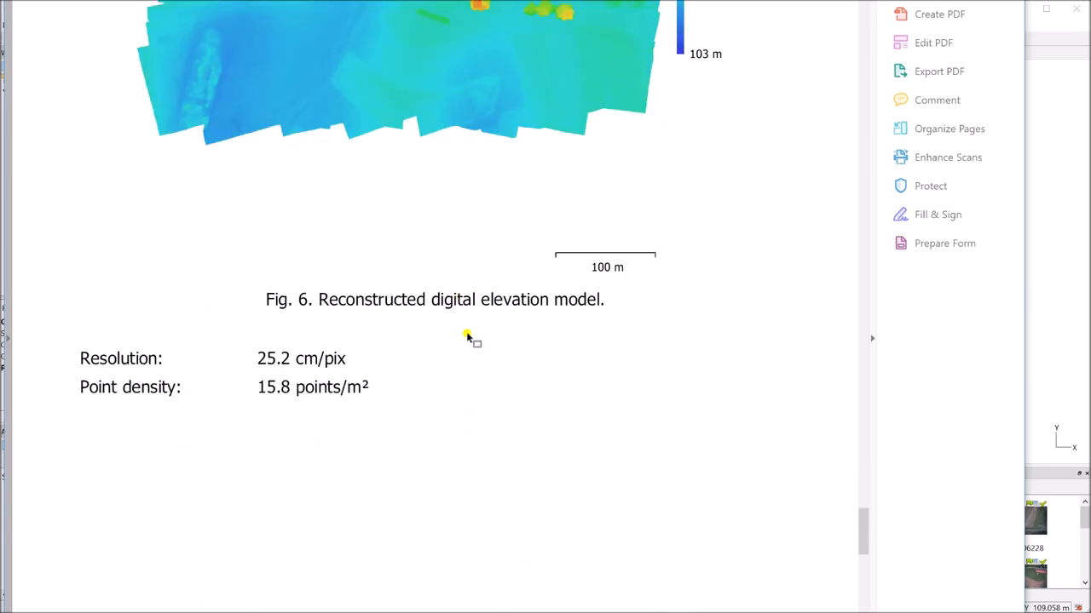
scroll("down", 3)
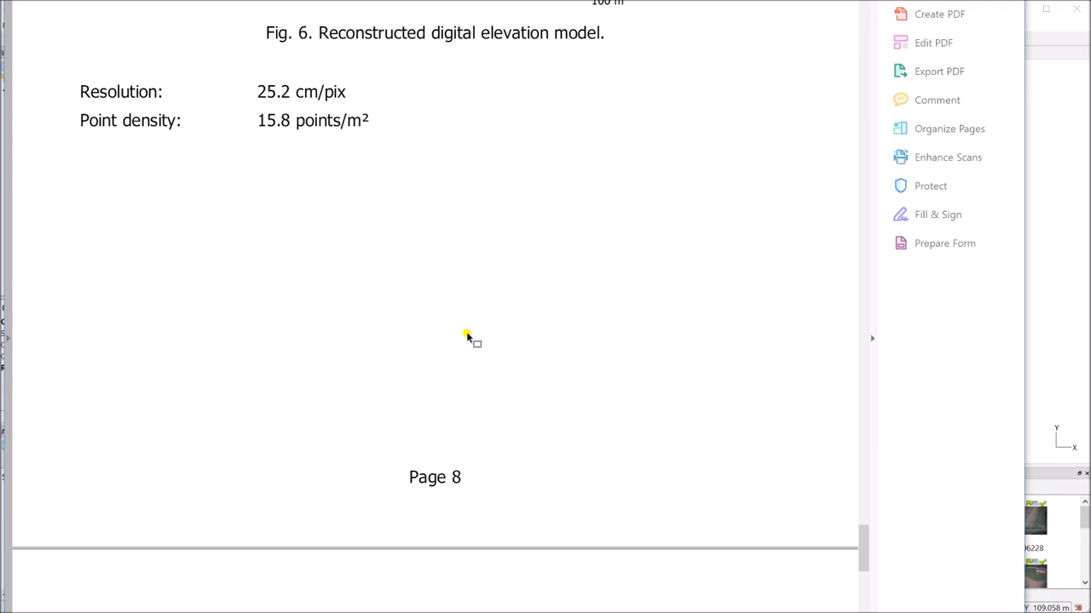
scroll("down", 3)
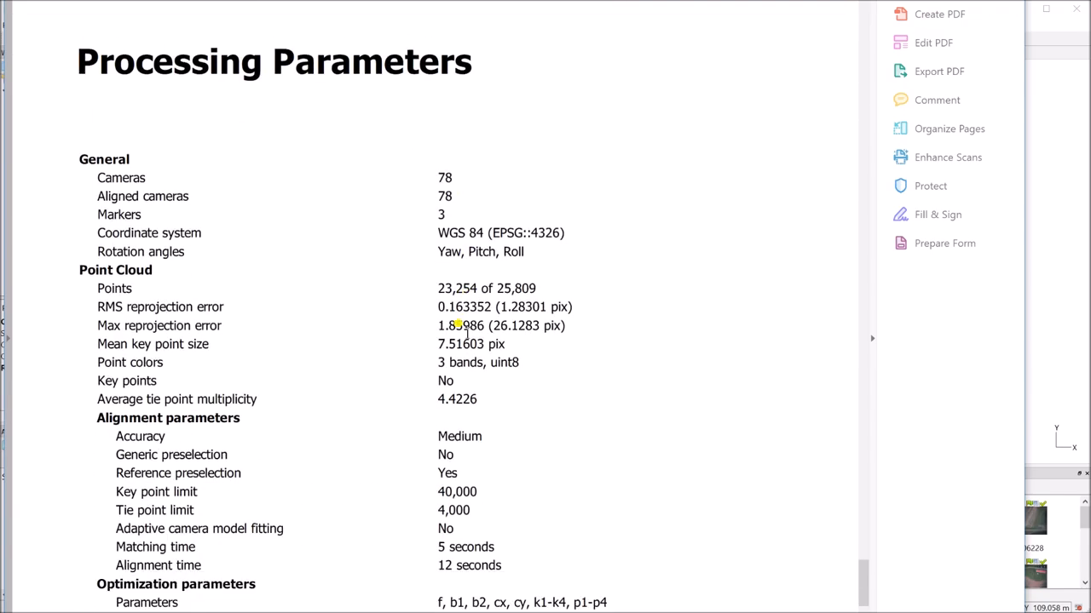
Read the depth maps, dense cloud and model parameters down to 3,507,565 faces at page 9's end.
scroll("down", 3)
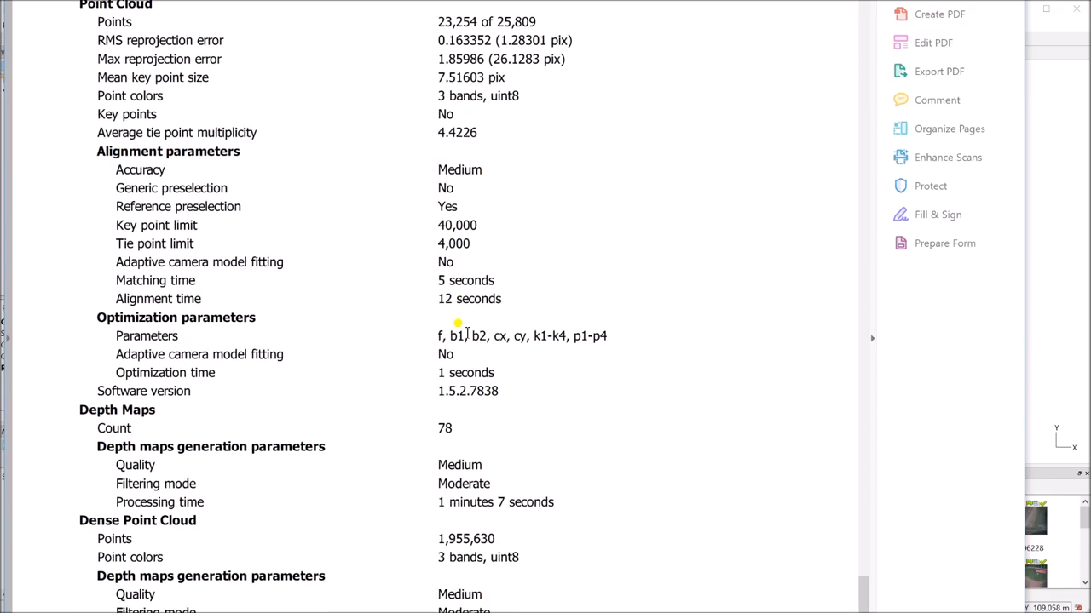
scroll("down", 3)
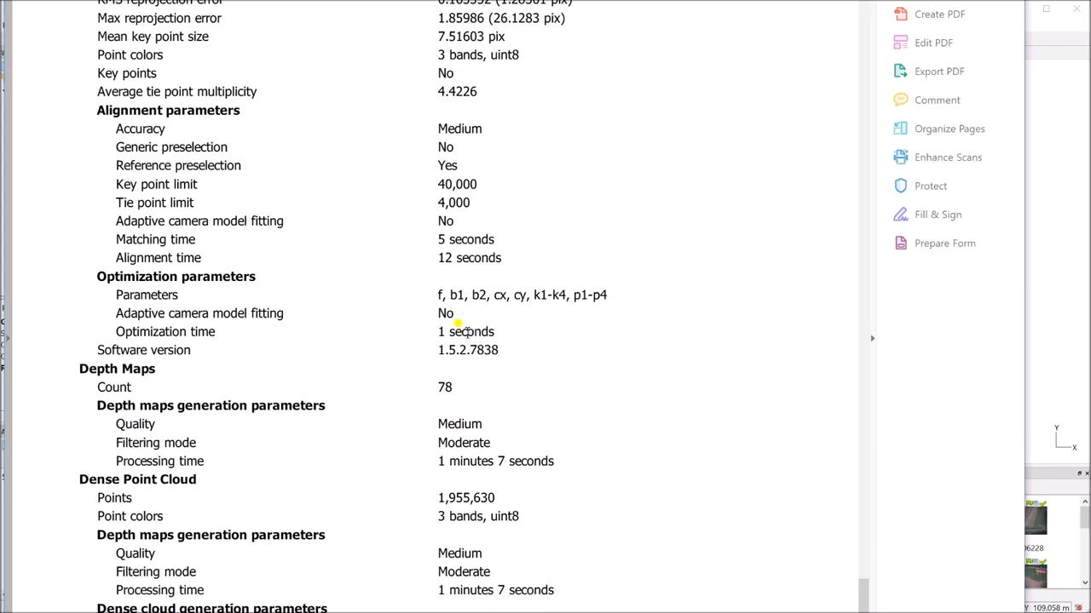
scroll("down", 3)
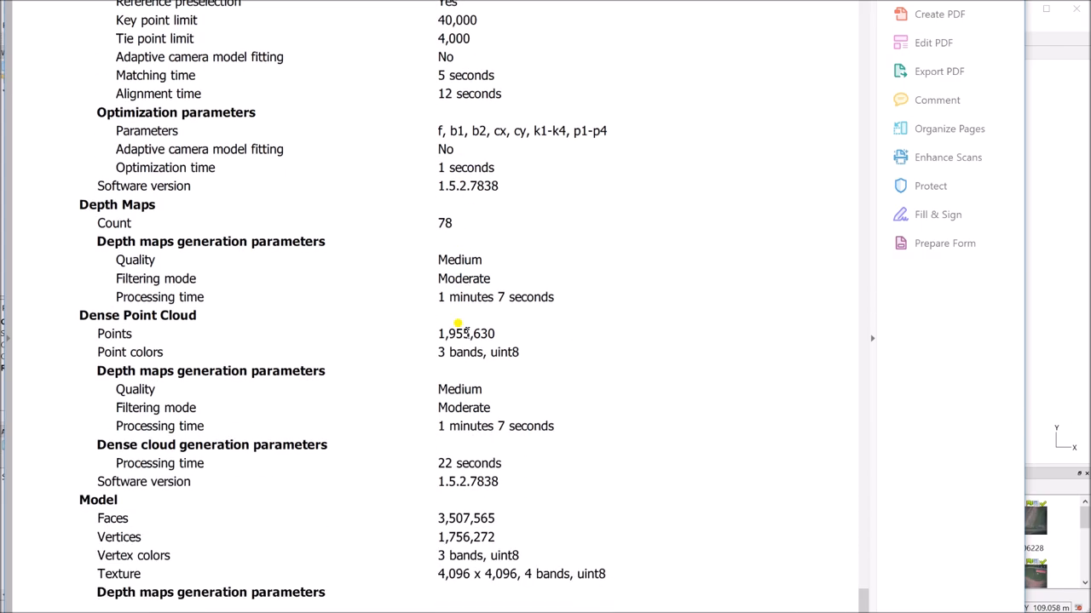
scroll("down", 3)
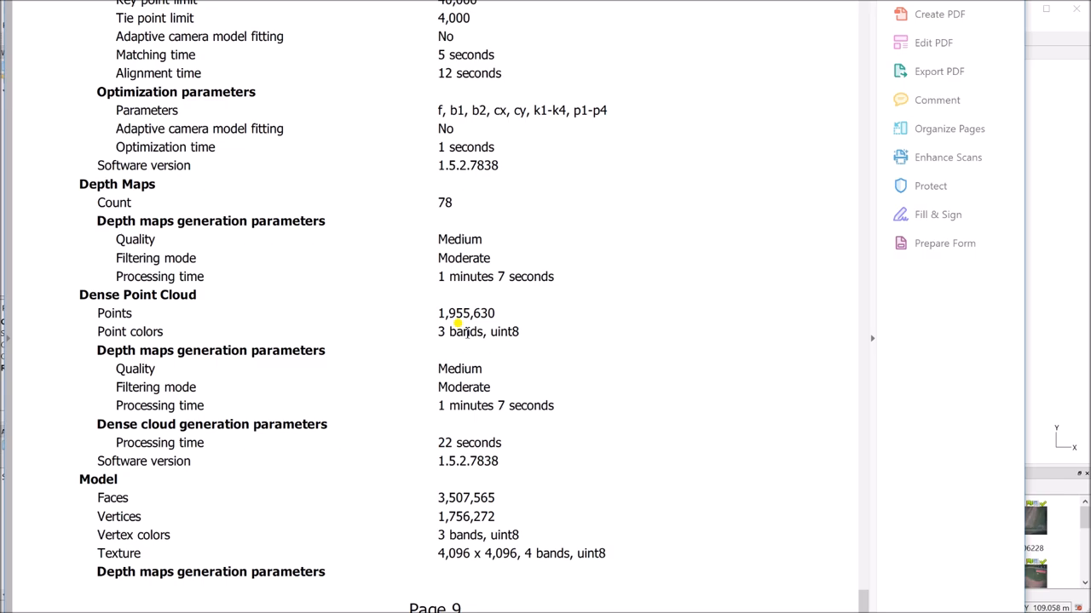
scroll("down", 3)
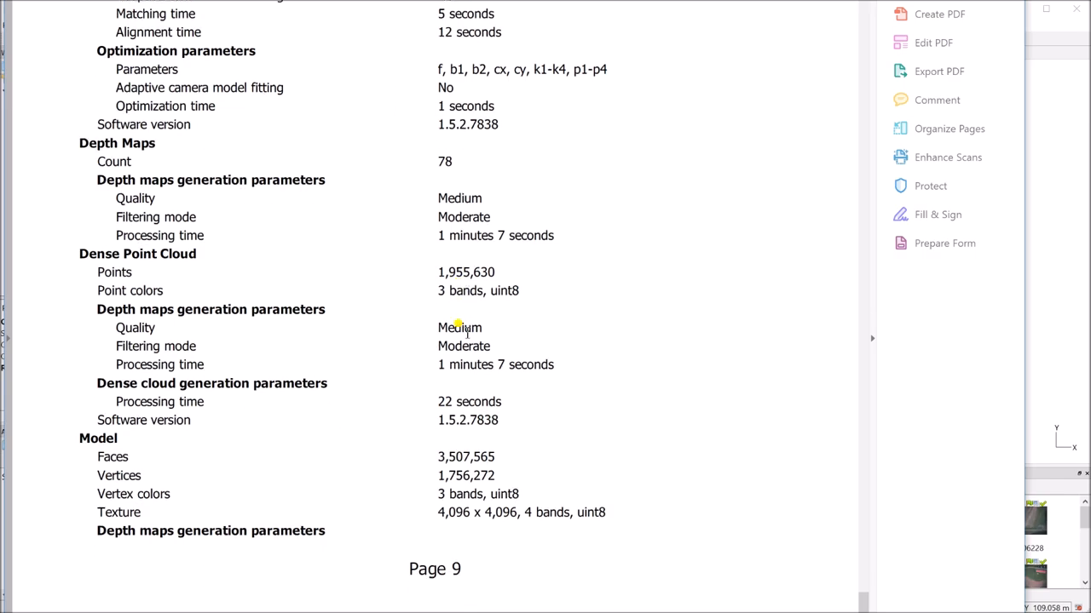
scroll("down", 3)
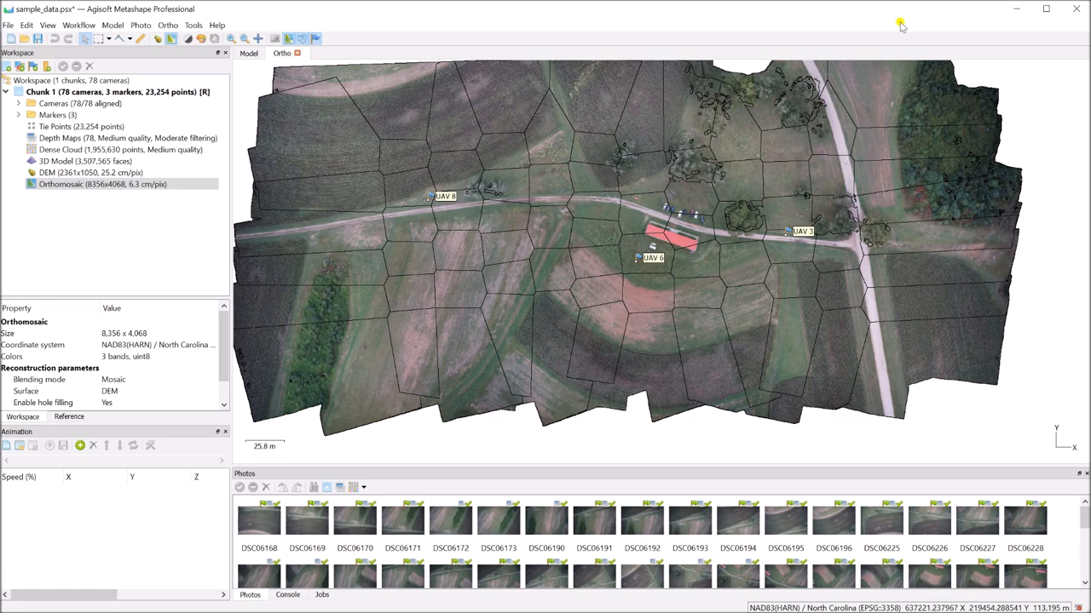
mouse_move(605, 264)
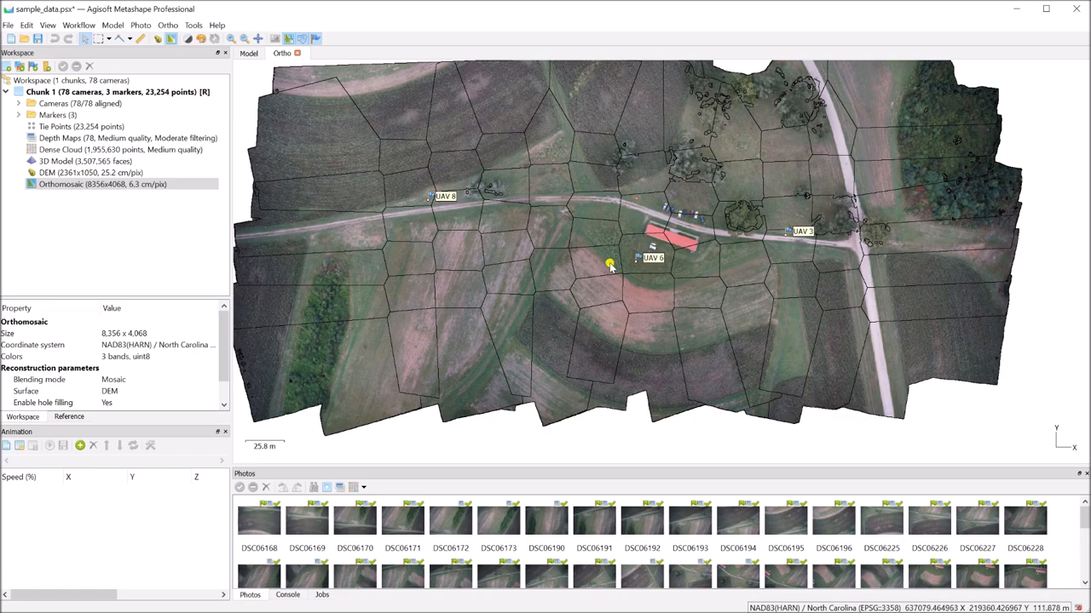
mouse_move(429, 156)
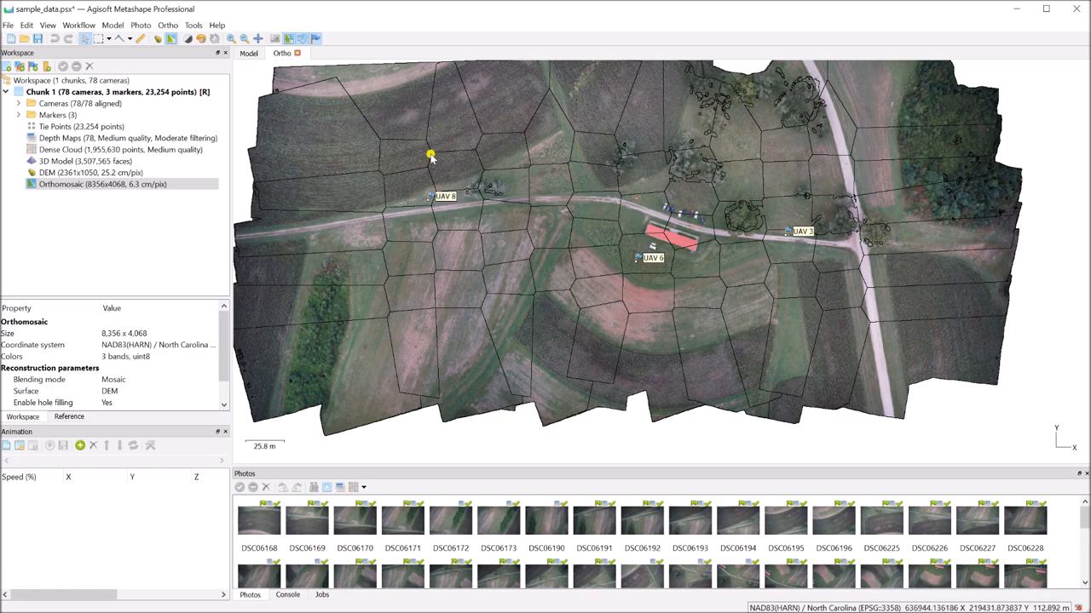